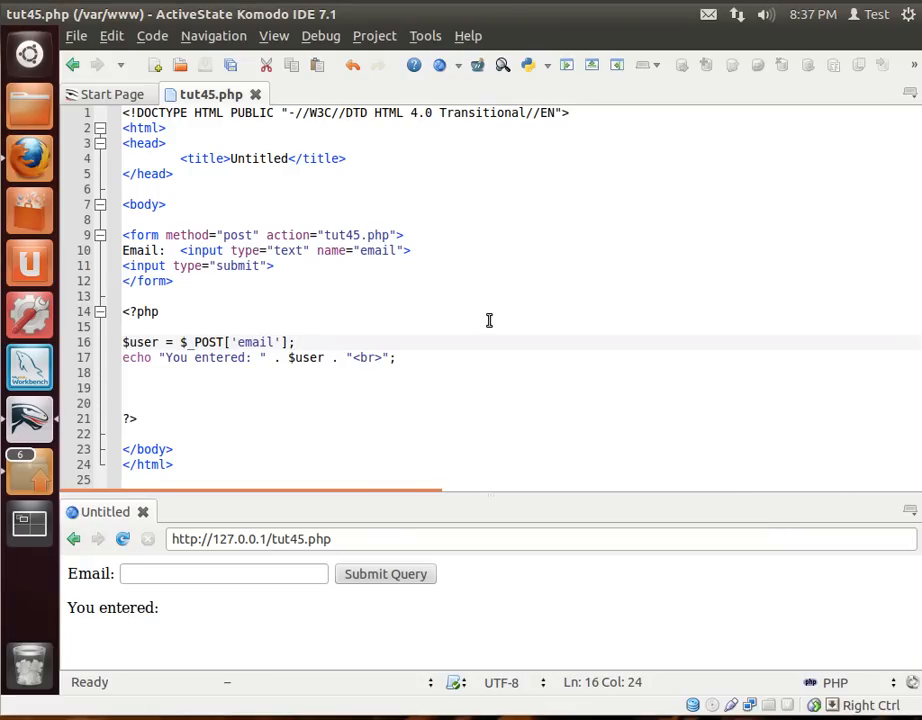
pyautogui.moveTo(363, 333)
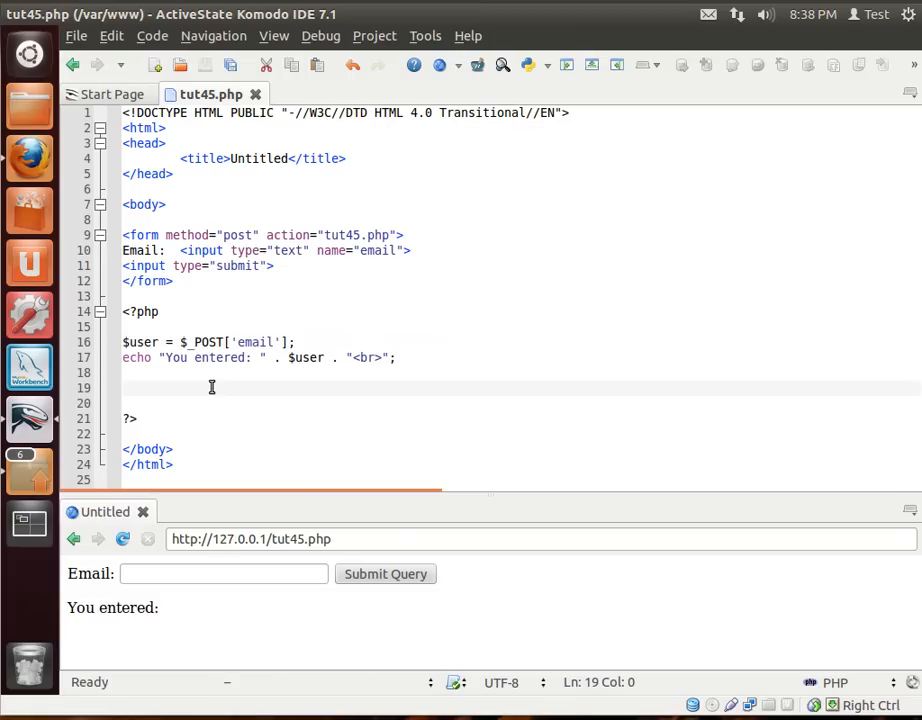
# - Submit the test entries 'lol' and '21223' through the preview's Email field
pyautogui.click(123, 388)
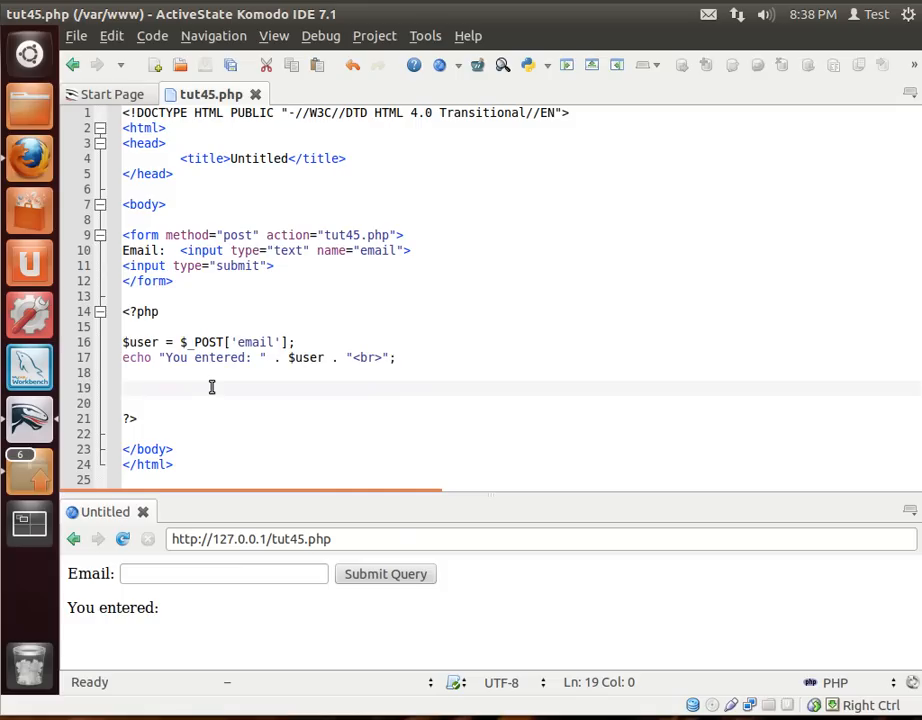
pyautogui.click(122, 388)
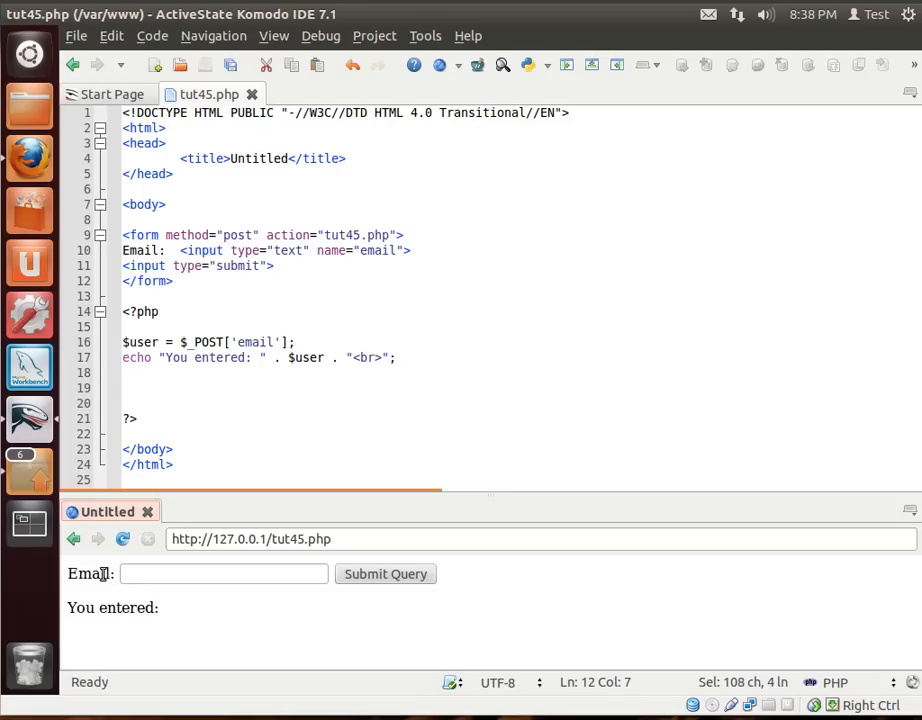
pyautogui.click(223, 573)
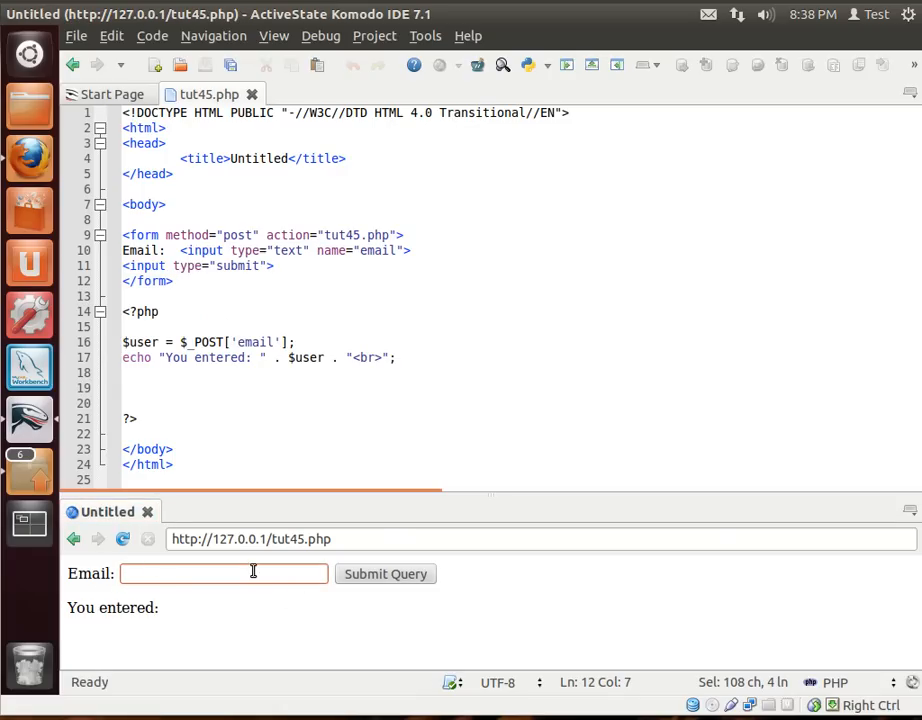
pyautogui.write('lol')
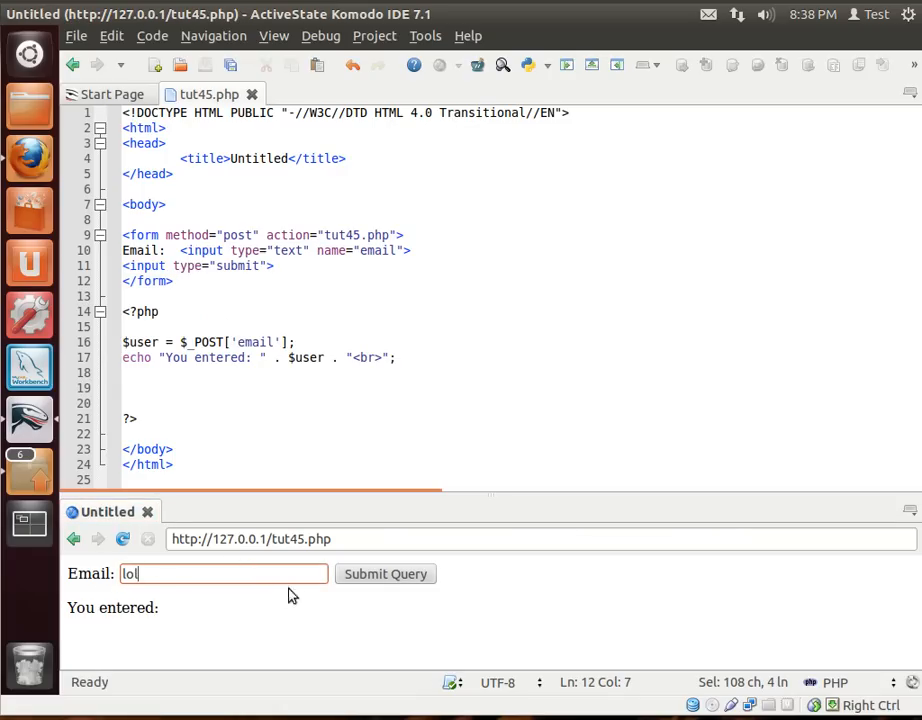
pyautogui.click(385, 573)
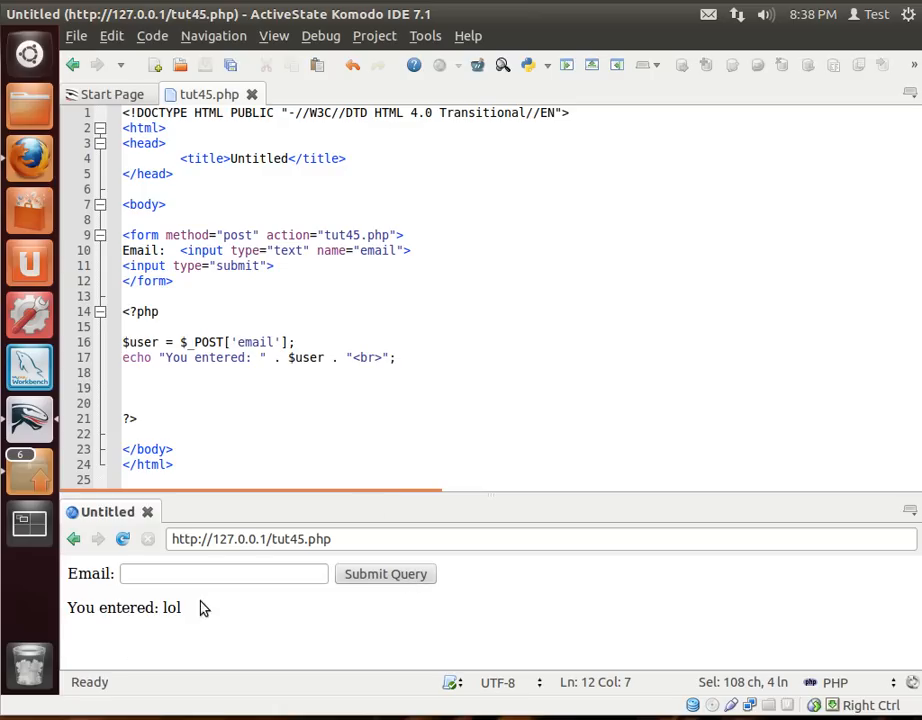
pyautogui.click(223, 573)
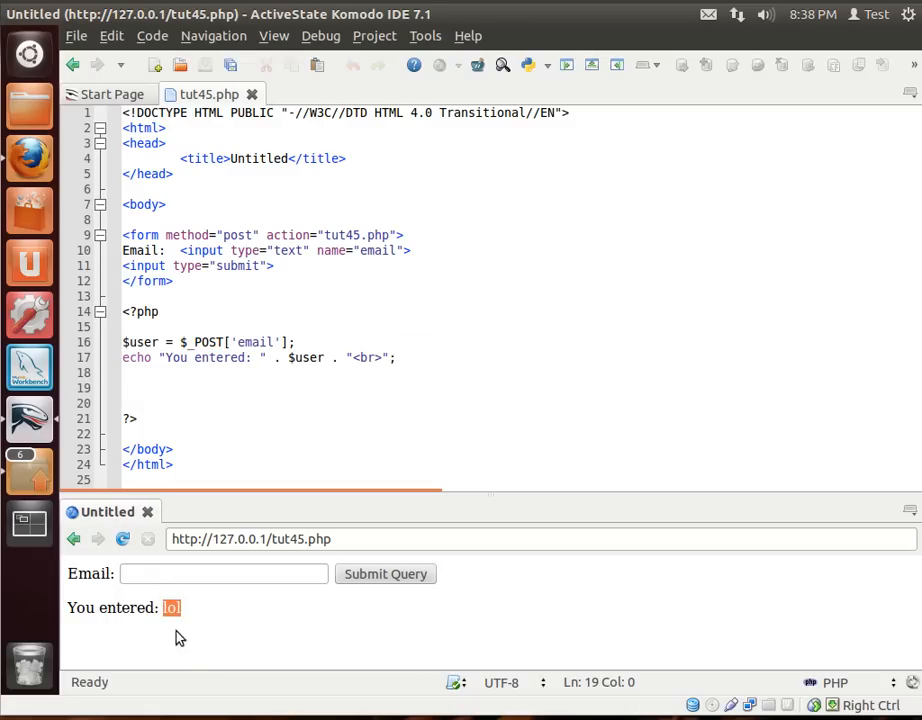
pyautogui.click(224, 573)
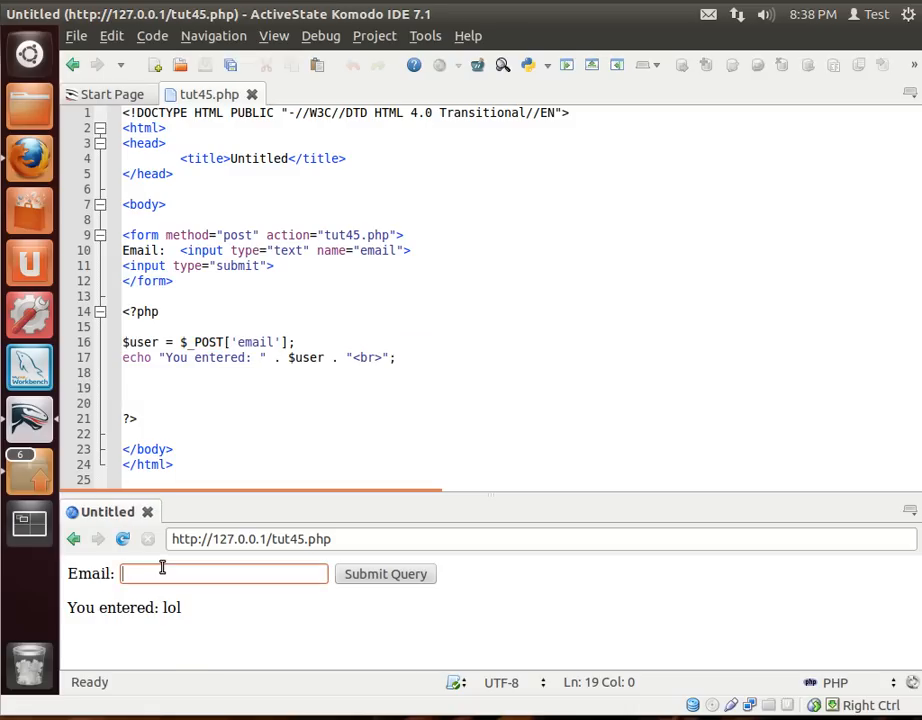
pyautogui.write('21223')
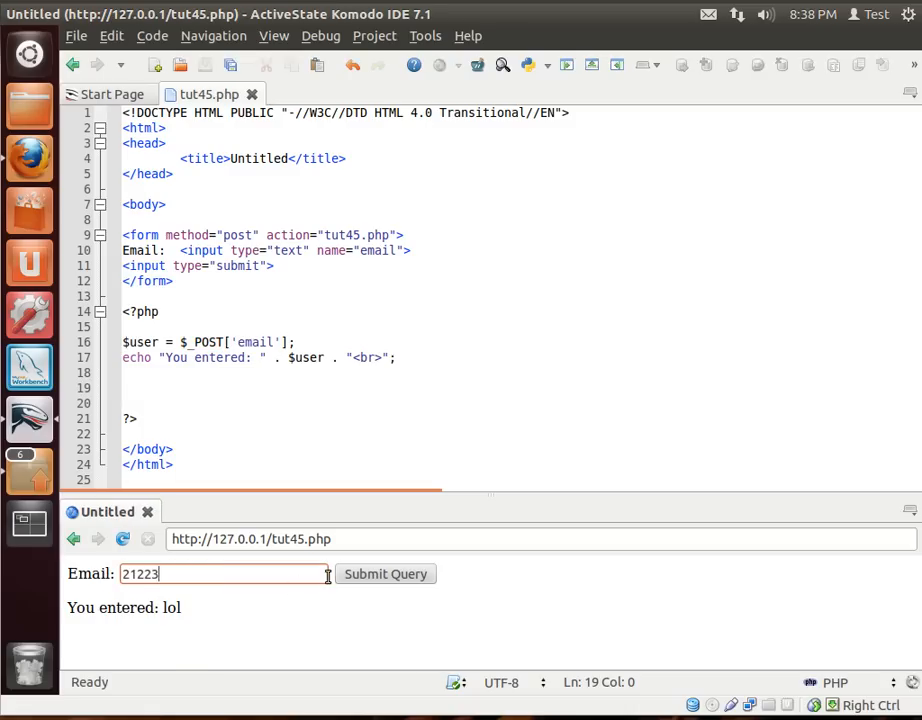
pyautogui.click(385, 573)
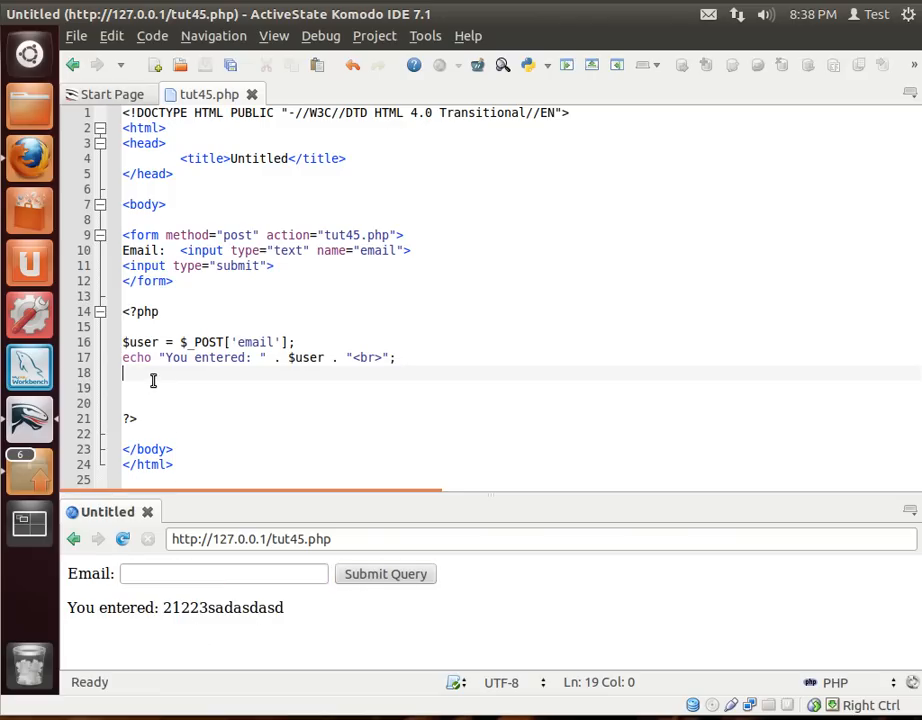
# - Type a //validate comment, then start if(filter_var($user, on the next line
pyautogui.write('//')
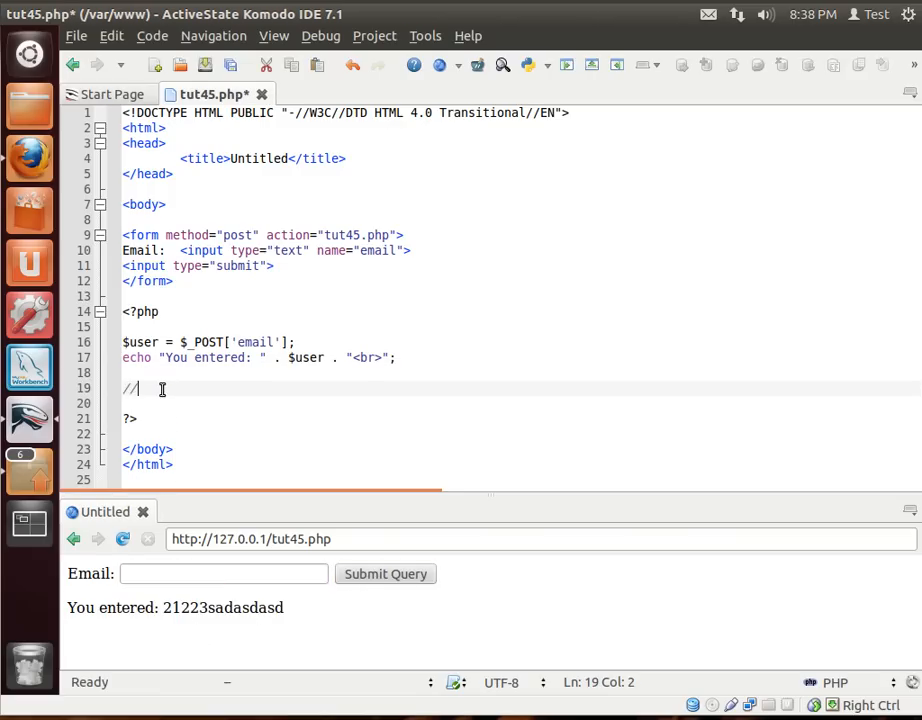
pyautogui.write('validate')
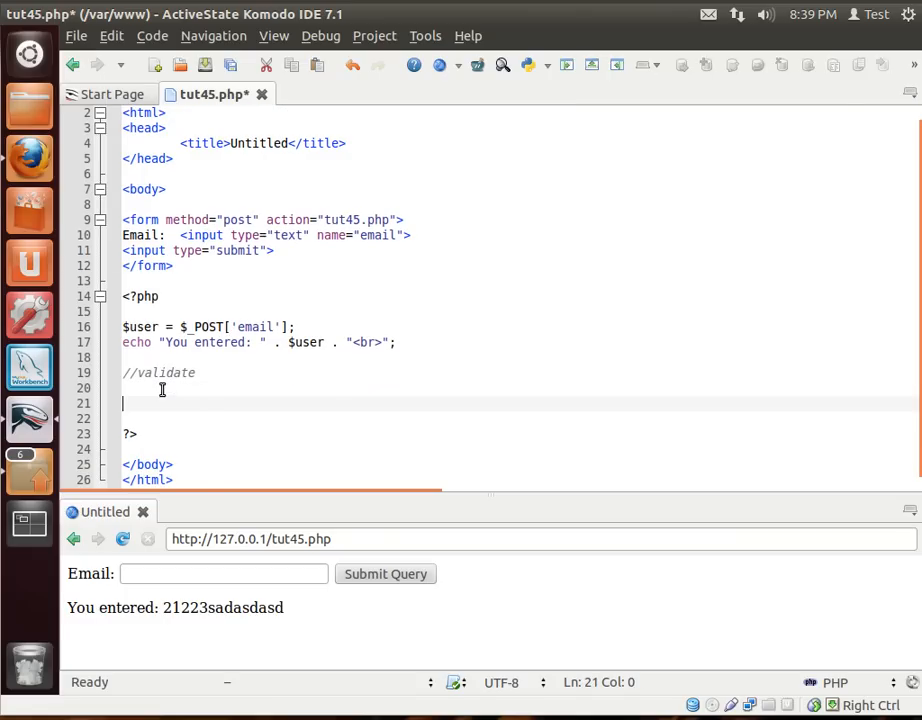
pyautogui.write('if(')
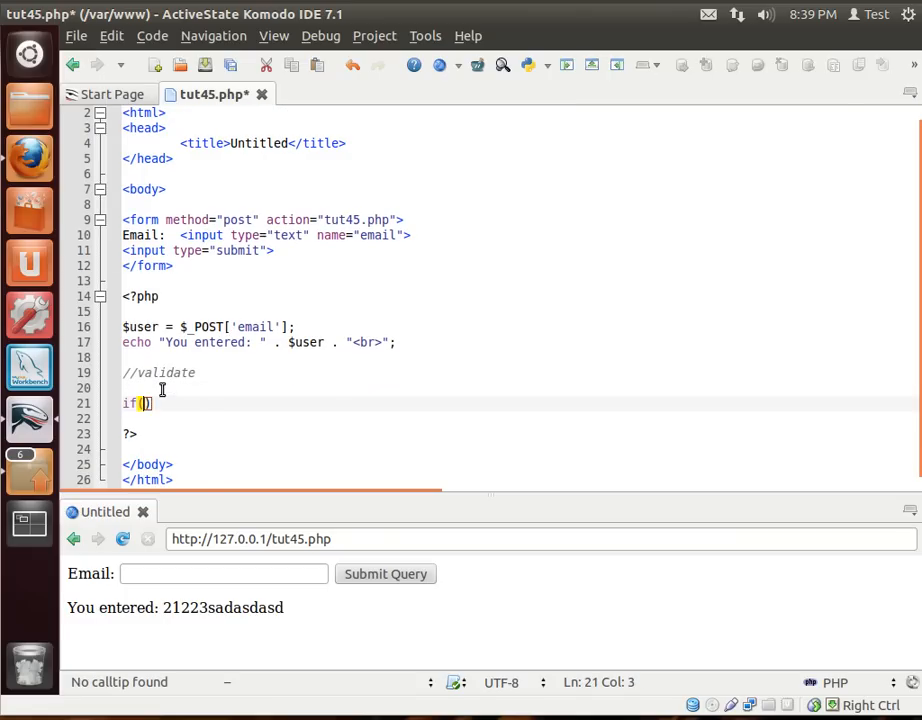
pyautogui.write('filter_var')
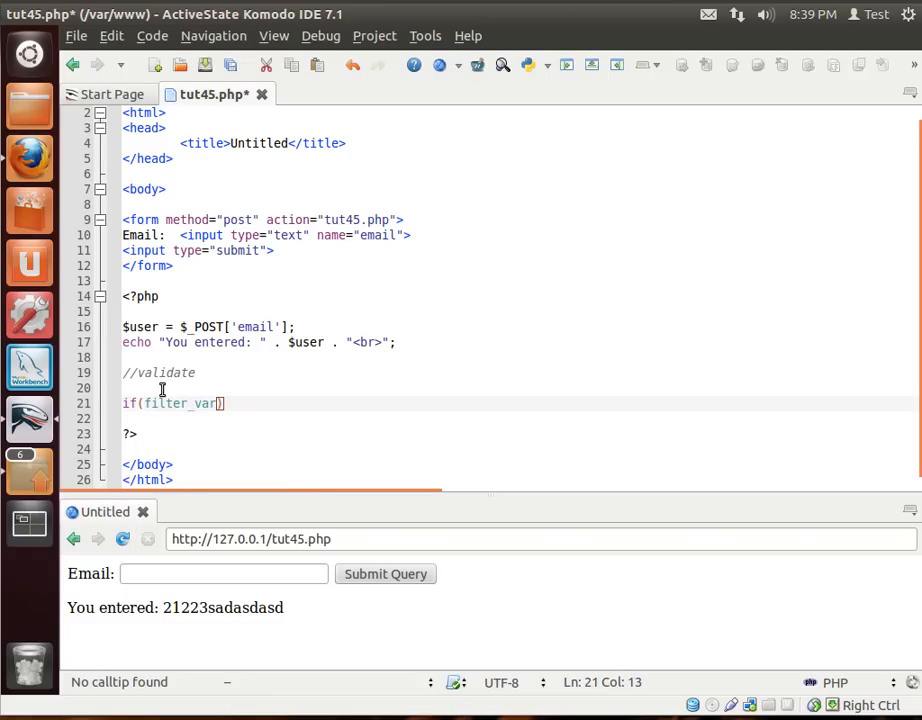
pyautogui.write('(')
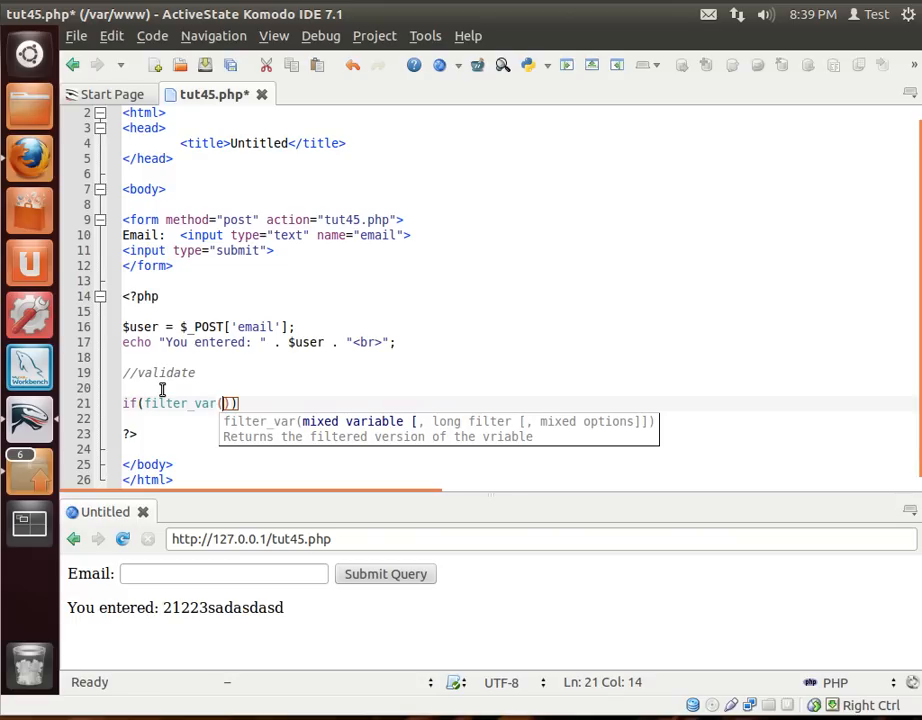
pyautogui.write('$u')
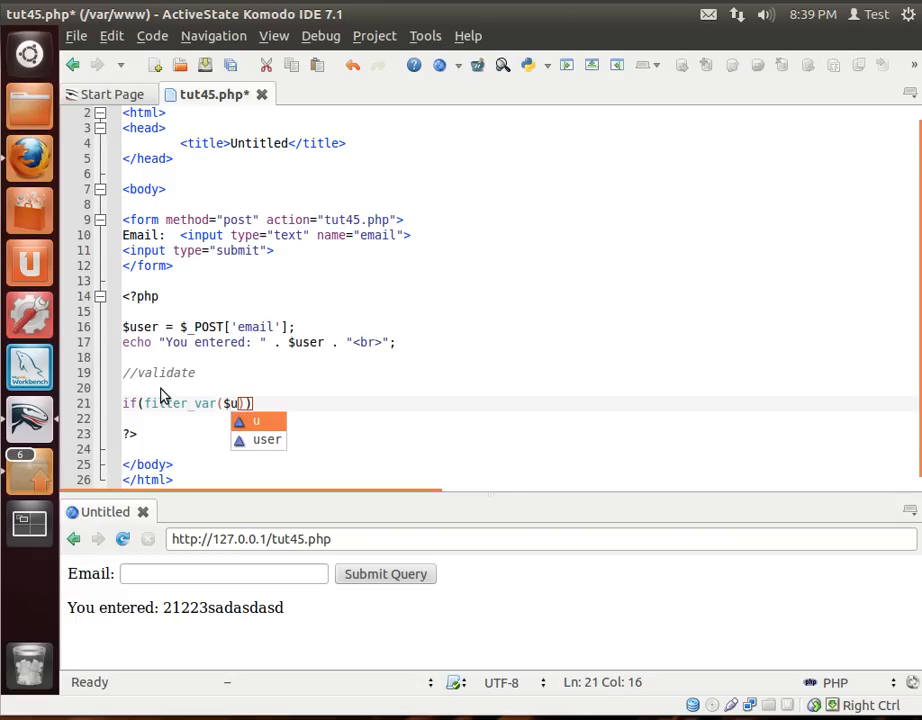
pyautogui.write('ser')
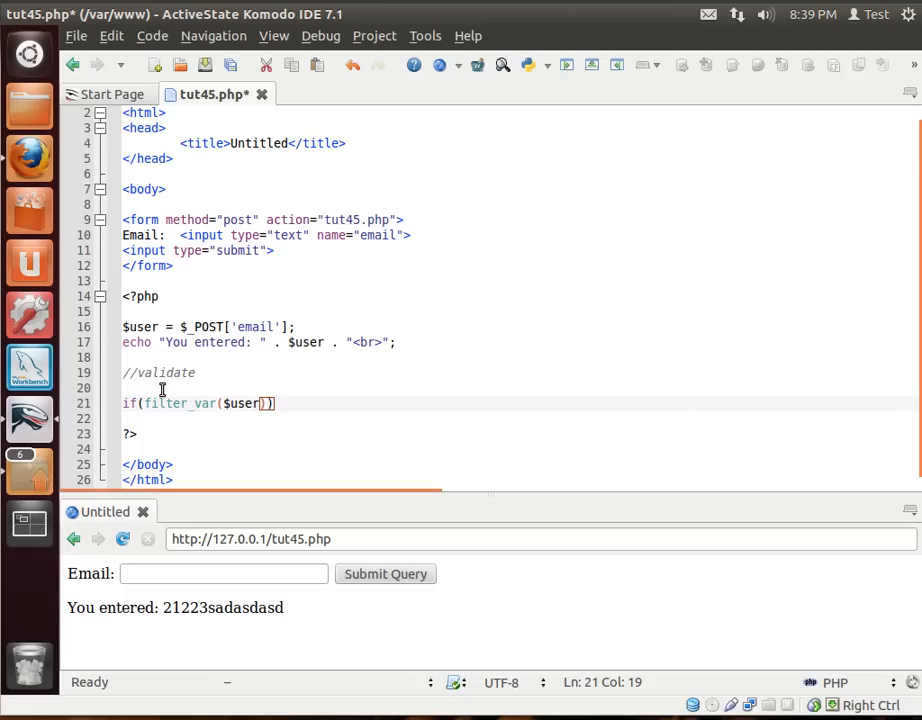
pyautogui.write(',')
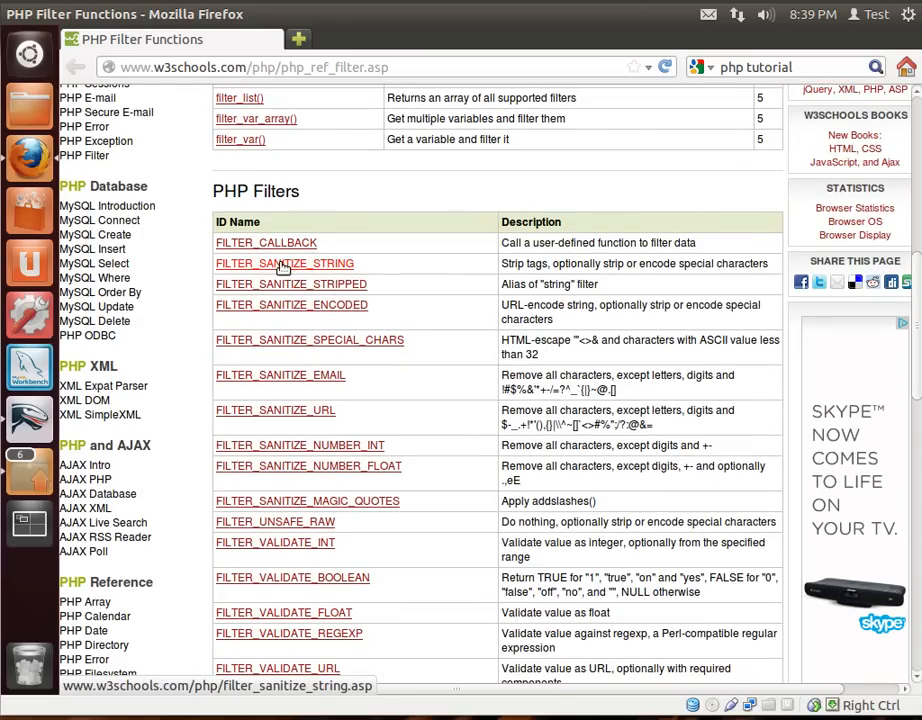
pyautogui.moveTo(291, 284)
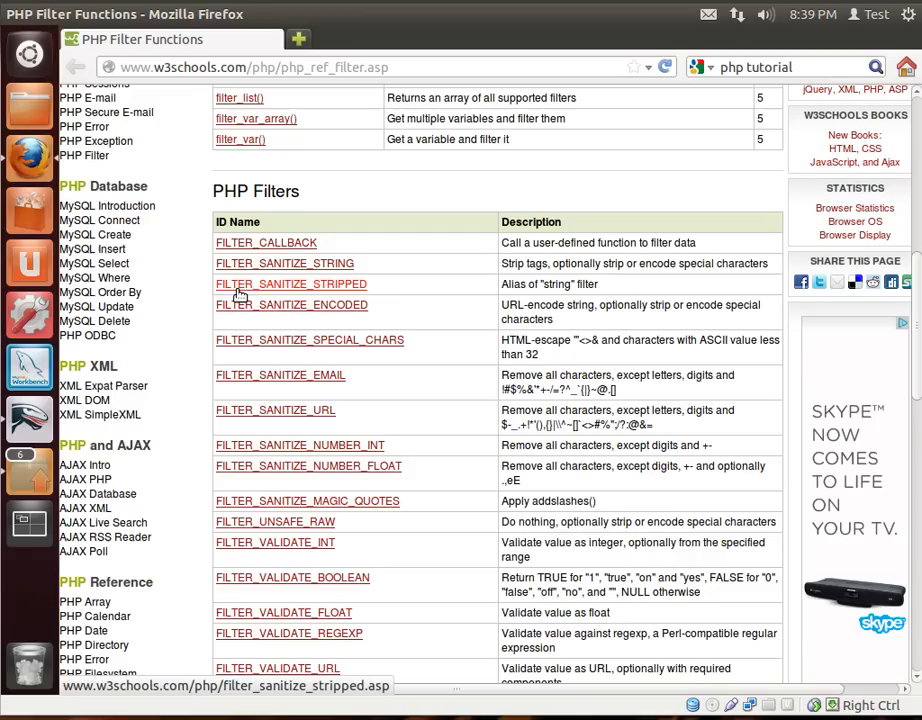
pyautogui.moveTo(285, 295)
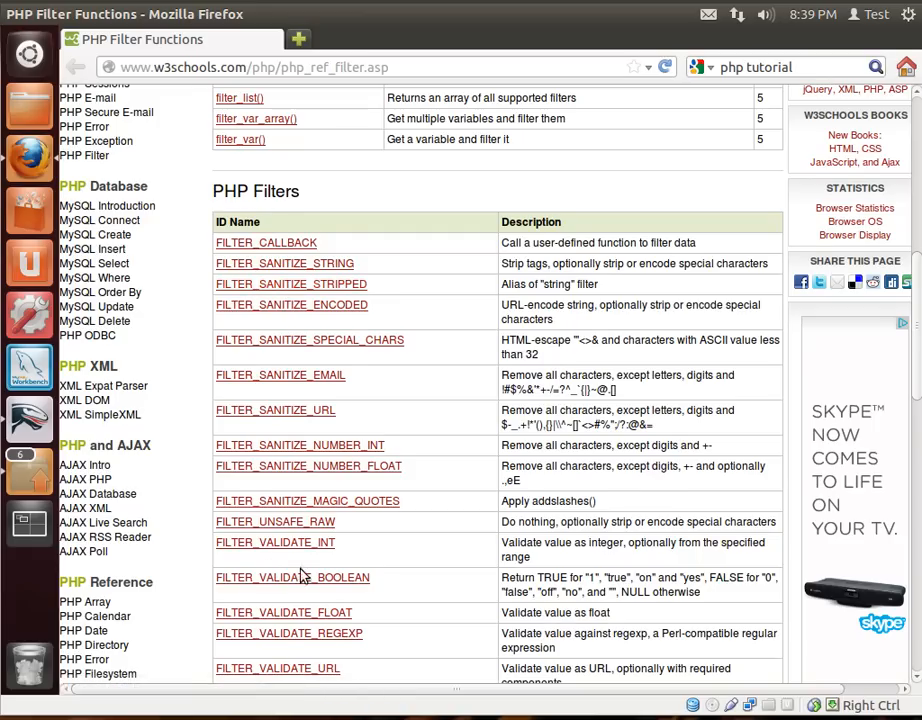
# - Scroll the w3schools PHP Filter reference down to the filter ID table
pyautogui.scroll(-3)
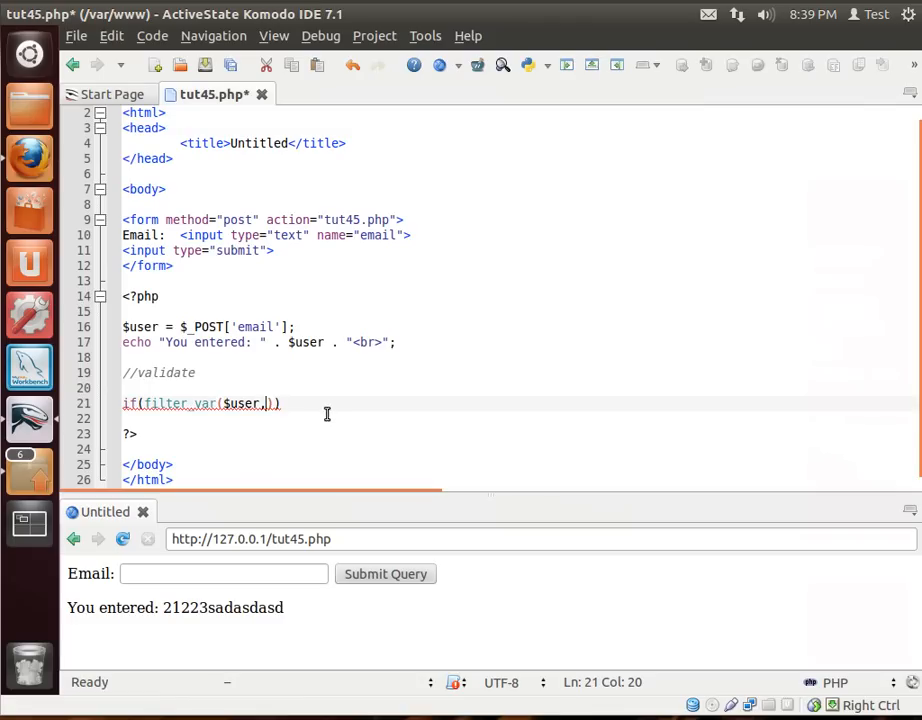
# - Close the FILTER_VALIDATE_EMAIL condition with a block echoing "Valid email!<br>"
pyautogui.write('FILTER_VALIDATE_EMAIL)')
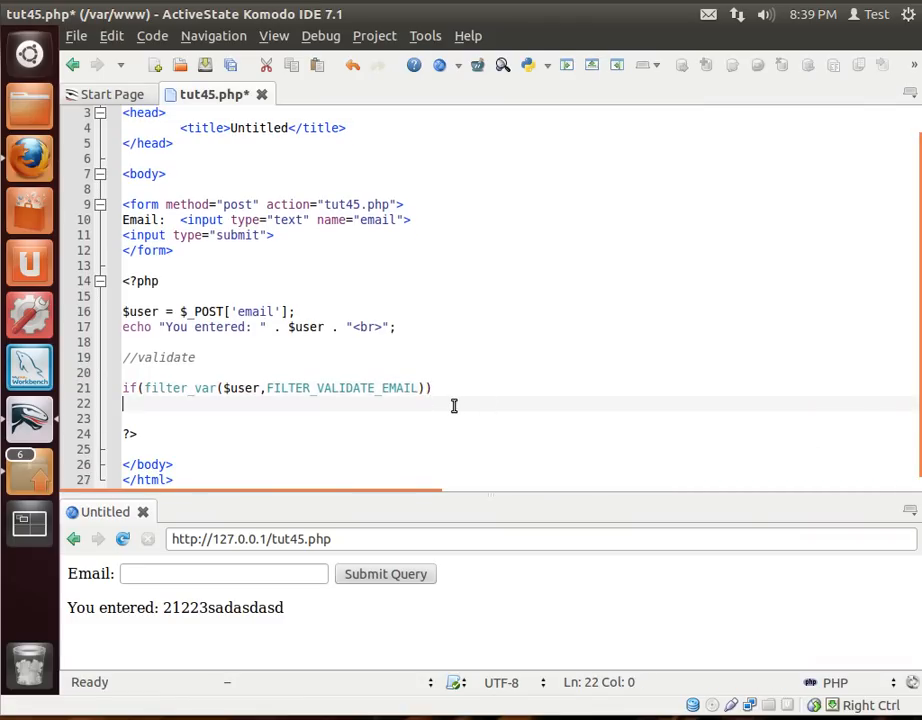
pyautogui.write('{')
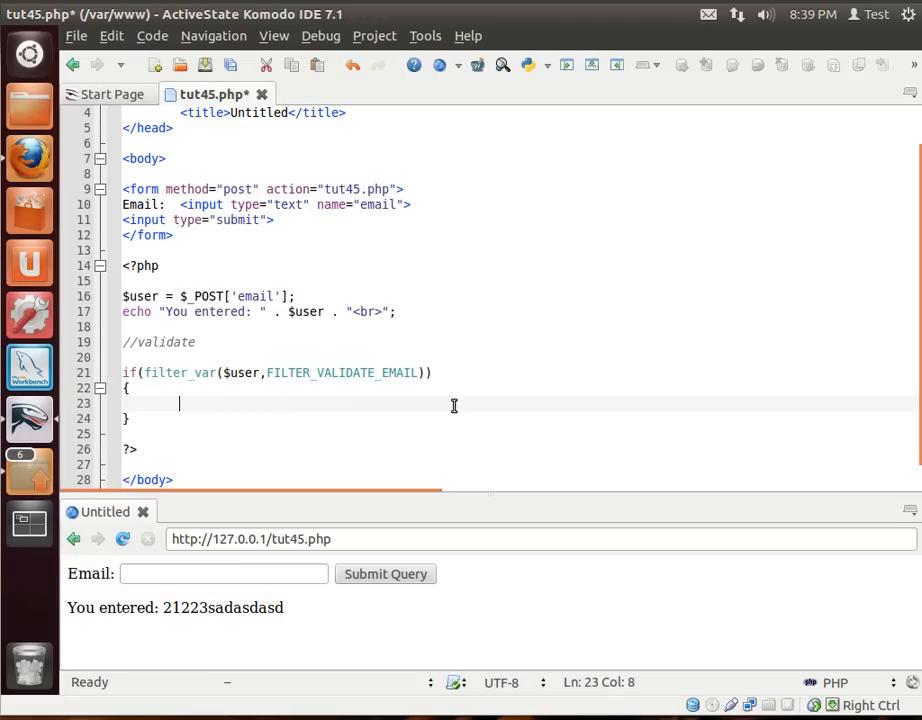
pyautogui.write('echo "')
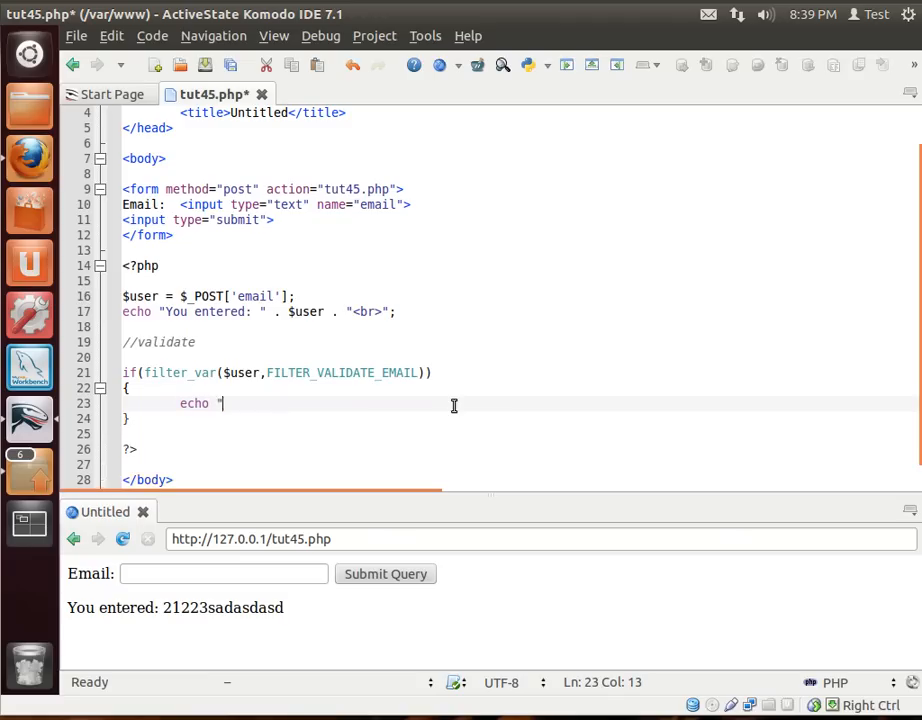
pyautogui.write('";')
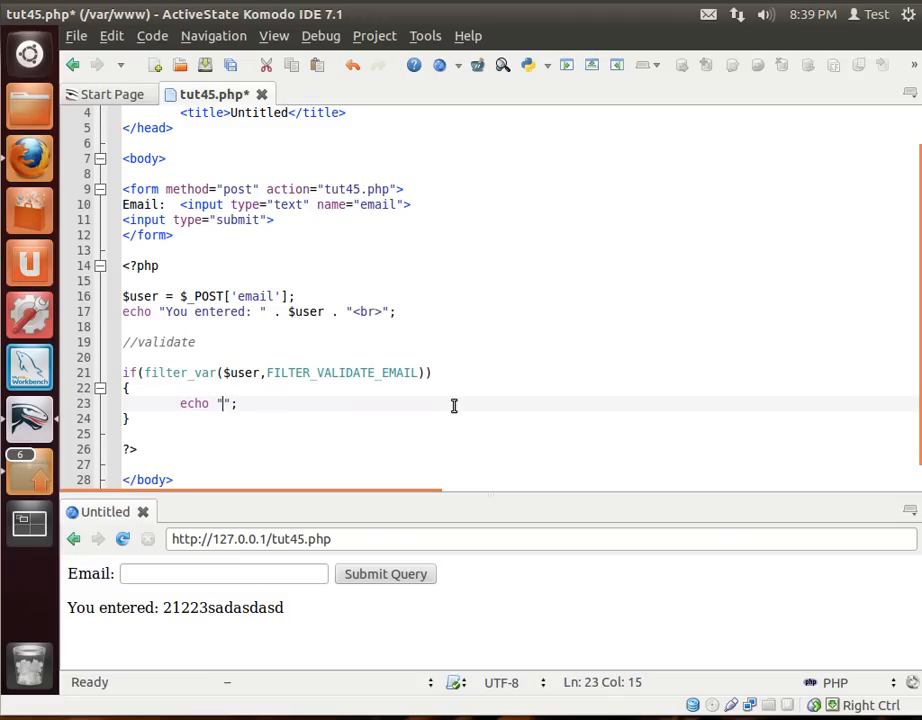
pyautogui.write('Valid em')
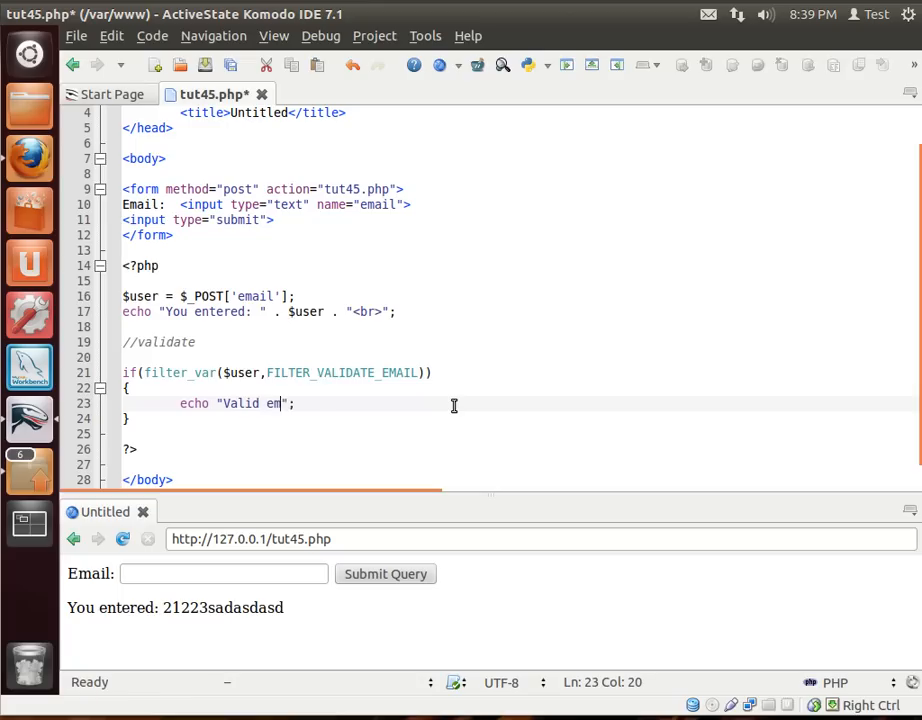
pyautogui.write('ail')
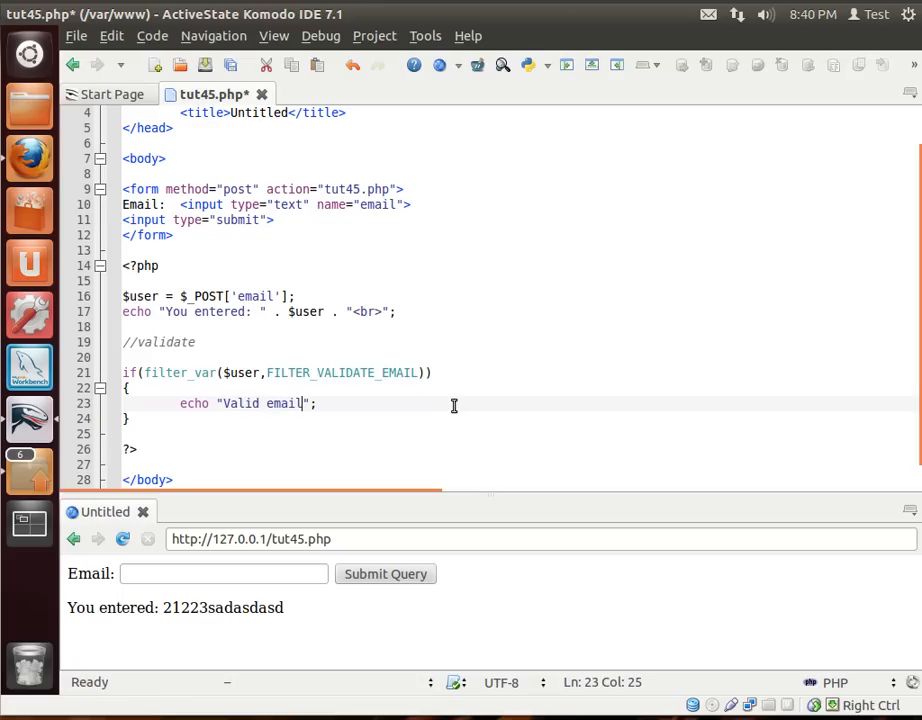
pyautogui.write('!<br>')
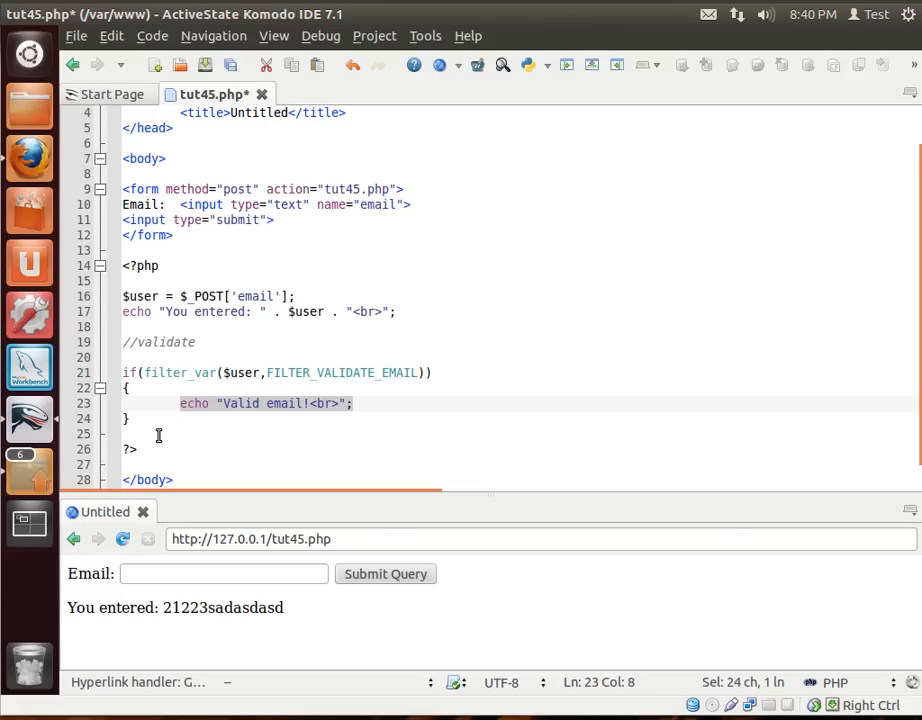
# - Add an else branch that echoes "Invalid email!"
pyautogui.write('else{')
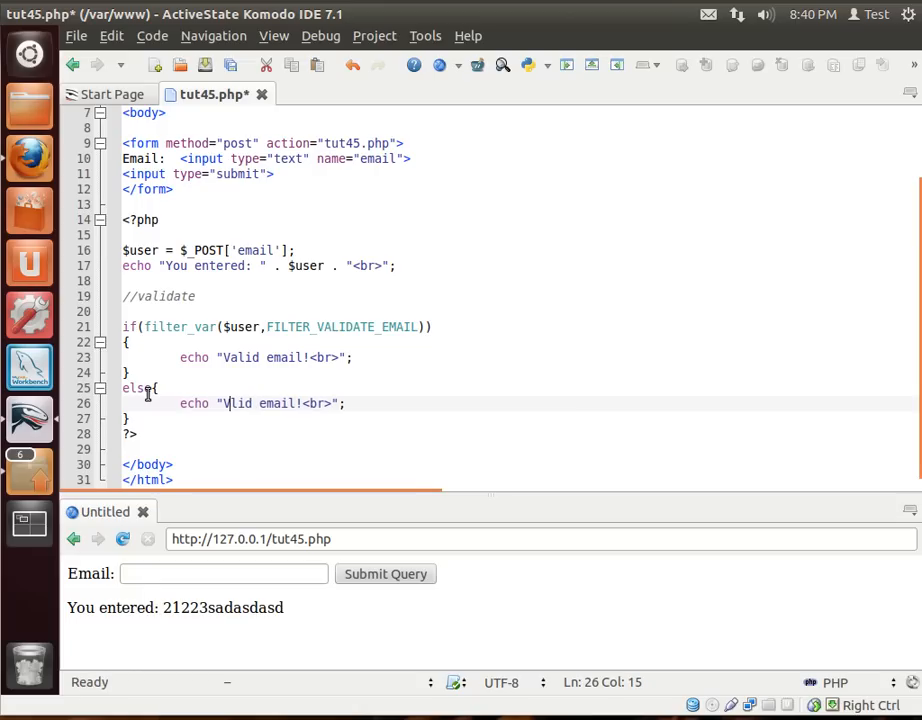
pyautogui.write('In')
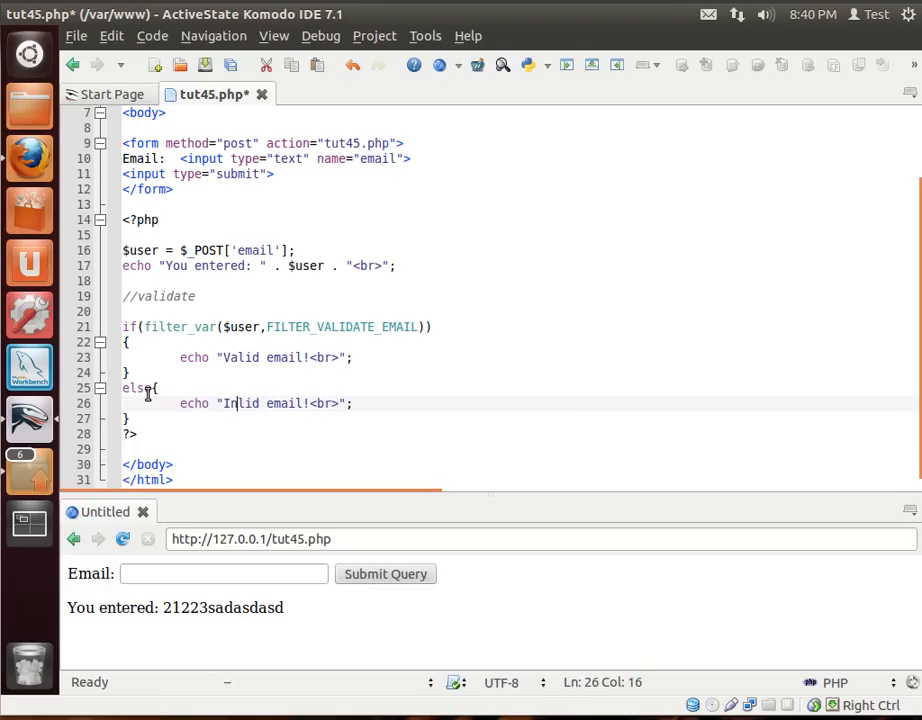
pyautogui.write('va')
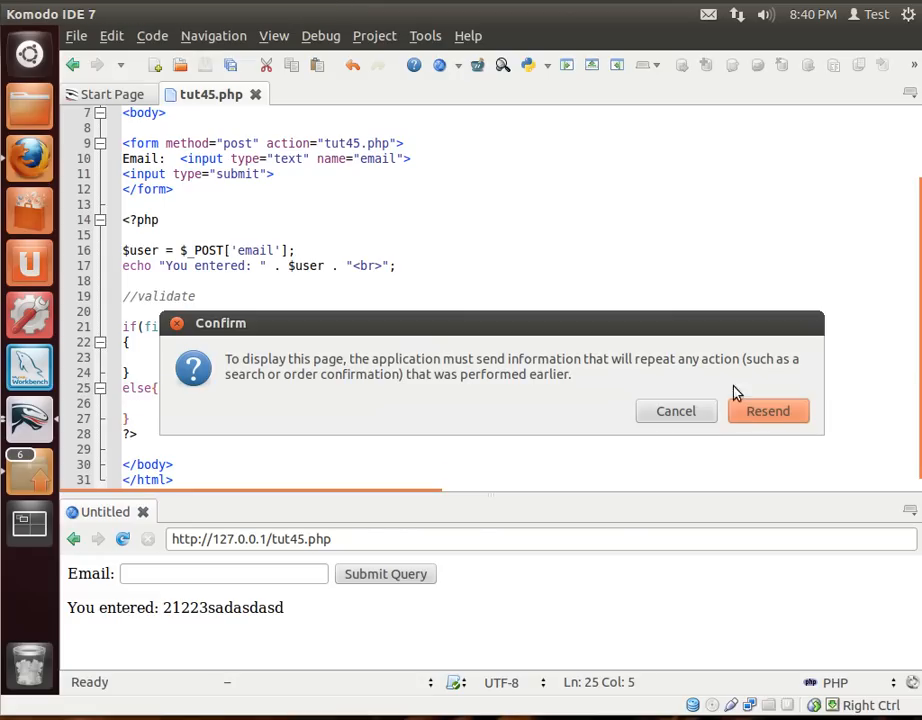
# - Resend the form data and submit a first test address ending in realms.com
pyautogui.click(768, 411)
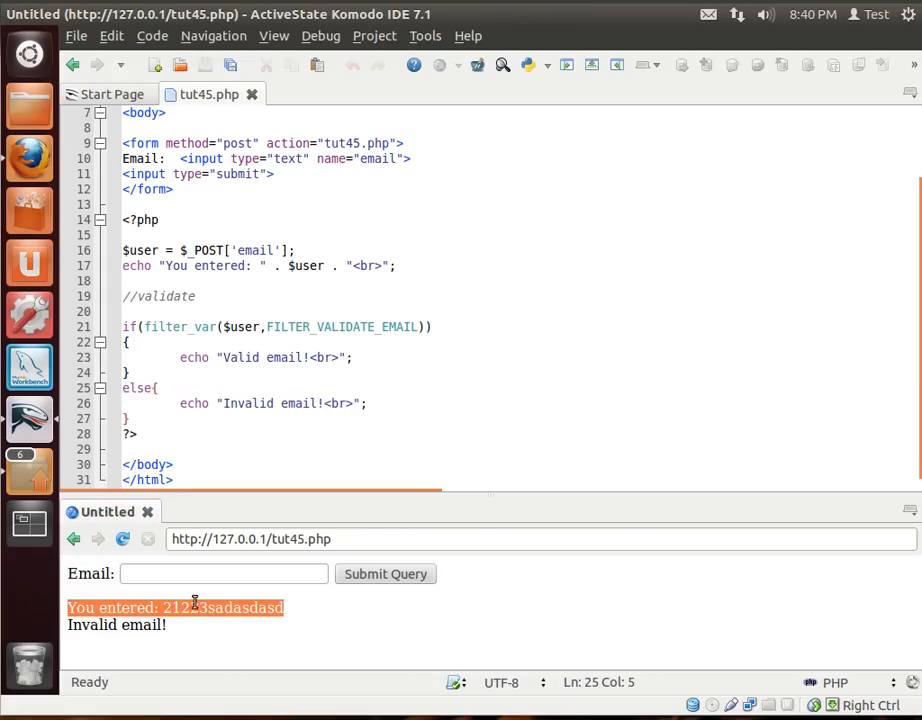
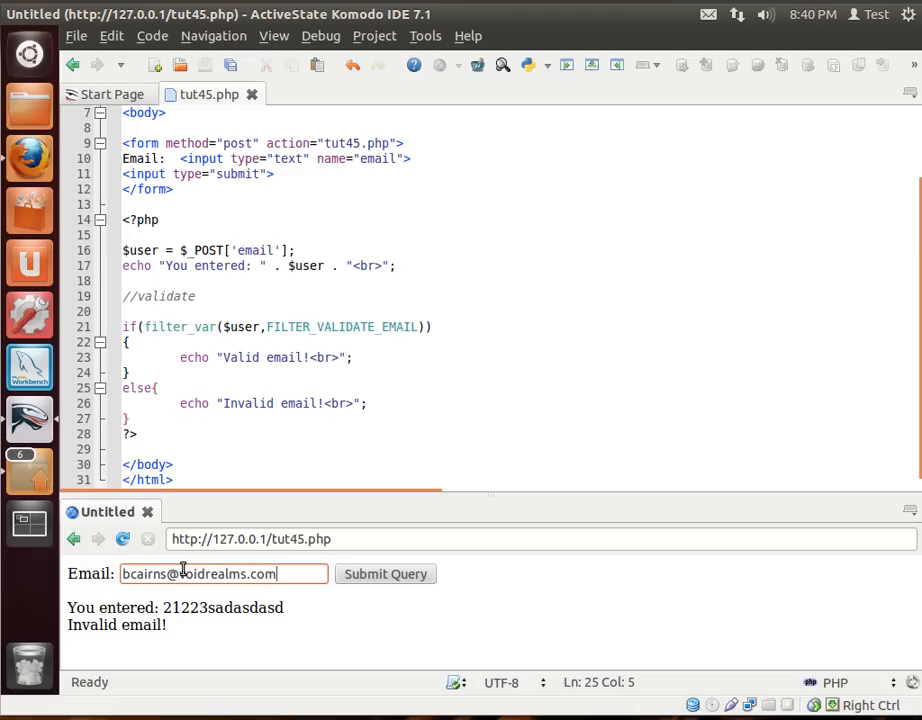
pyautogui.click(385, 573)
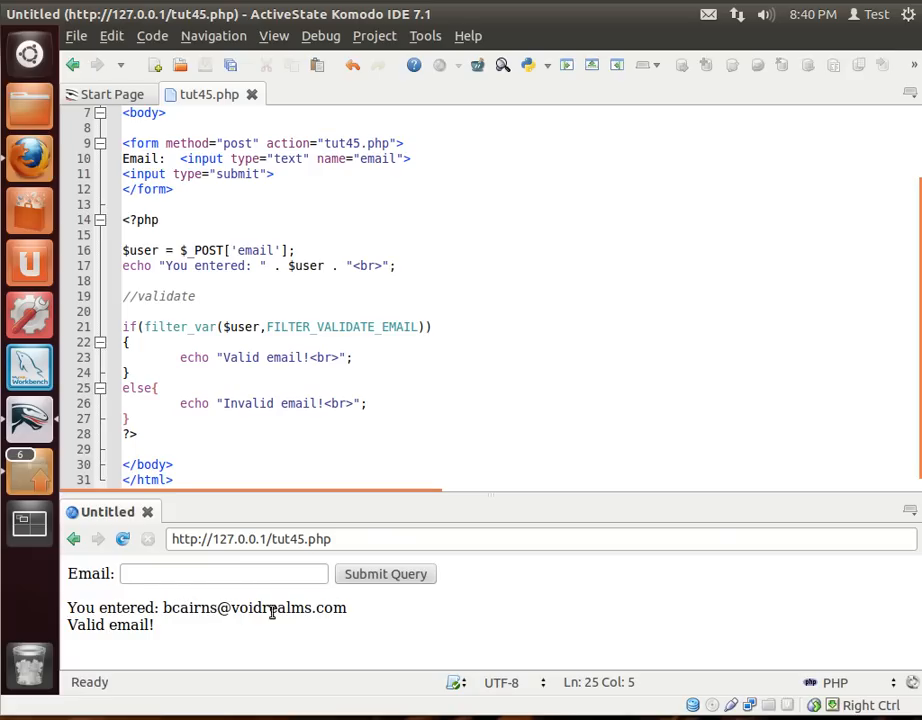
pyautogui.click(223, 573)
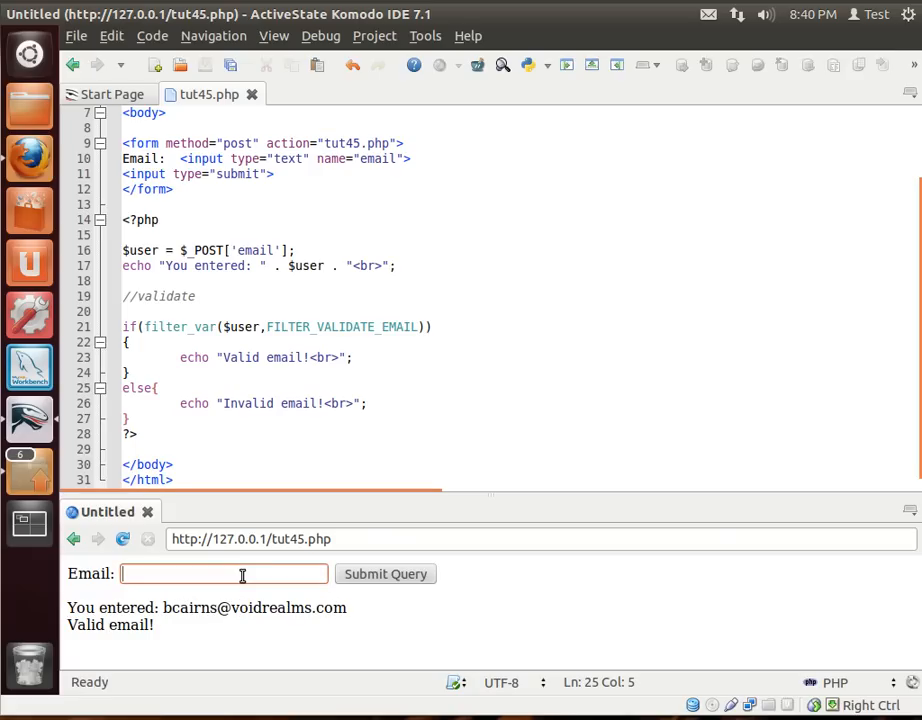
pyautogui.write('me@')
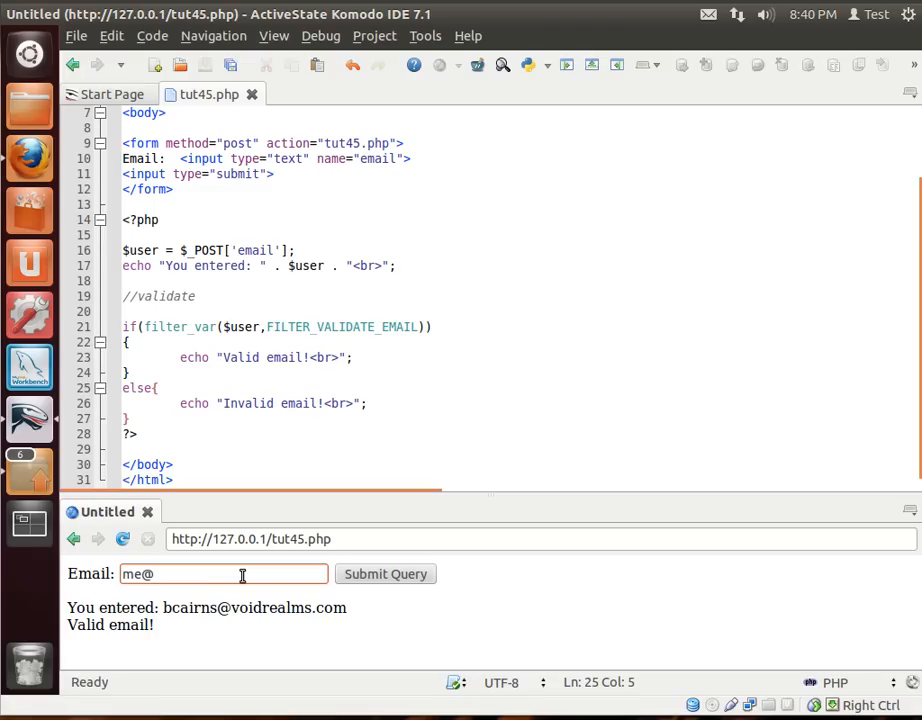
pyautogui.write('home.com')
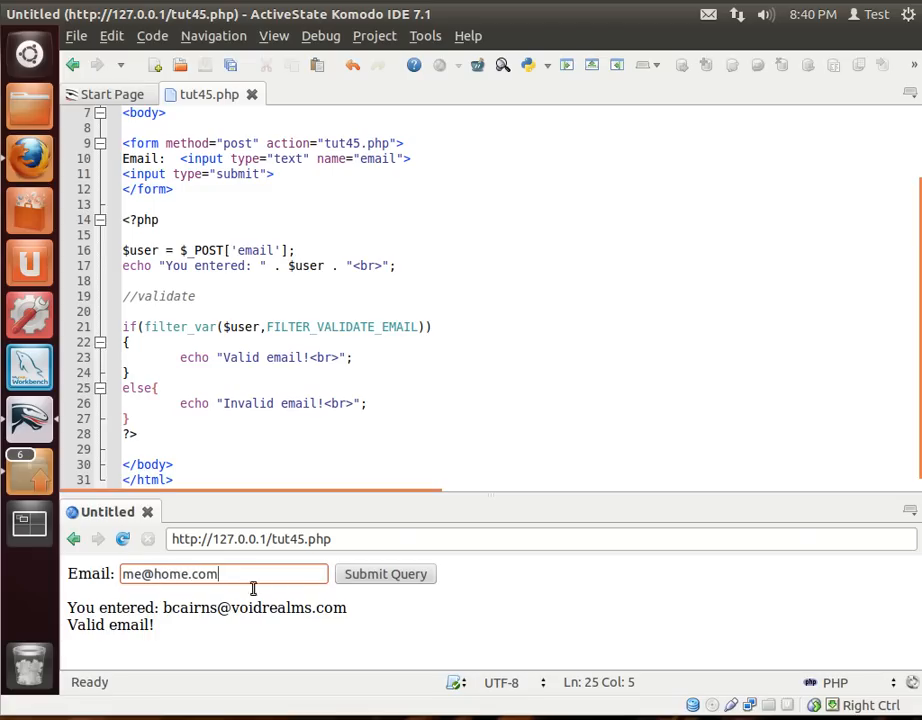
pyautogui.click(385, 573)
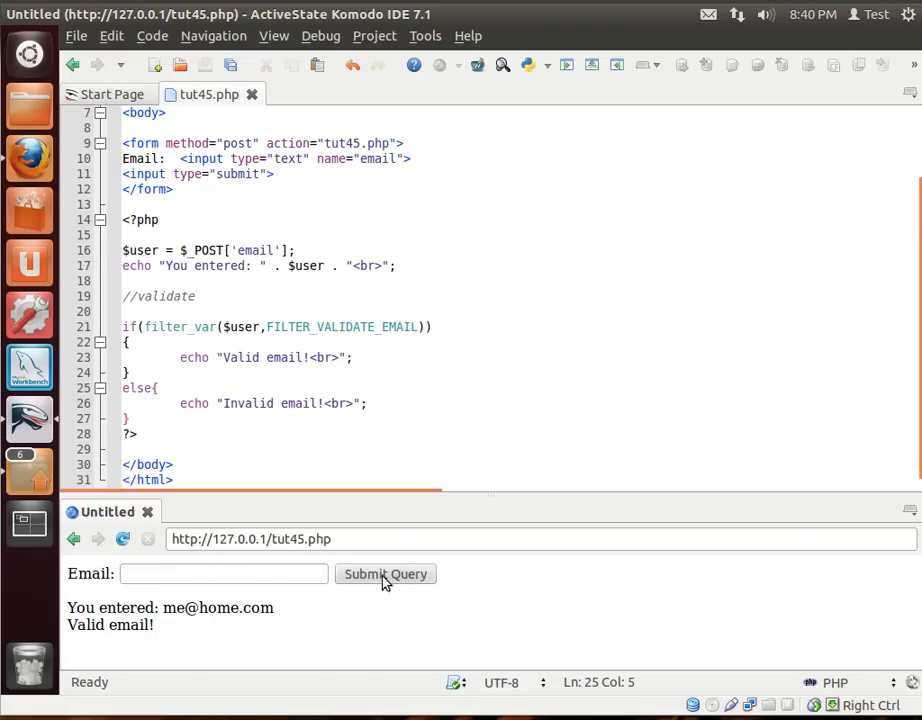
pyautogui.moveTo(155, 641)
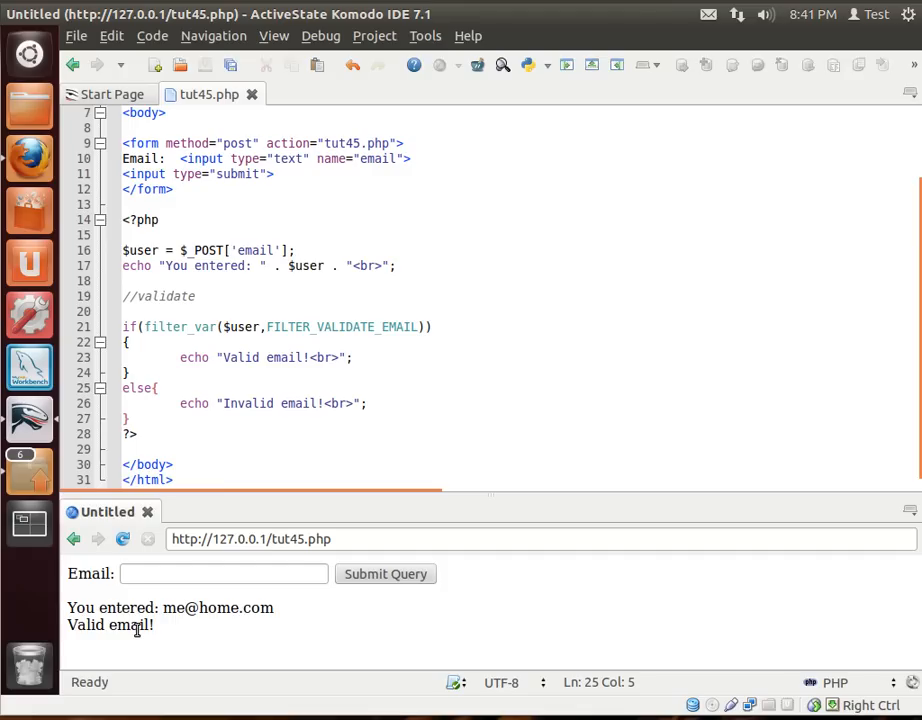
# - Submit "bryan @ something !.com", which is reported as Invalid email!
pyautogui.click(223, 573)
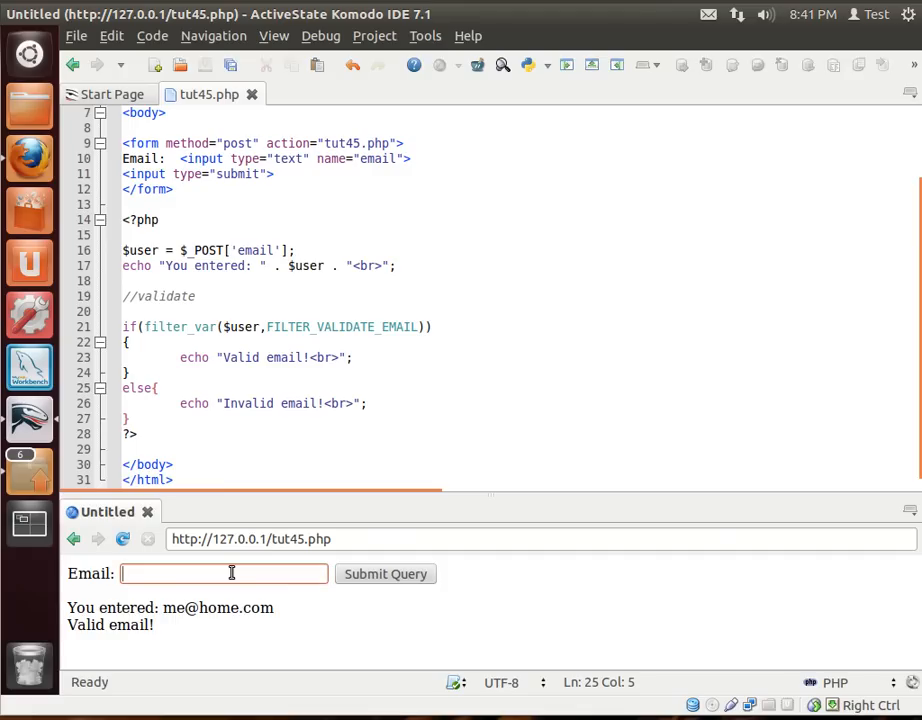
pyautogui.write('b')
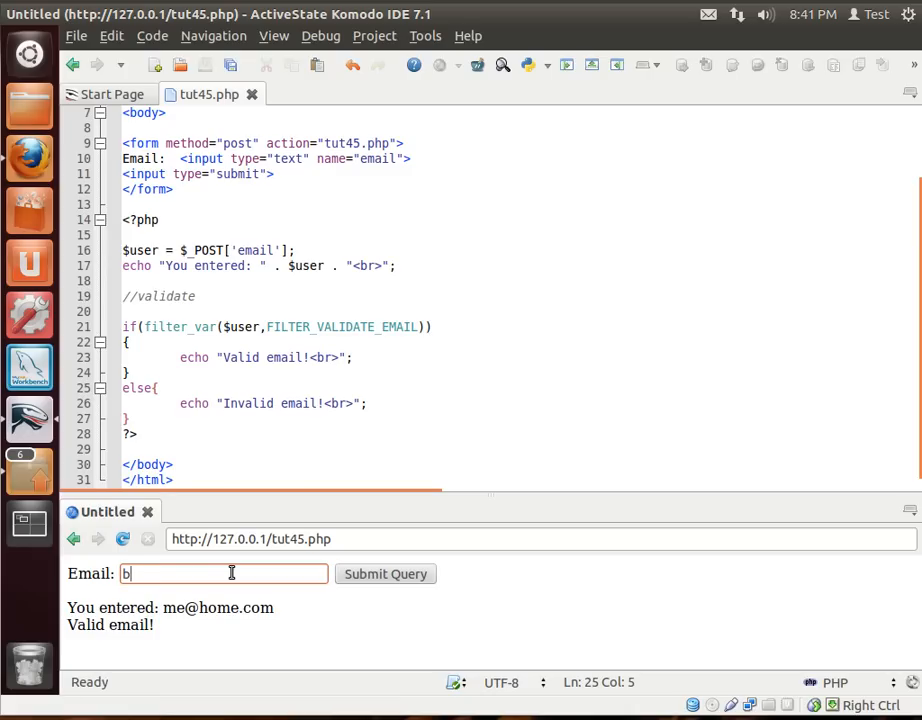
pyautogui.write('ryan @')
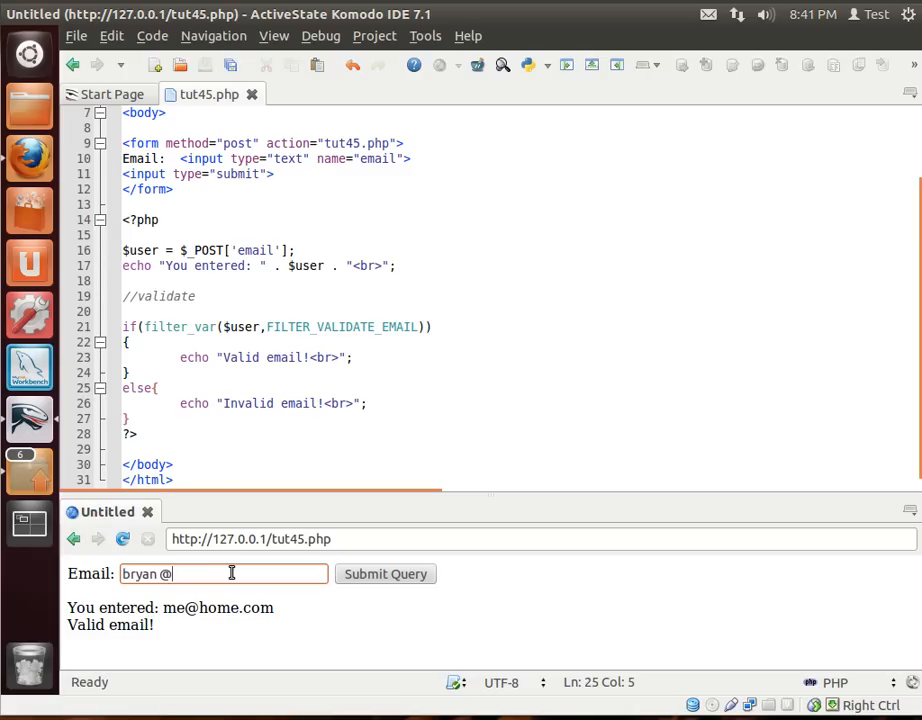
pyautogui.write('something')
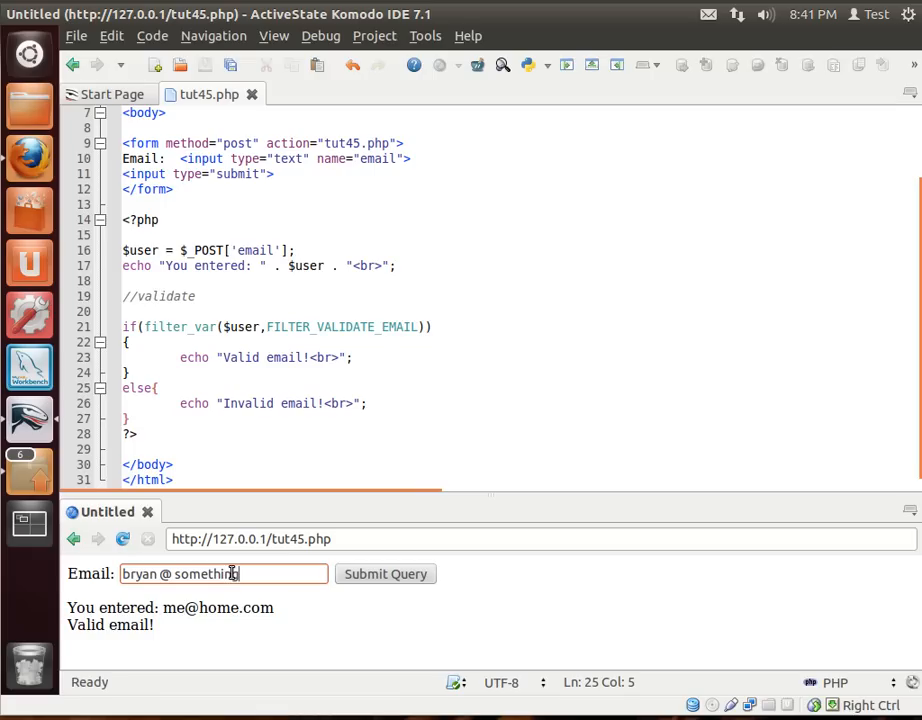
pyautogui.write('.com')
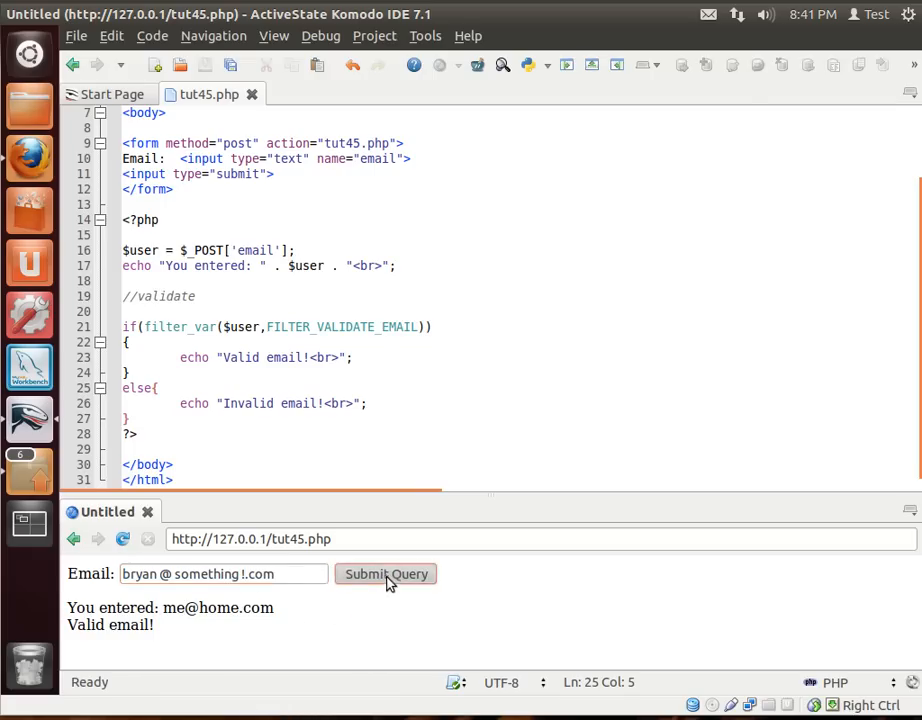
pyautogui.click(385, 573)
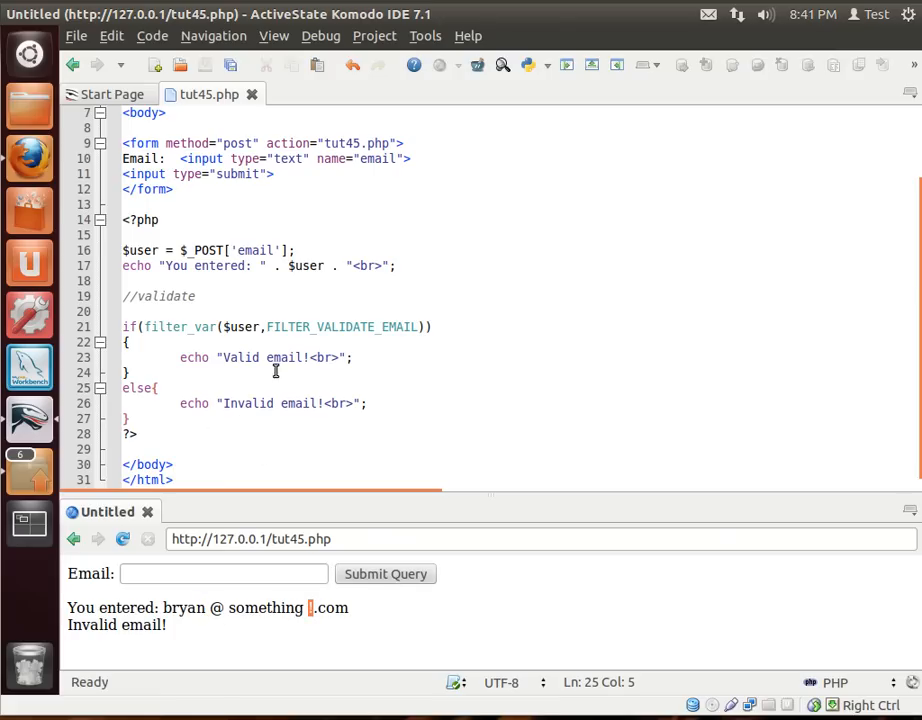
pyautogui.moveTo(380, 403)
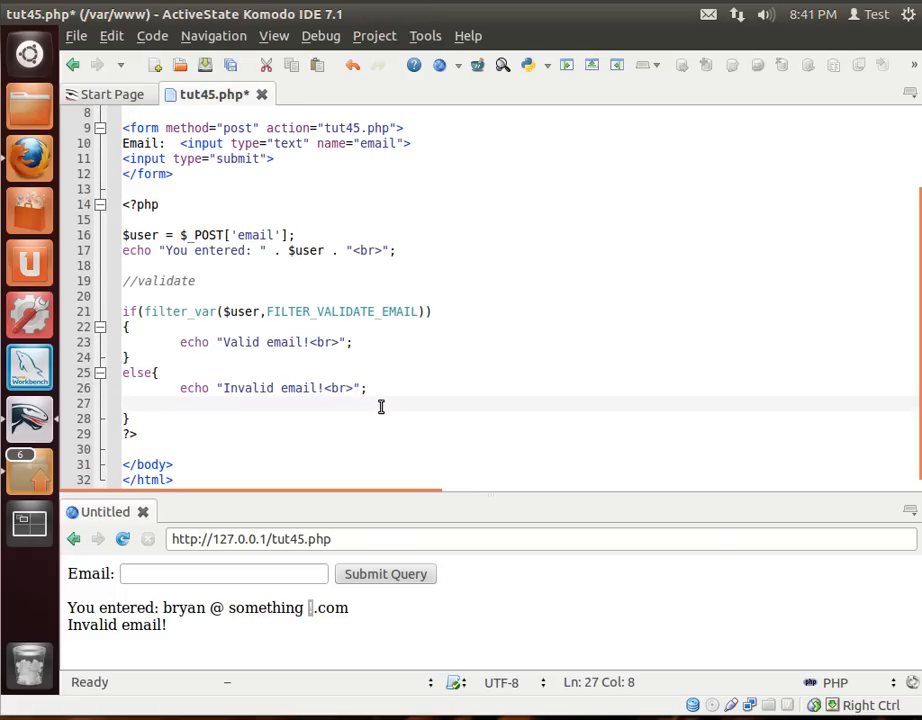
# - In the else branch, add //sanitize it and type $san = filter_var($user,
pyautogui.write('//sanitize it')
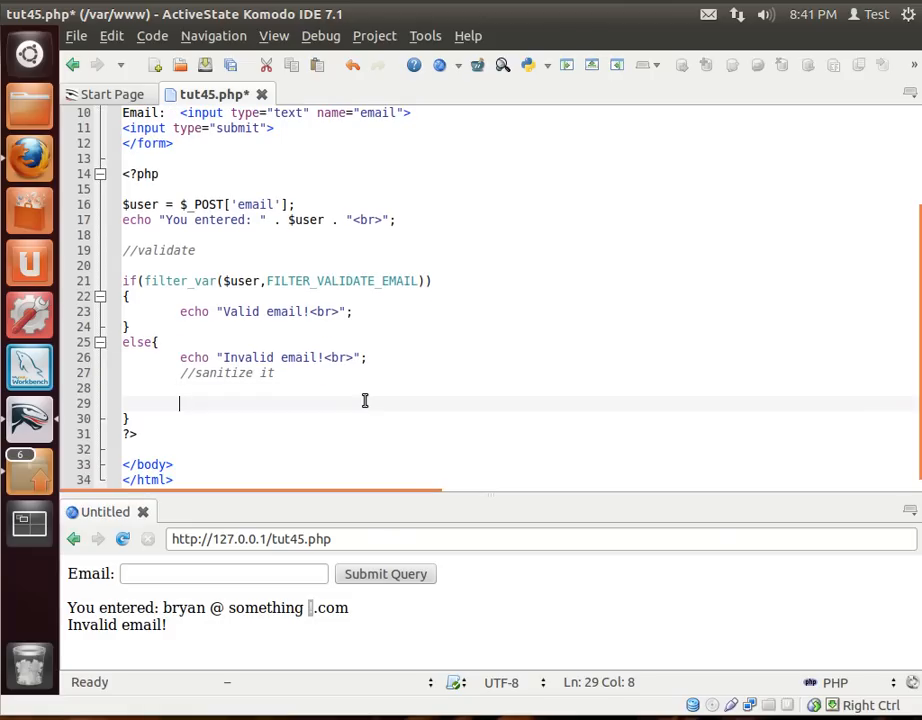
pyautogui.write('$')
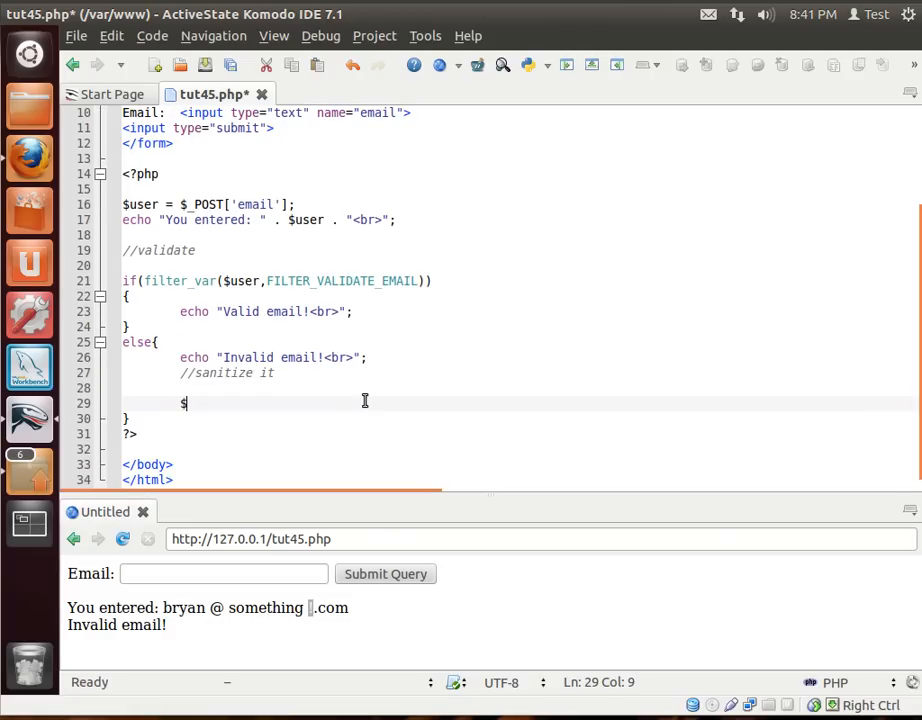
pyautogui.write('san =')
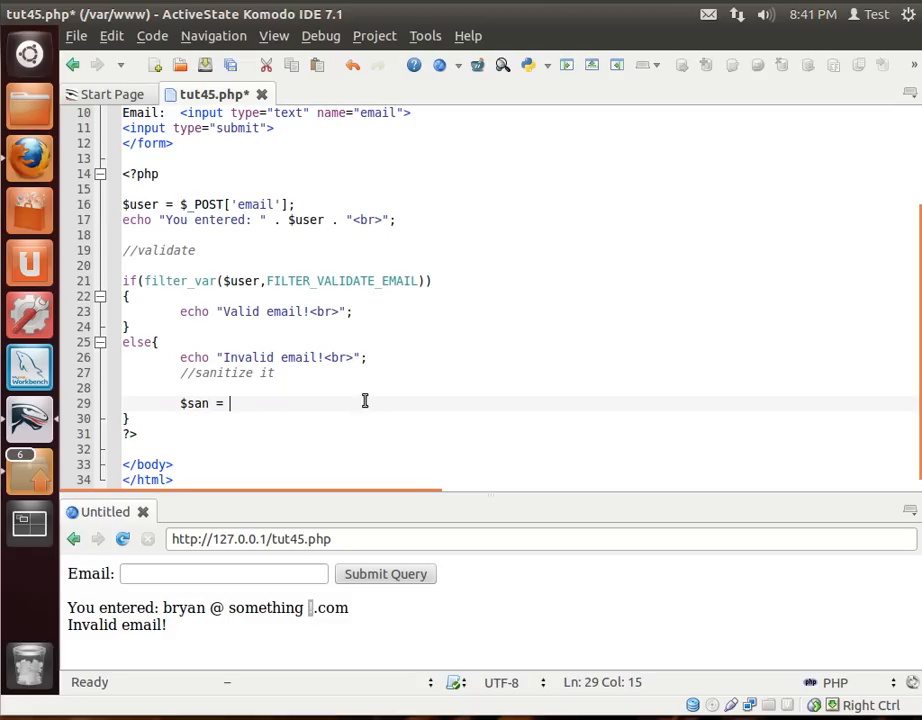
pyautogui.write('filter_va')
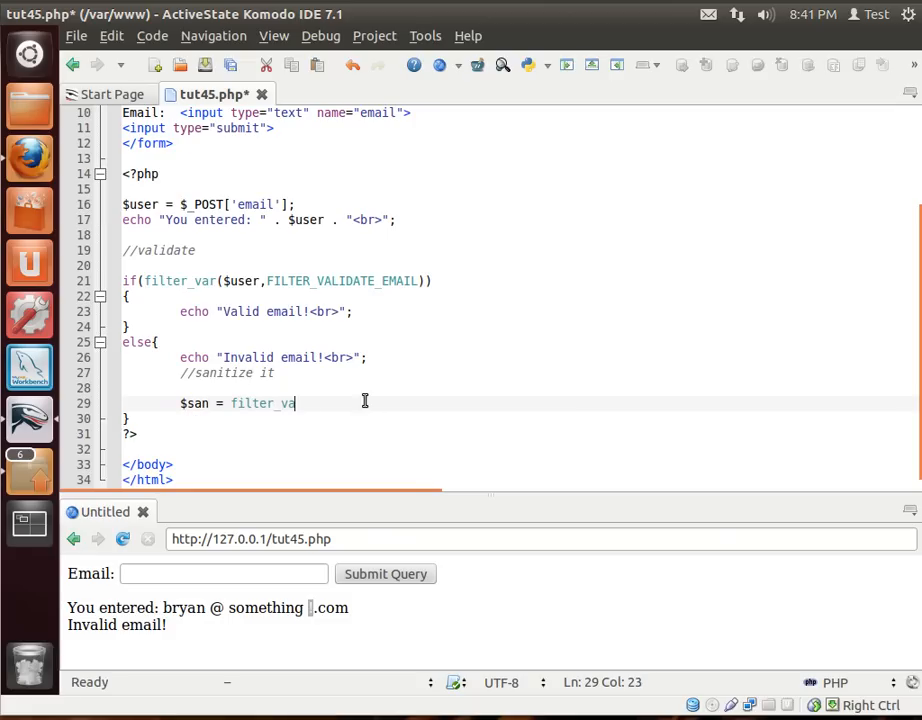
pyautogui.write('r')
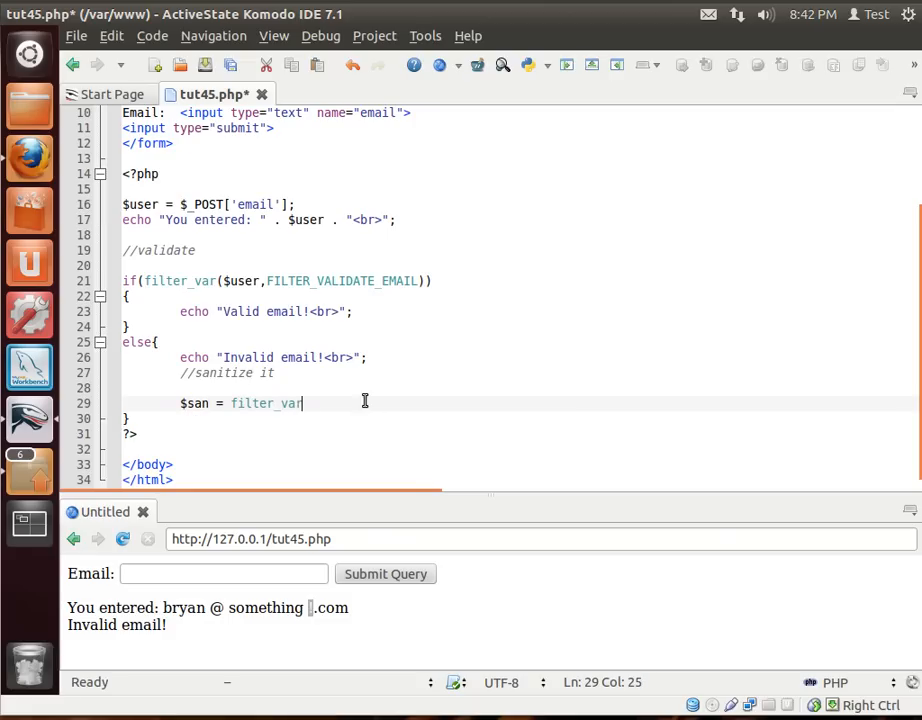
pyautogui.write('($')
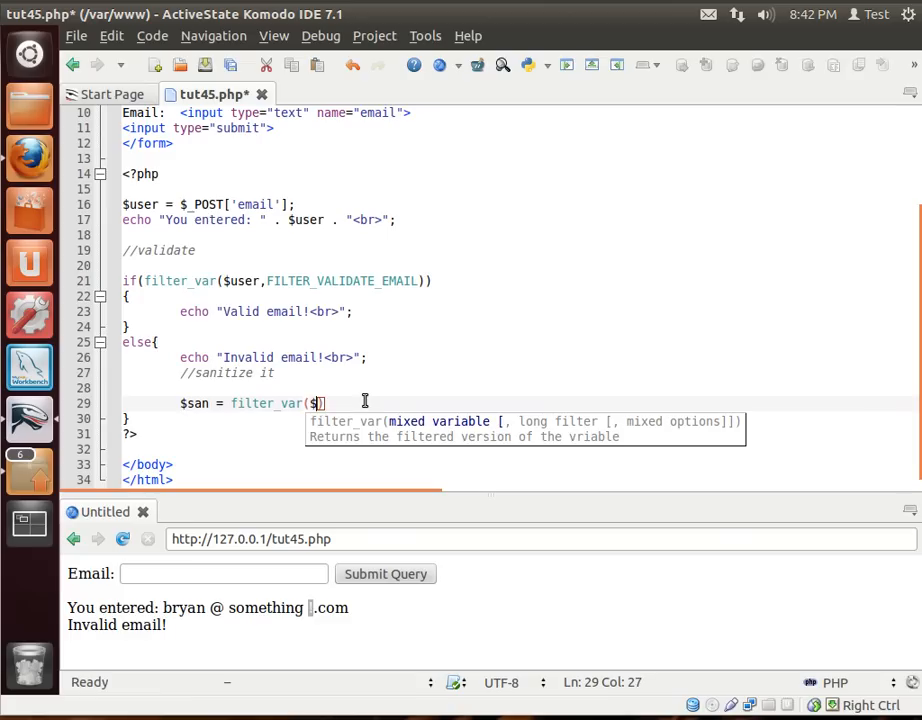
pyautogui.write('user,]')
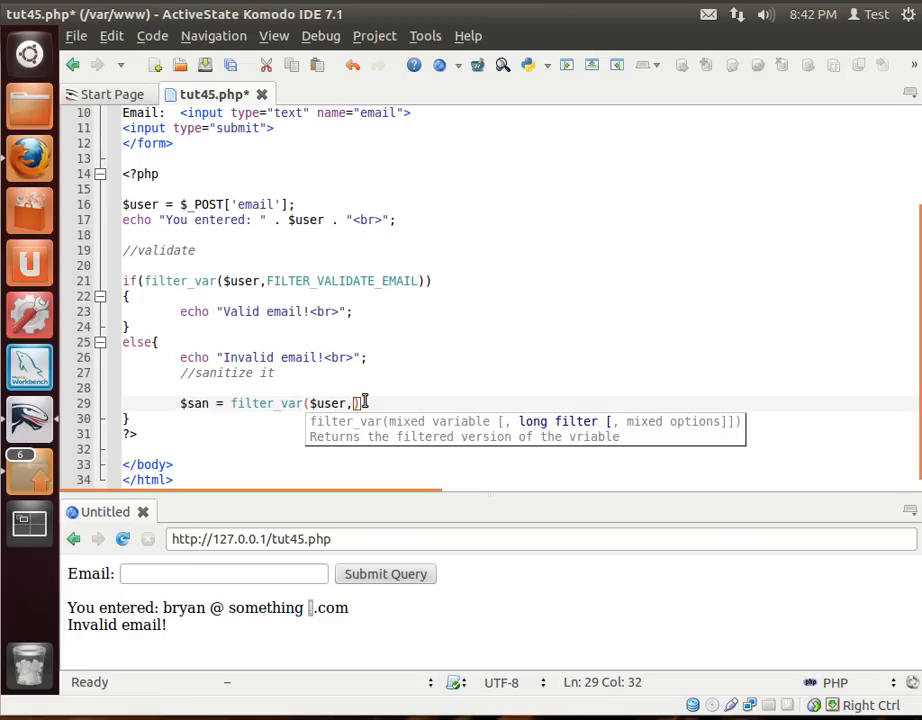
pyautogui.moveTo(28, 158)
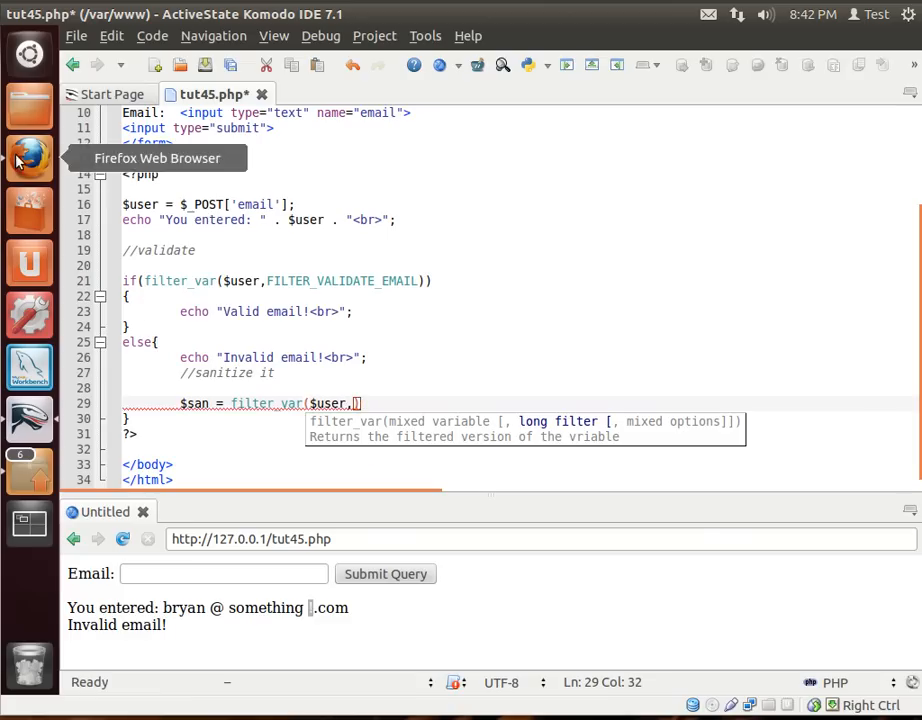
# - Switch to Firefox to view the PHP Filters table, including FILTER_SANITIZE_EMAIL
pyautogui.click(29, 158)
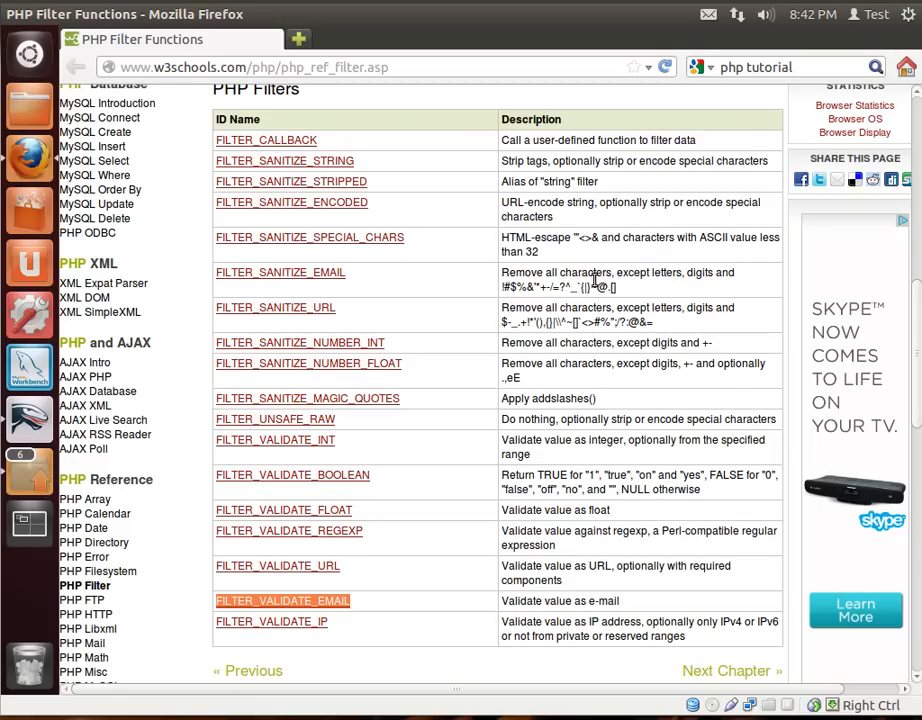
pyautogui.moveTo(597, 282)
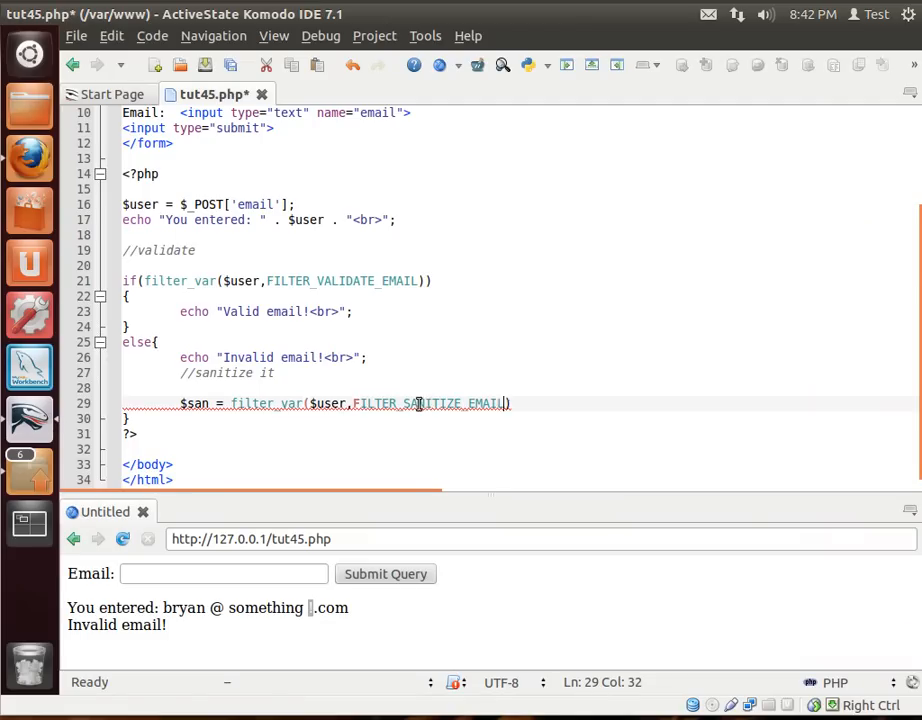
# - Finish the FILTER_SANITIZE_EMAIL call and echo "Sanitized version: $san <br>"
pyautogui.write(');')
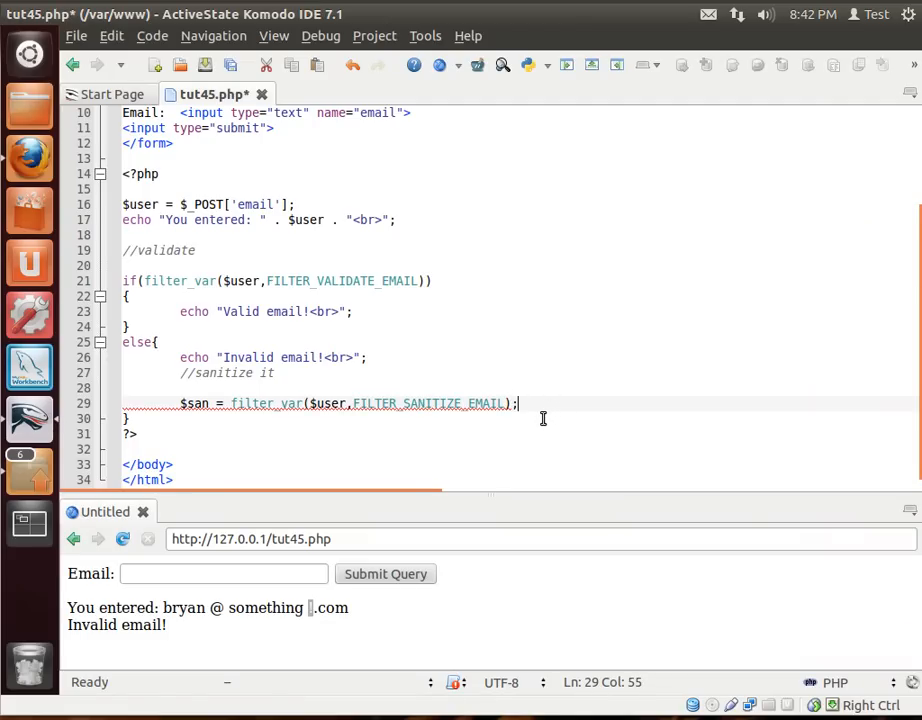
pyautogui.write('echo')
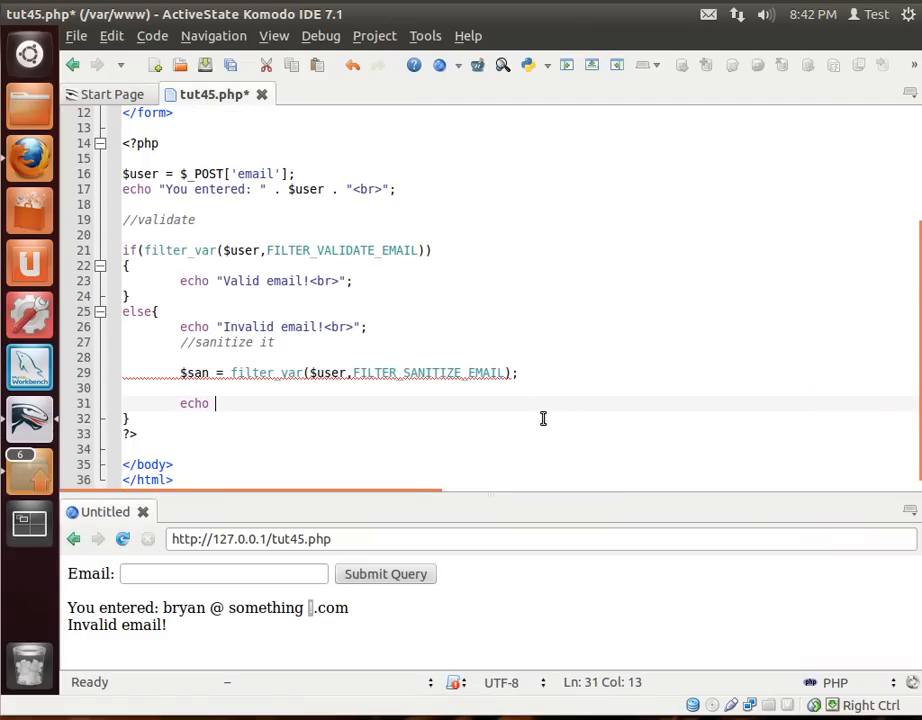
pyautogui.write('"";')
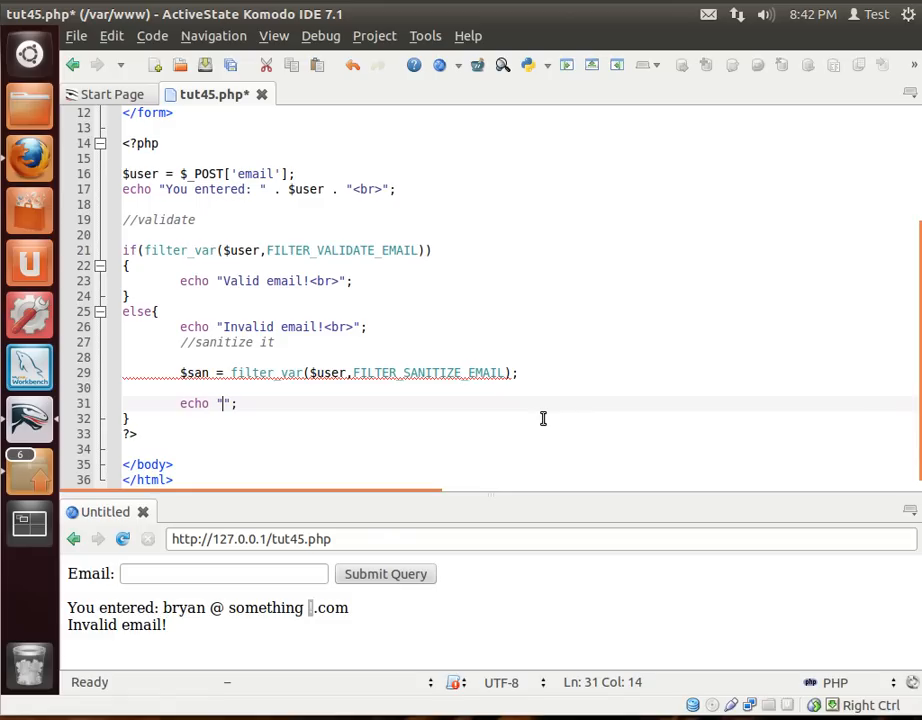
pyautogui.write('Sanitized version: $')
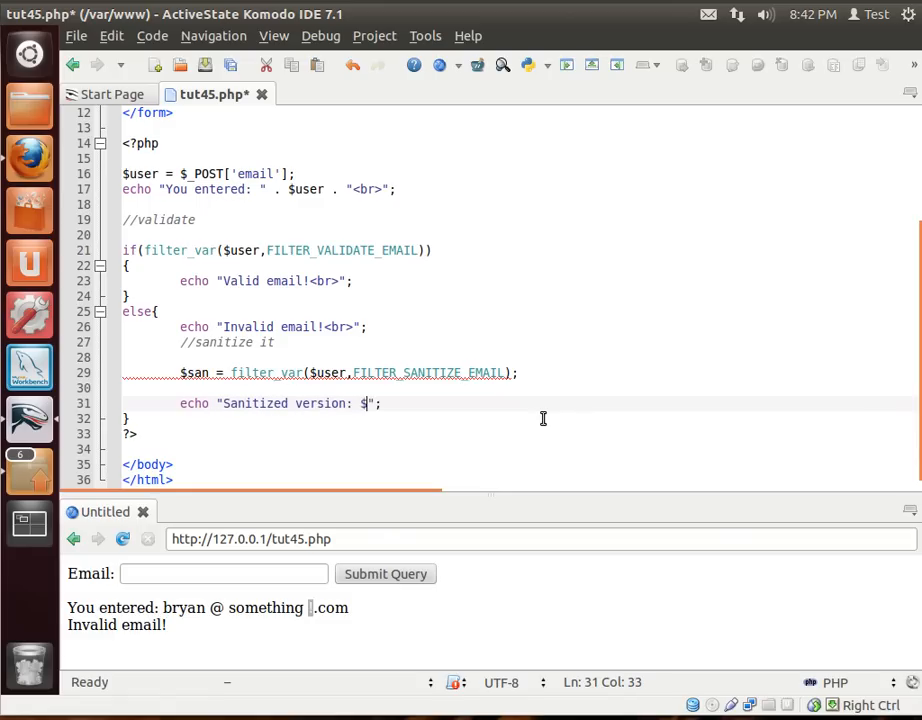
pyautogui.write('a')
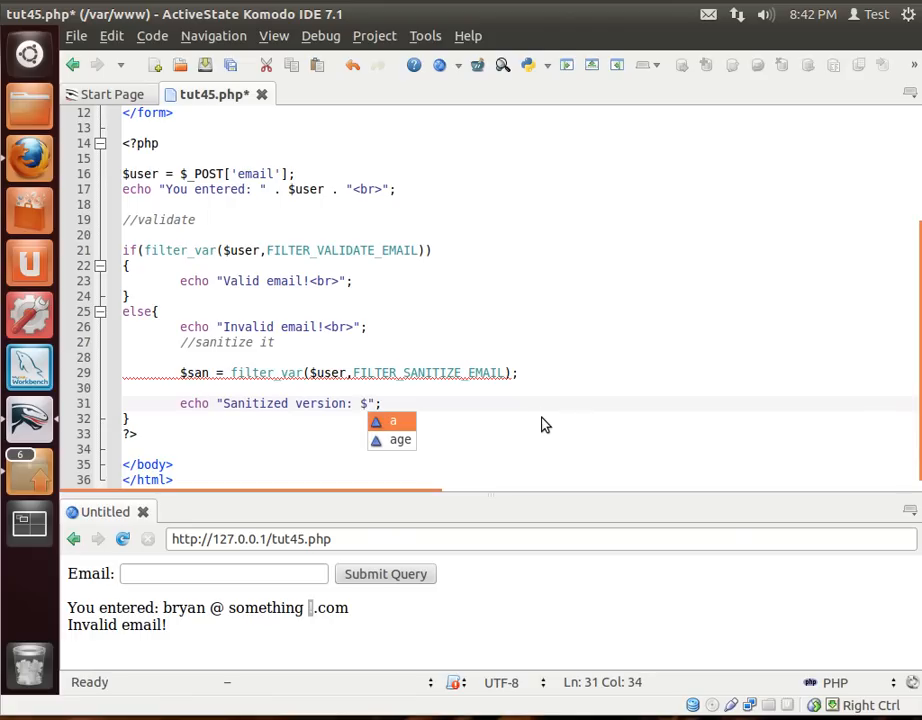
pyautogui.write('san')
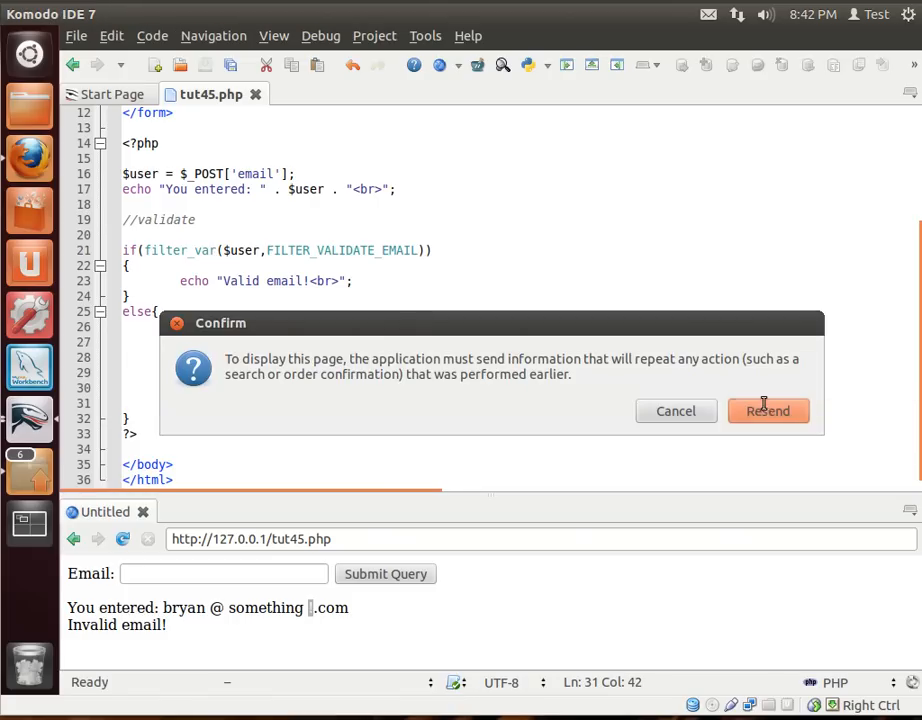
pyautogui.click(768, 411)
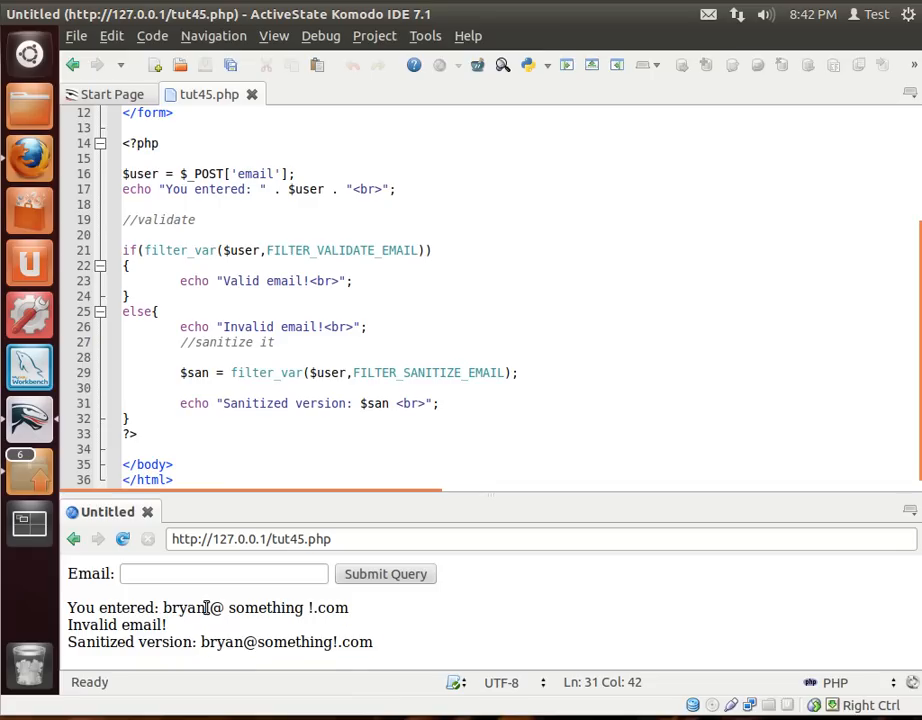
pyautogui.click(223, 573)
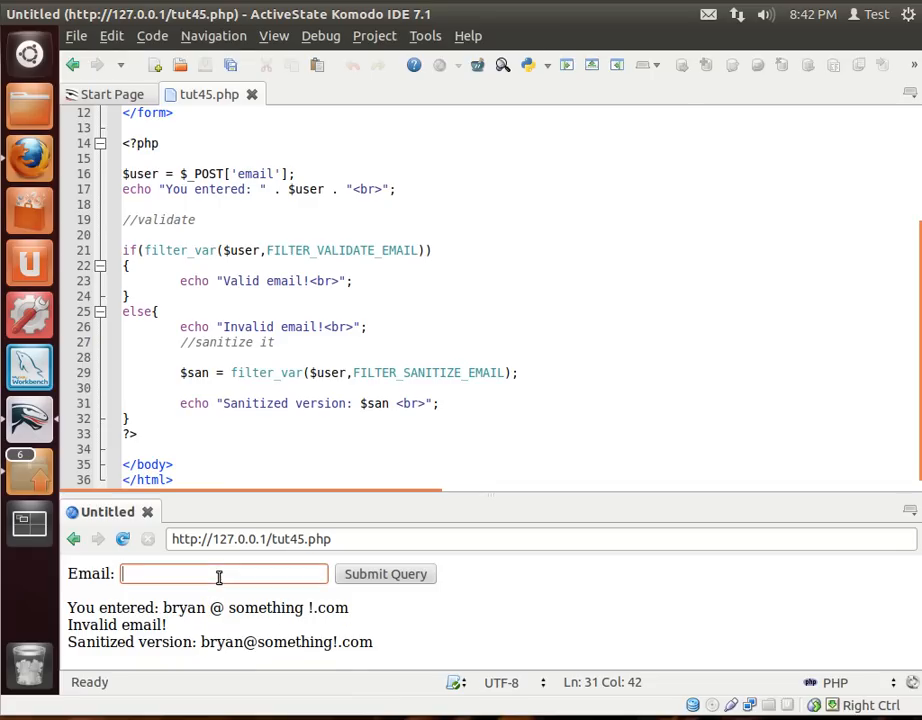
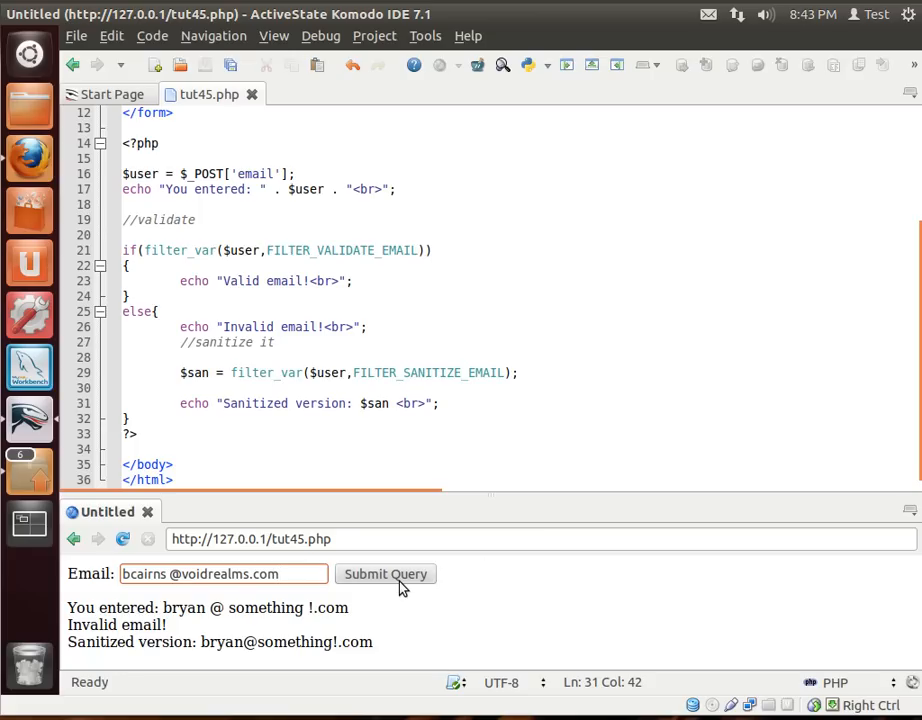
pyautogui.click(385, 573)
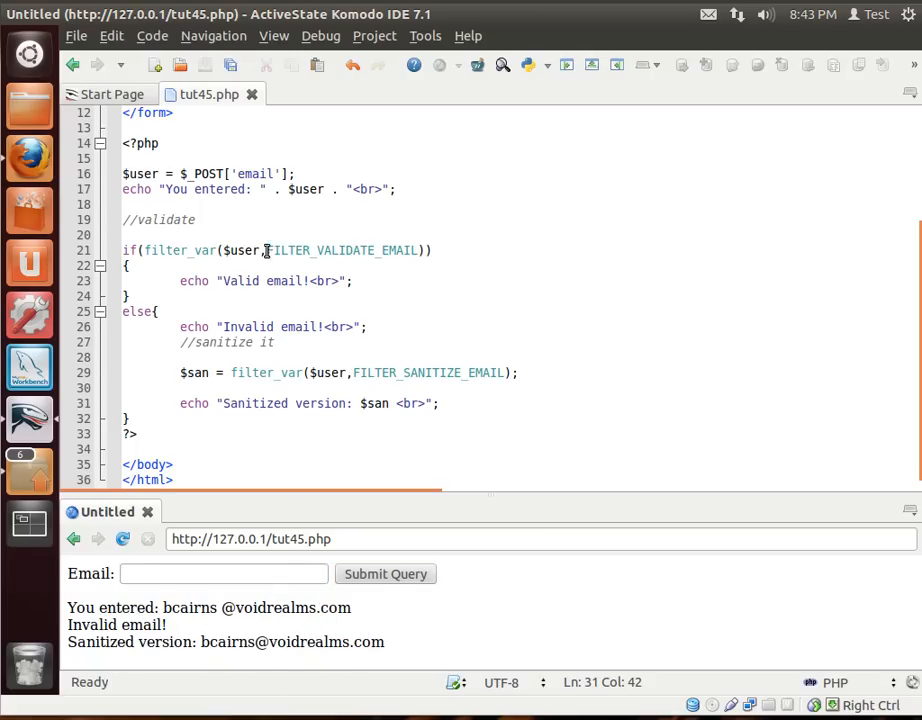
pyautogui.moveTo(255, 343)
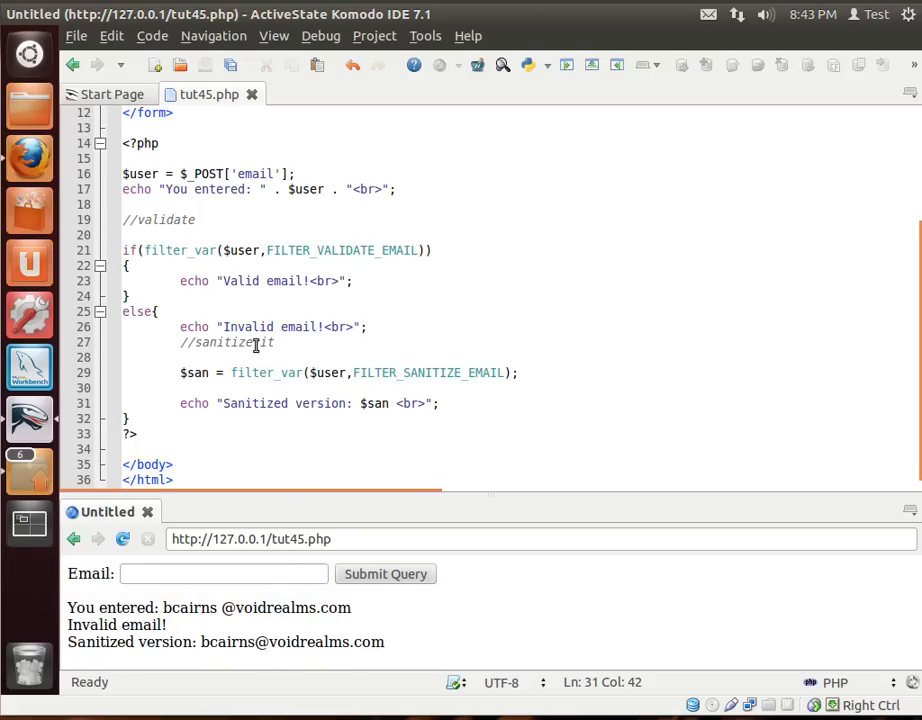
pyautogui.moveTo(158, 573)
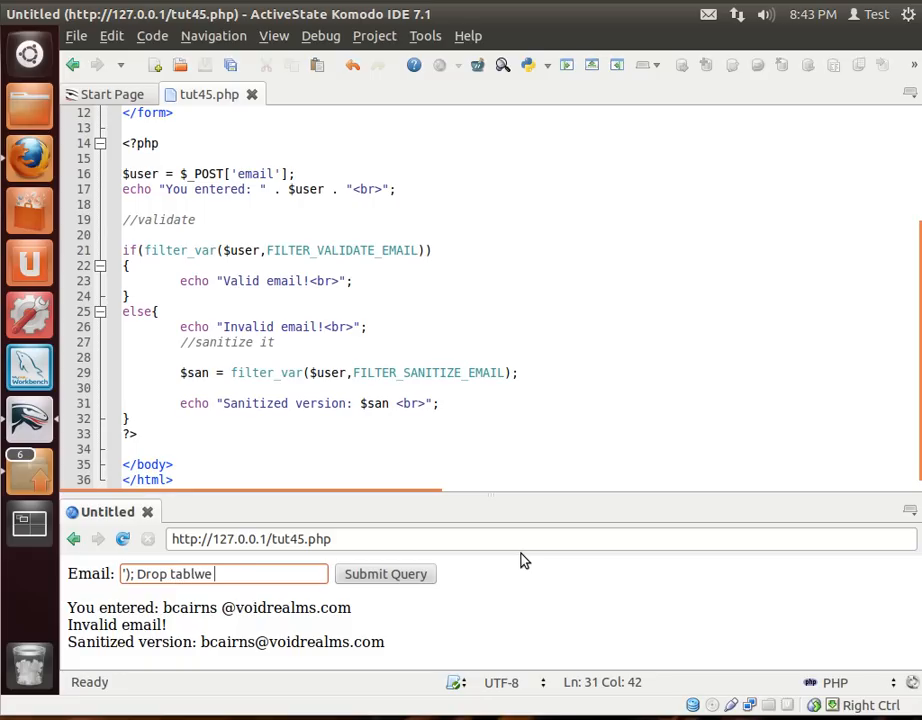
# - Submit "'); Drop table users", which is reported invalid and sanitized to "'Droptableusers"
pyautogui.press('BackSpace')
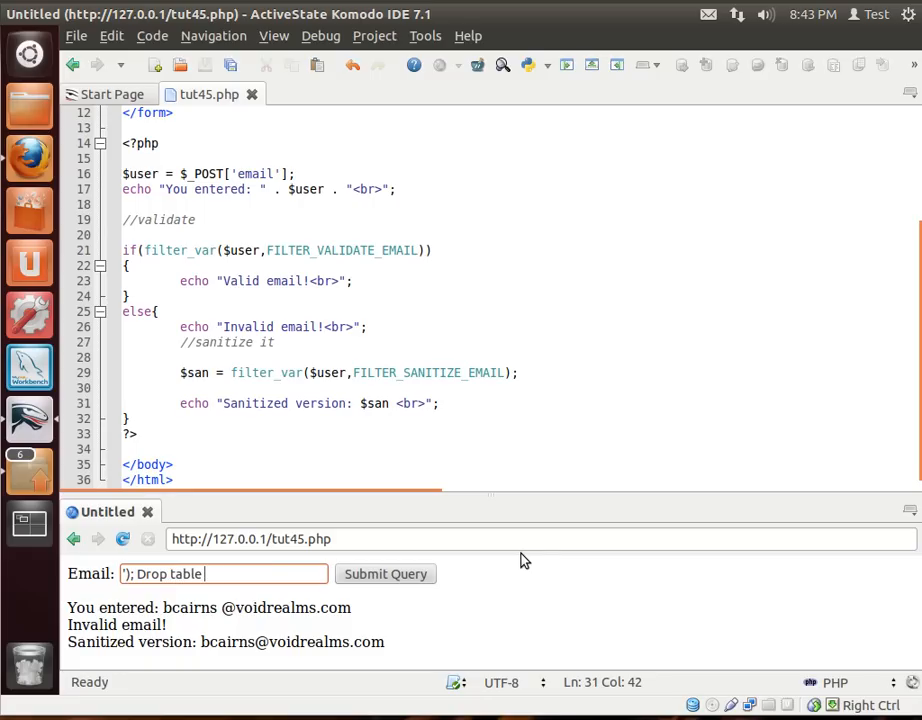
pyautogui.write('use')
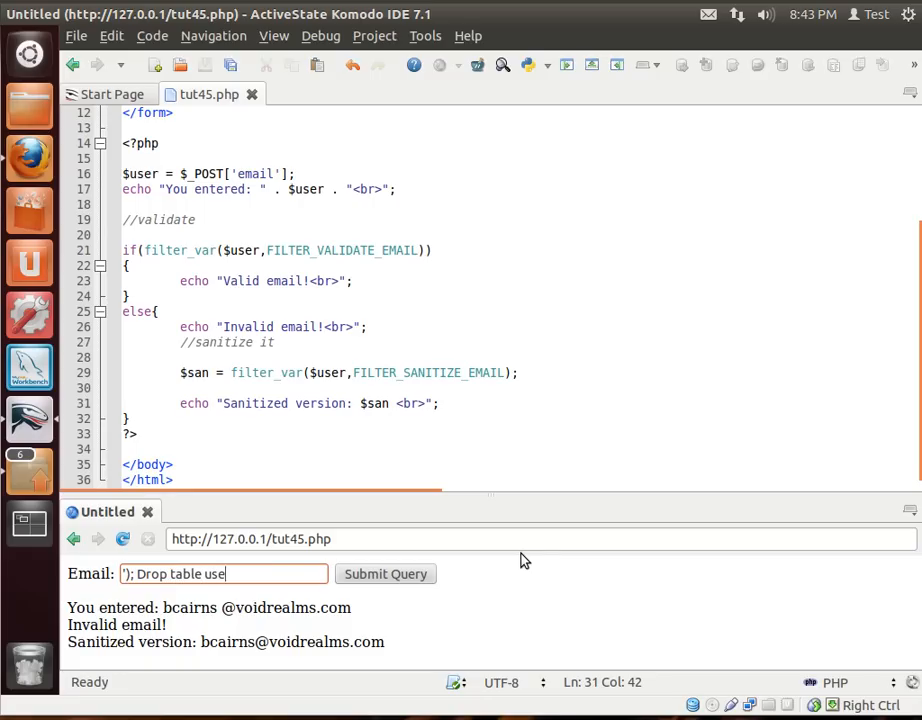
pyautogui.write('rs')
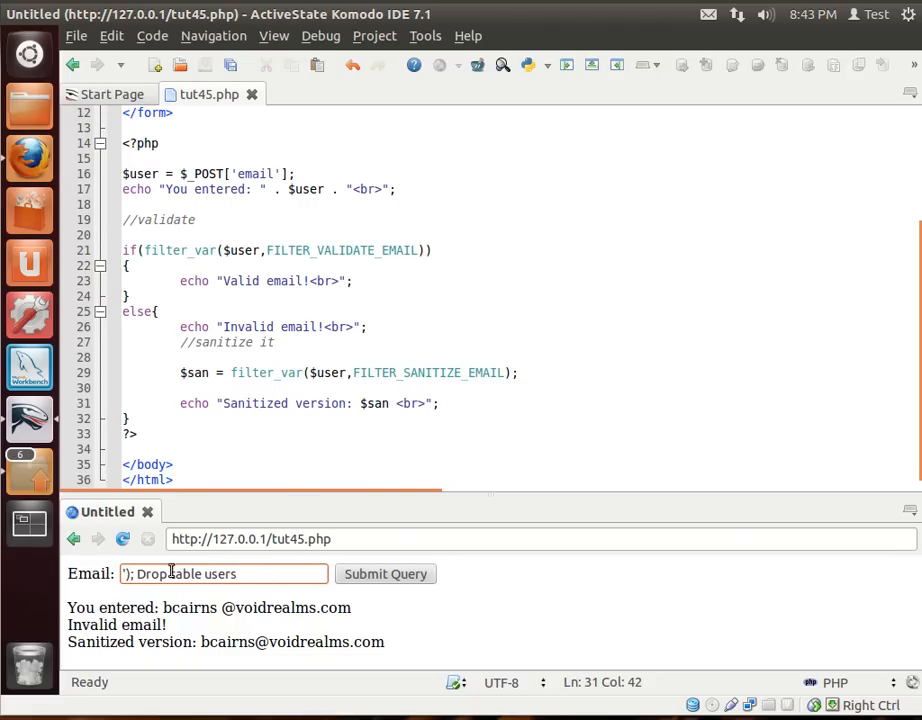
pyautogui.doubleClick(208, 573)
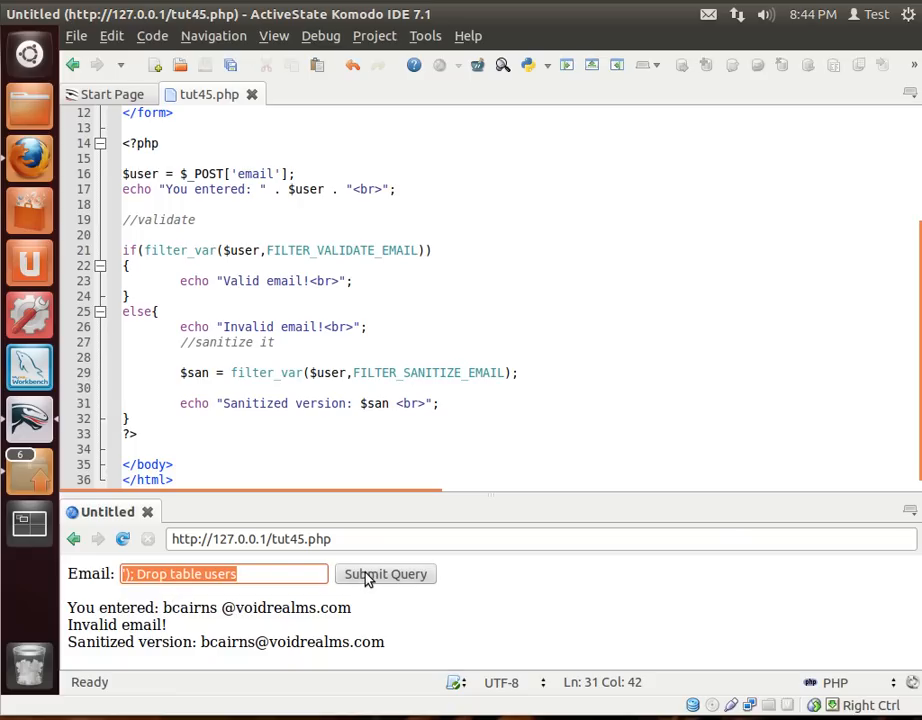
pyautogui.click(385, 573)
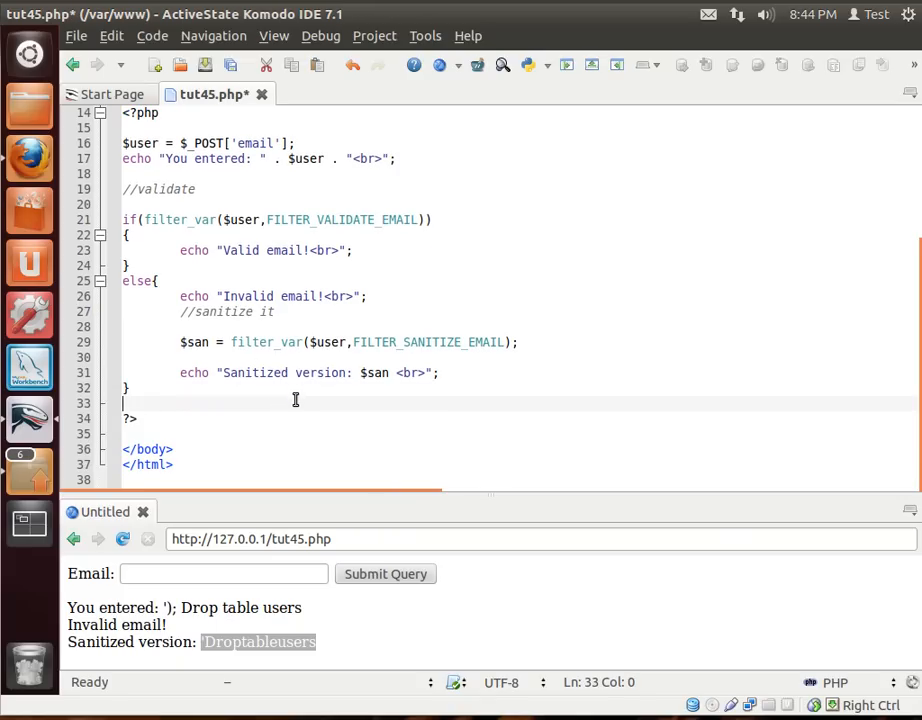
# - Insert a blank line after the else block's closing brace, before the closing PHP tag
pyautogui.click(190, 205)
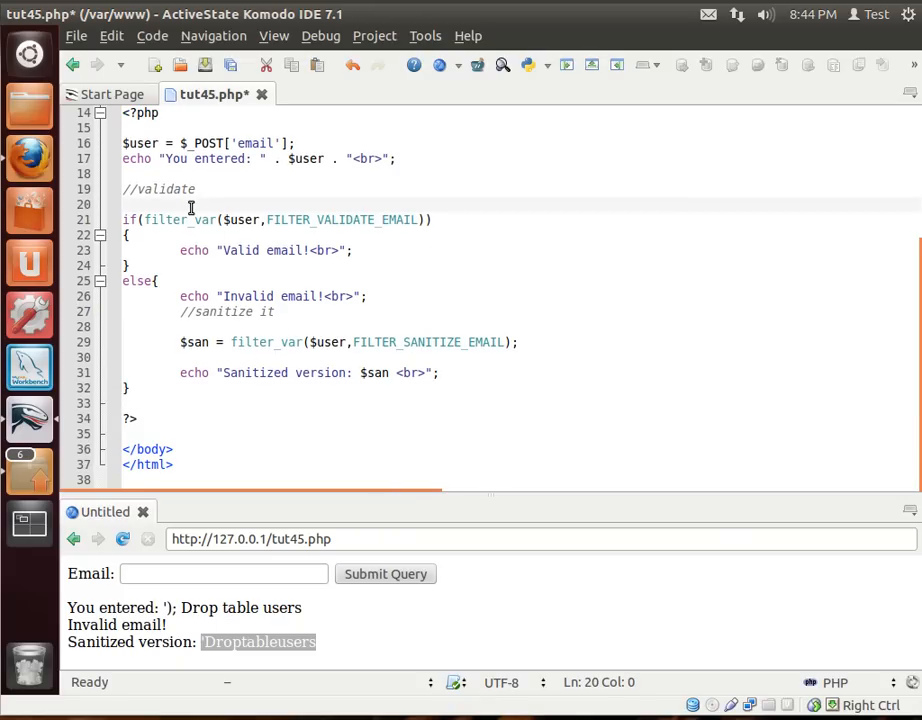
pyautogui.click(123, 204)
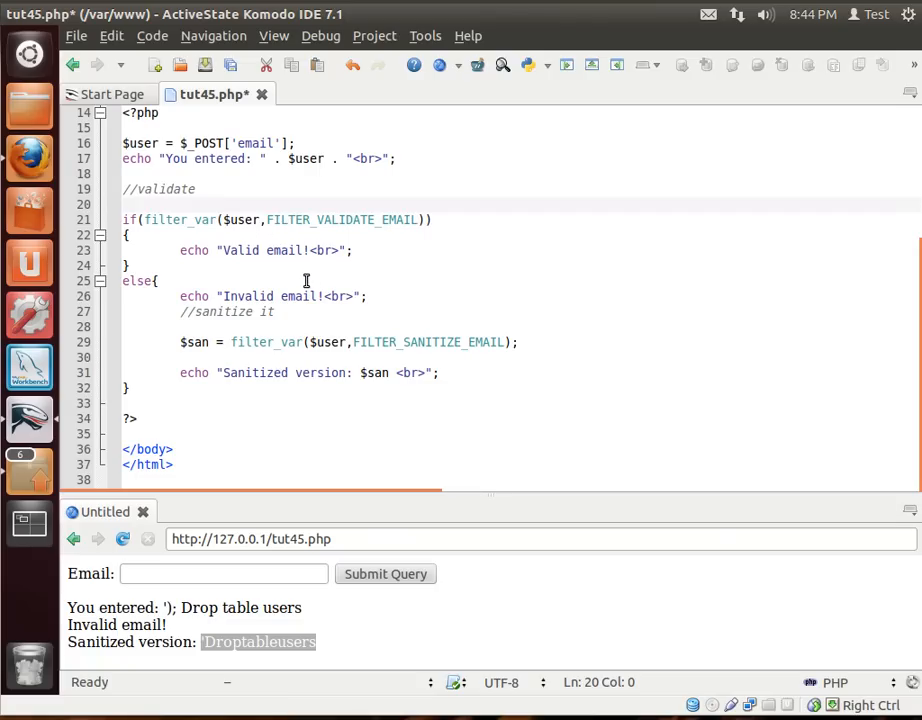
pyautogui.click(124, 204)
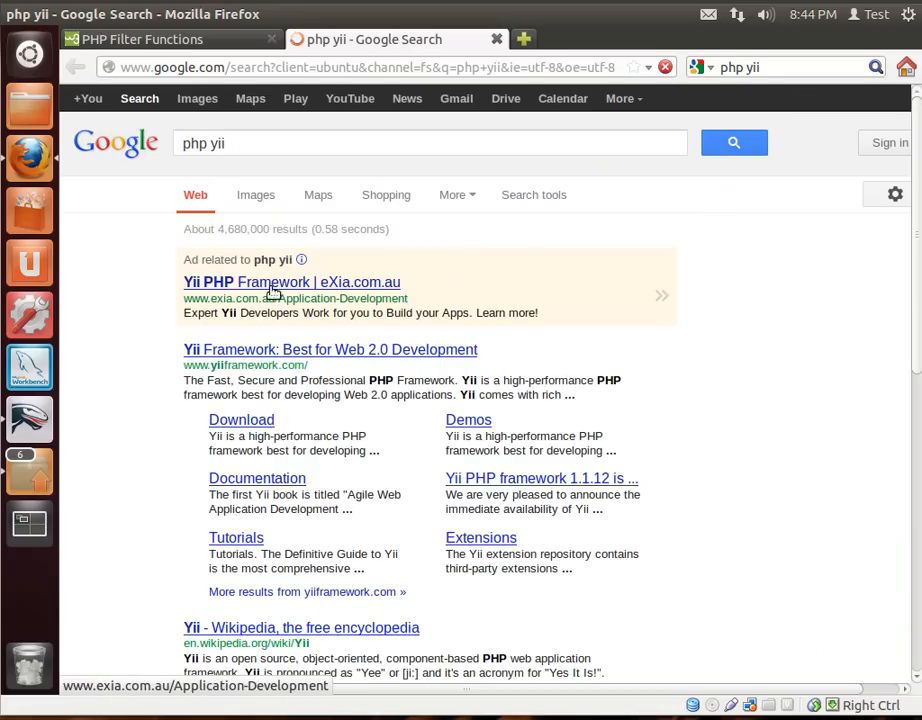
# - Open the 'Yii Framework: Best for Web 2.0 Development' result, retrying after Server not found
pyautogui.click(330, 349)
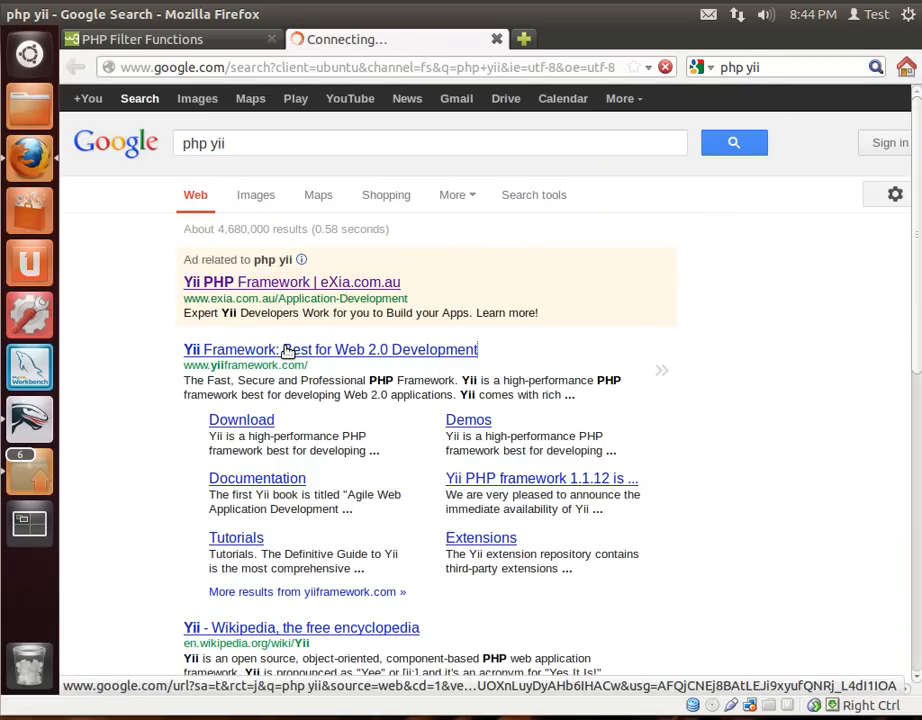
pyautogui.click(330, 349)
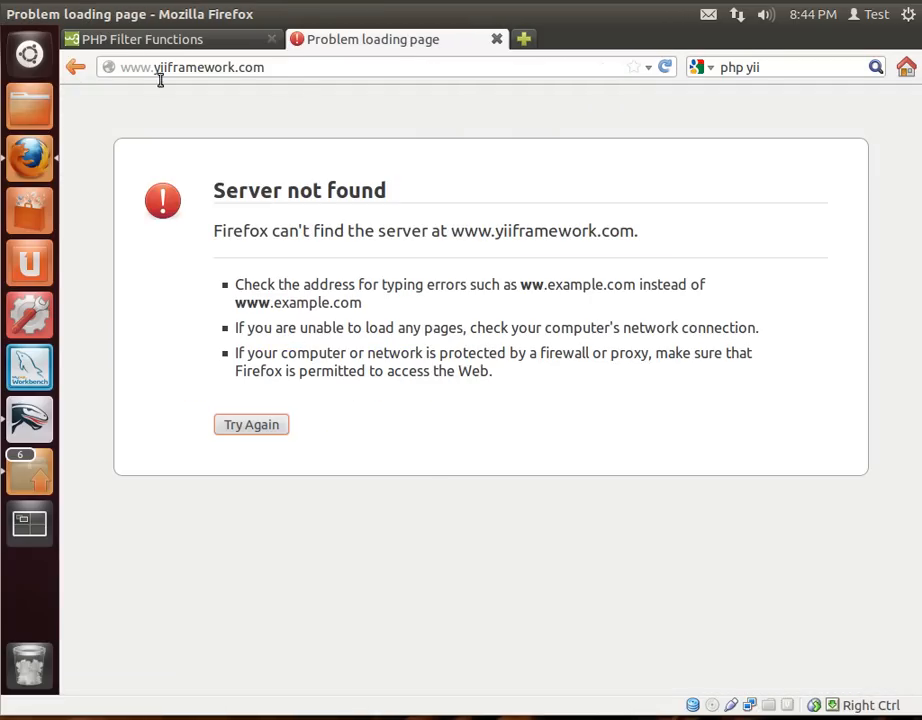
pyautogui.moveTo(293, 67)
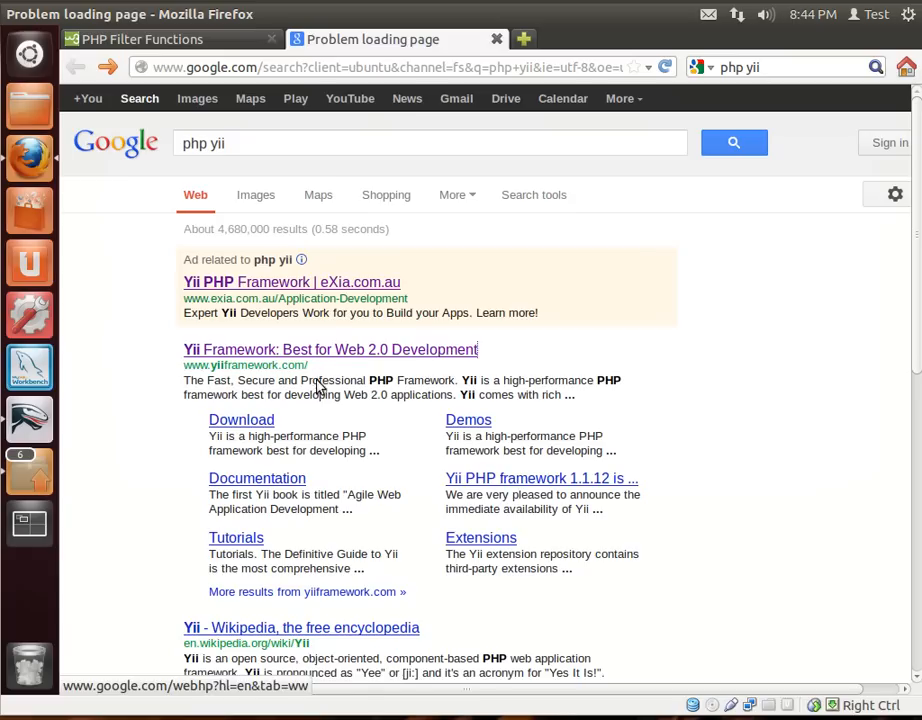
pyautogui.click(330, 349)
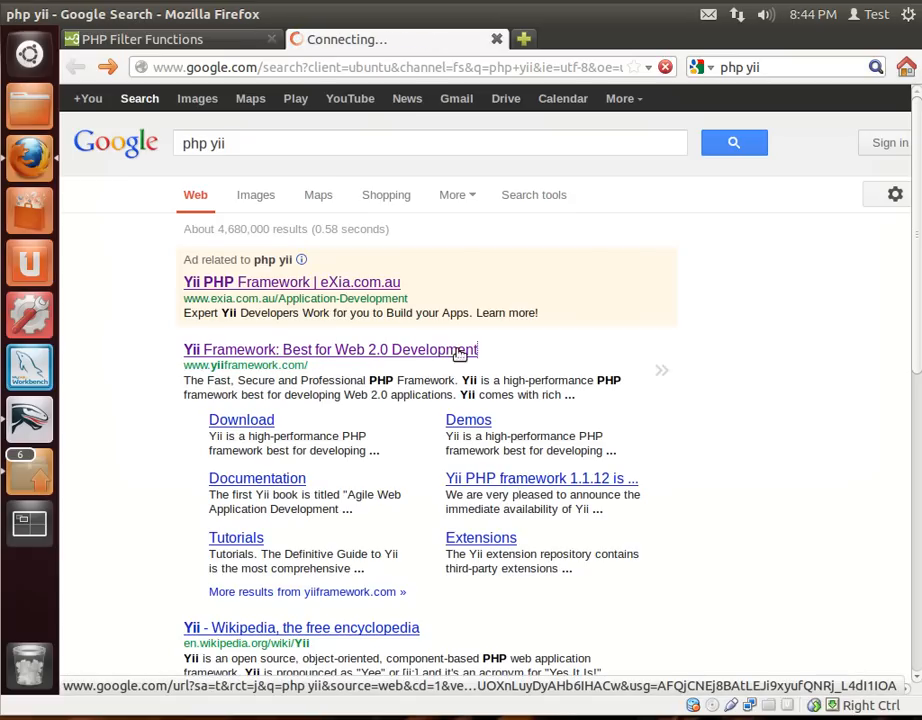
pyautogui.click(330, 349)
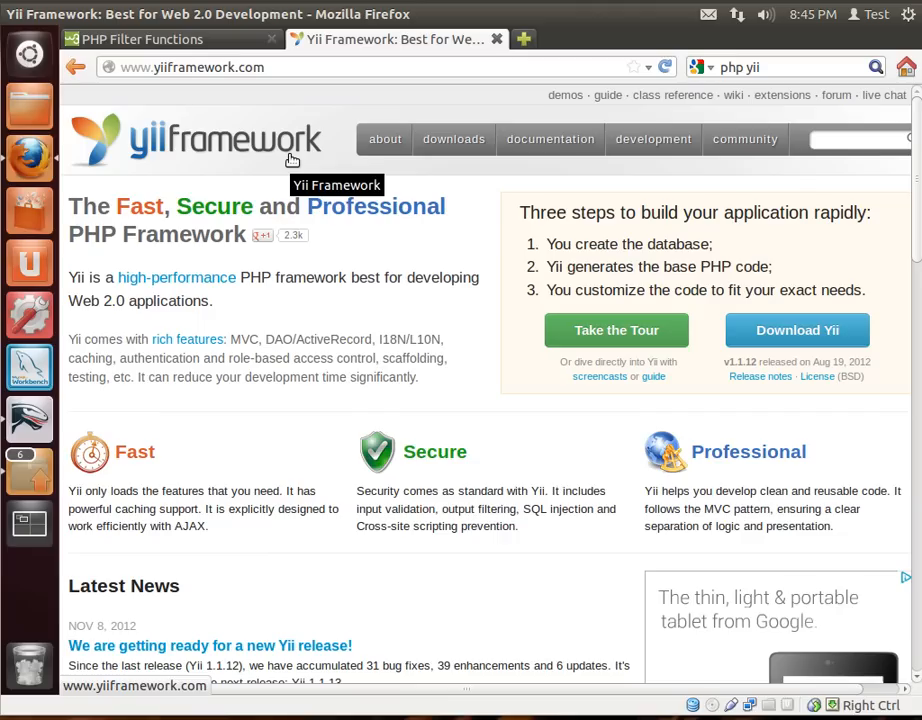
pyautogui.moveTo(118, 64)
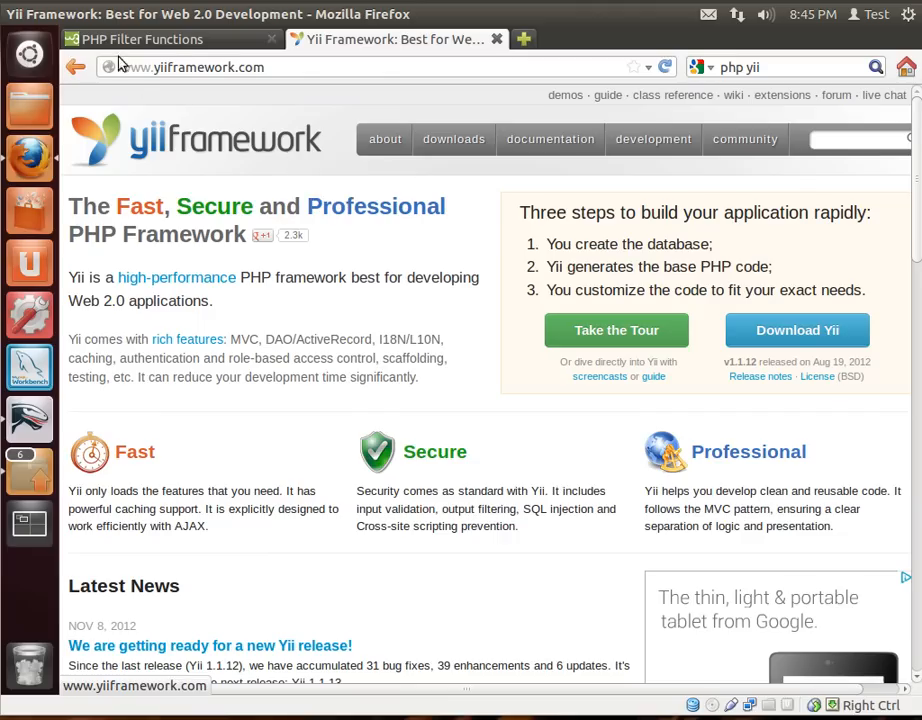
# - Scroll the yiiframework.com homepage down to its features and Latest News section
pyautogui.click(150, 39)
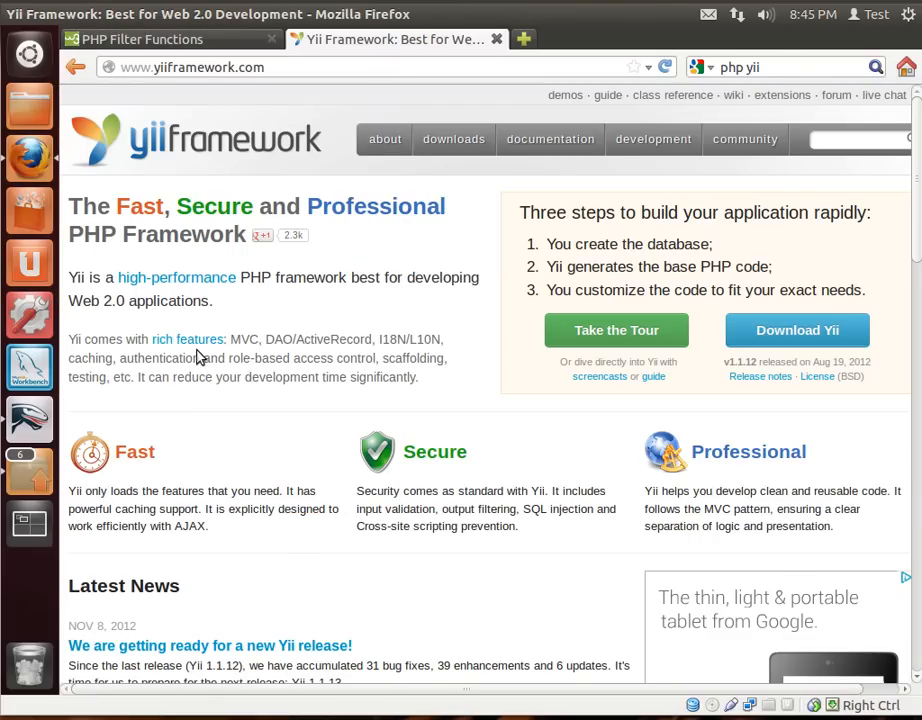
pyautogui.moveTo(311, 392)
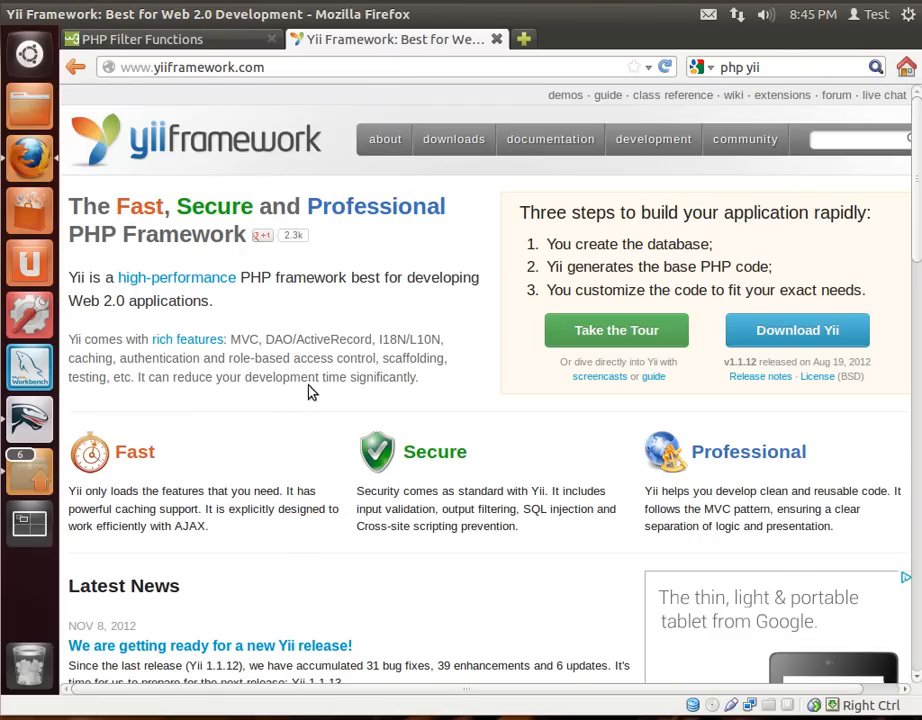
pyautogui.scroll(-3)
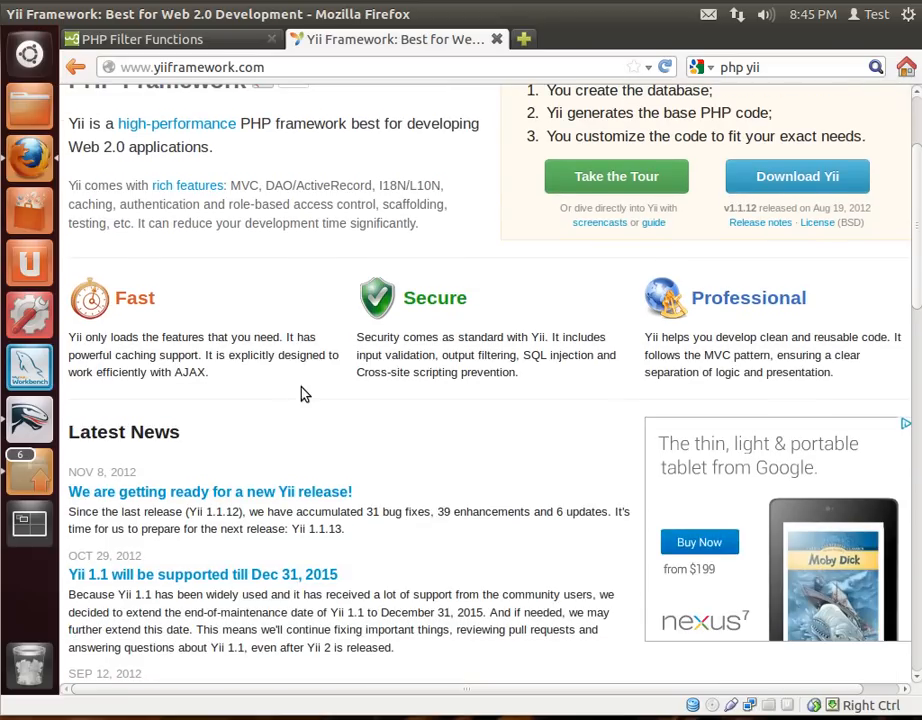
pyautogui.moveTo(29, 420)
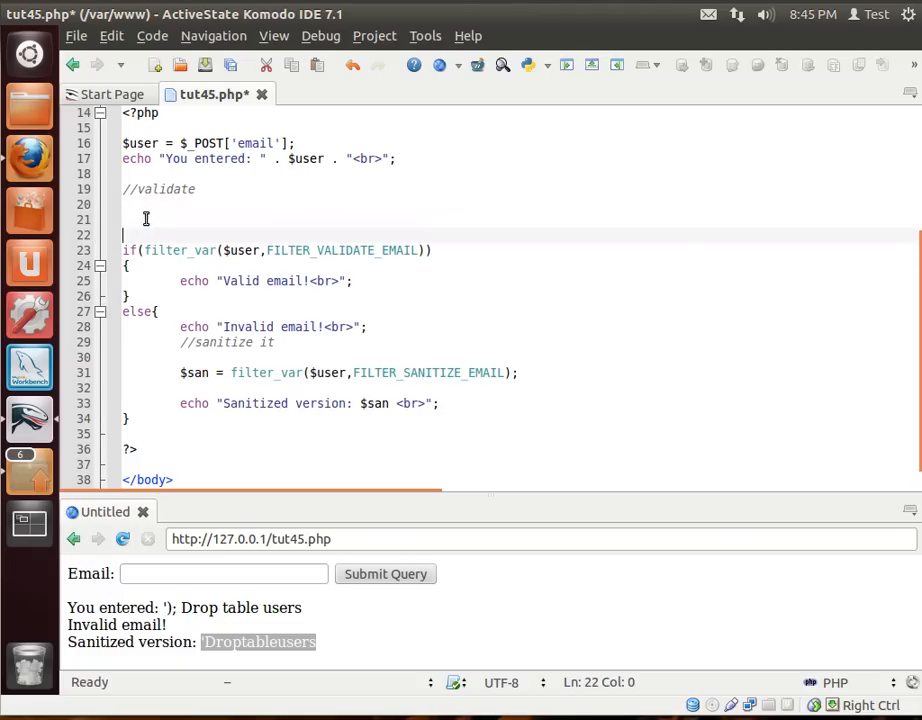
# - Wrap the old if(filter_var...) validate-and-sanitize block in a /* */ comment
pyautogui.write('/*')
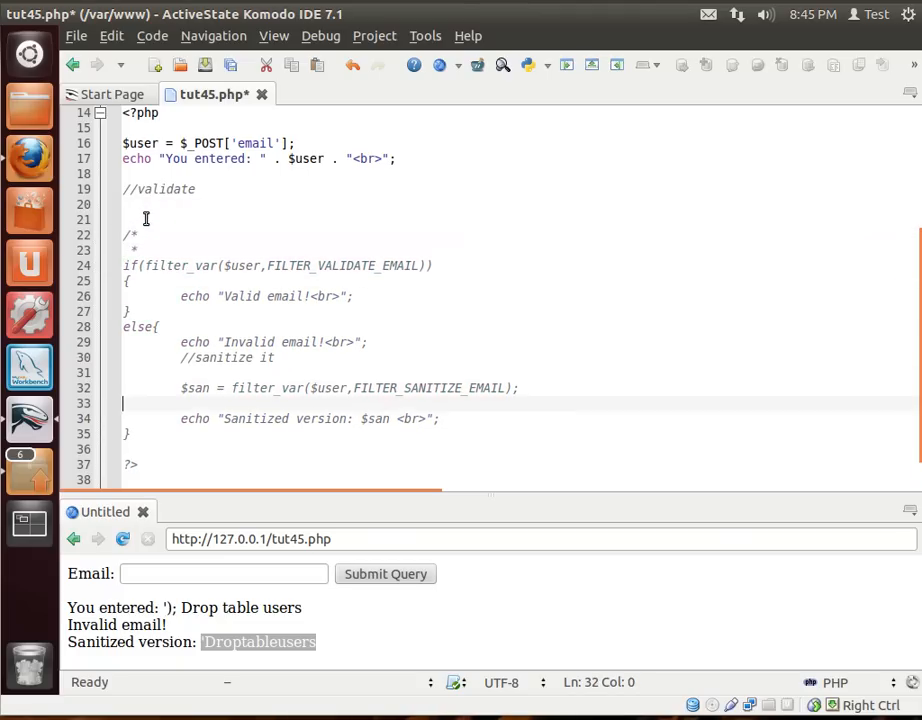
pyautogui.scroll(-3)
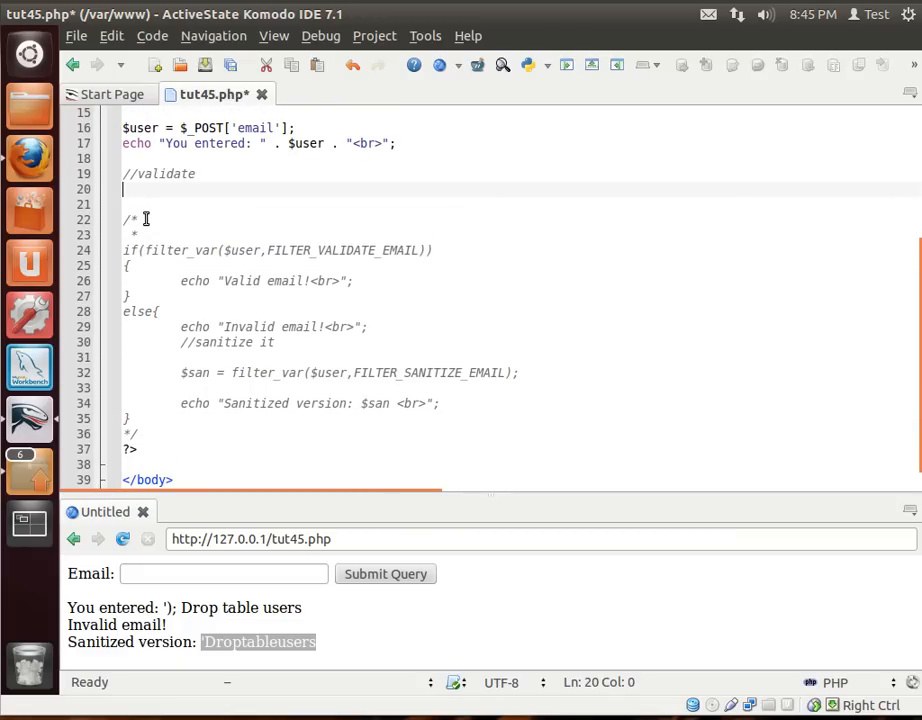
# - Under //validate, write if(filter_has_var(INPUT_POST, "email")) { //do something }
pyautogui.write('if')
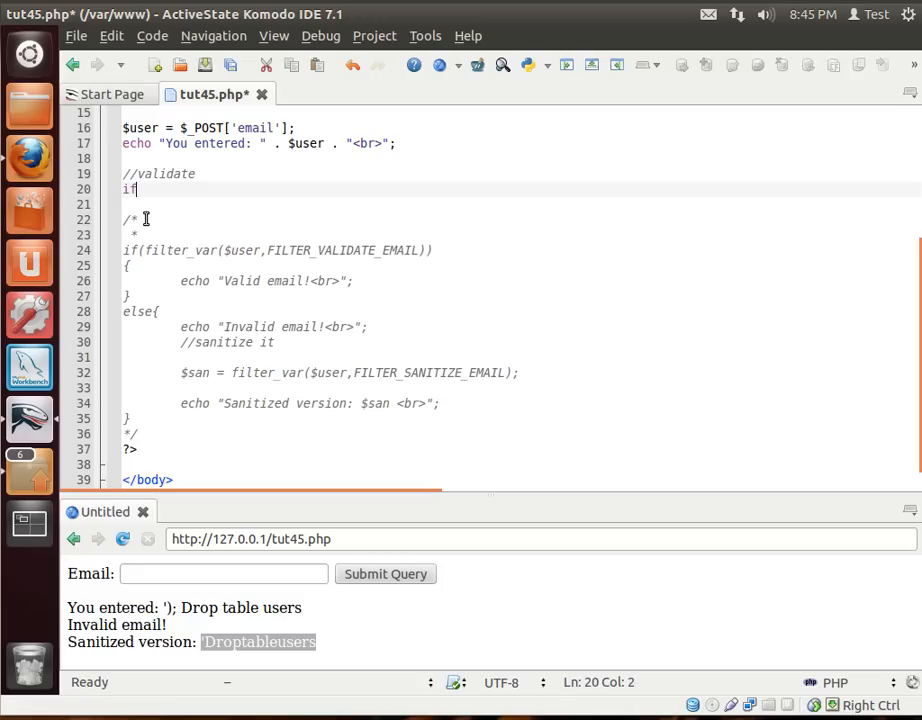
pyautogui.write('(file')
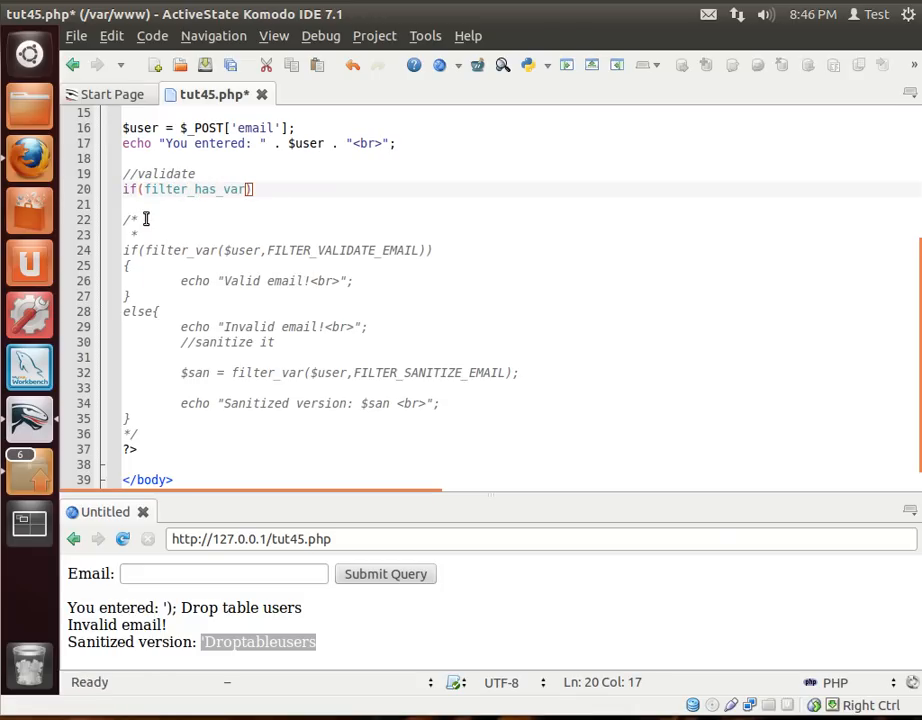
pyautogui.write('(In')
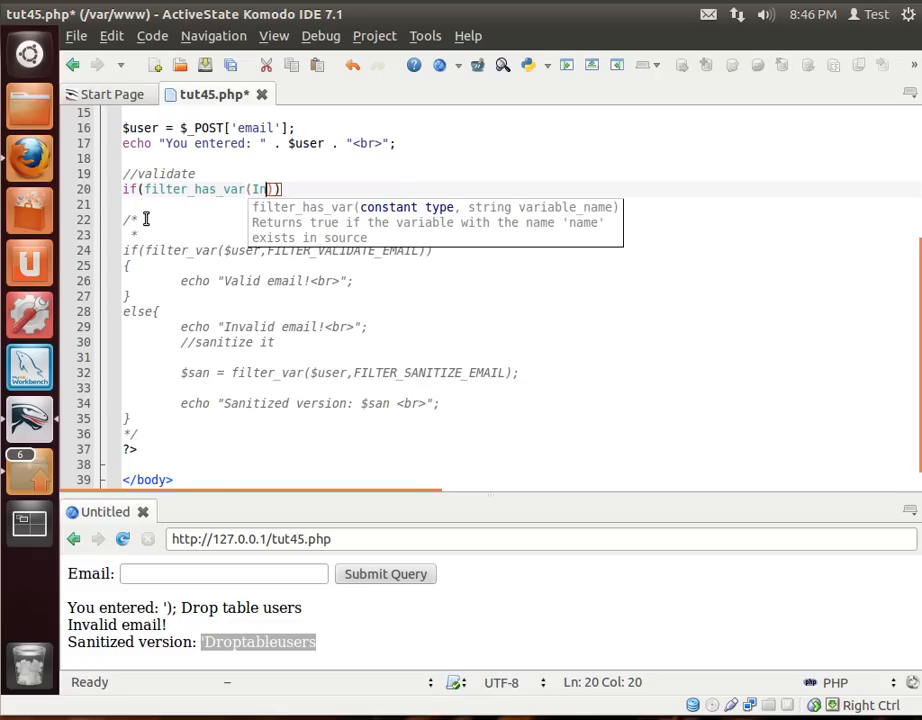
pyautogui.write('INPUT_POST')
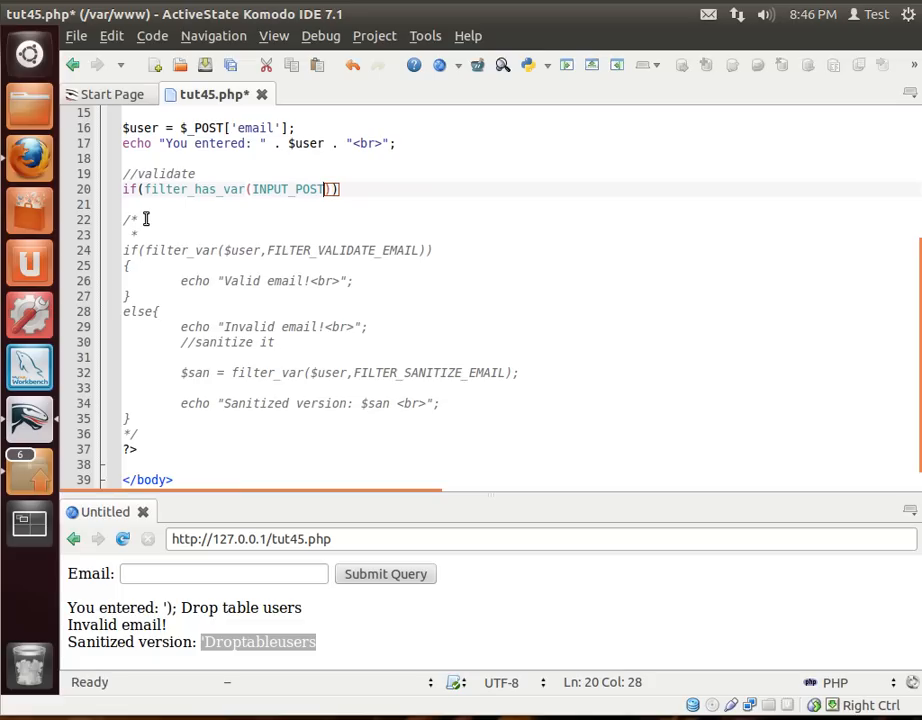
pyautogui.write(', "')
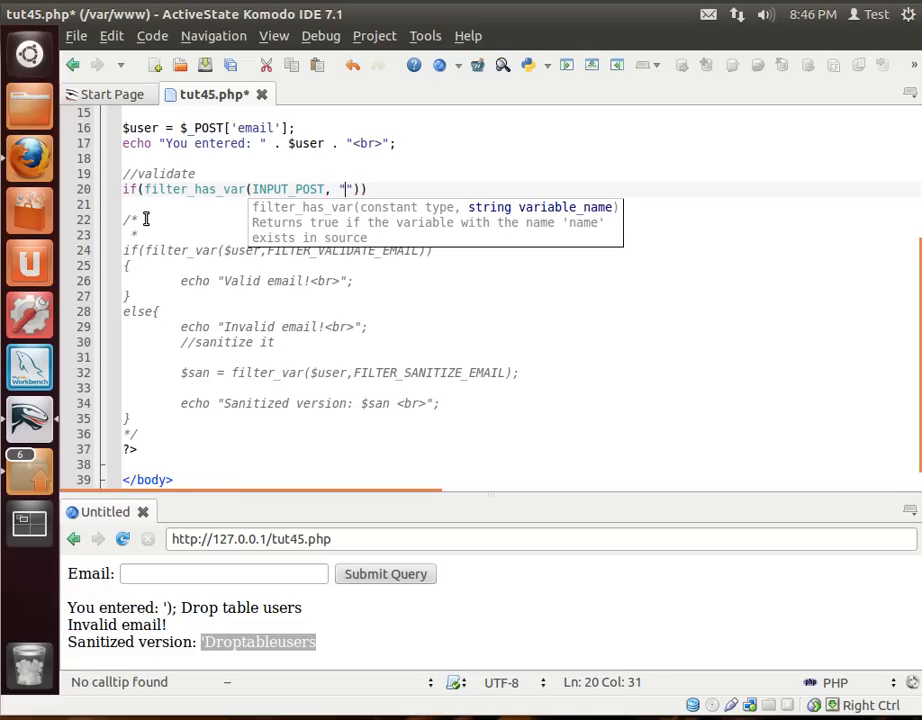
pyautogui.write('email')
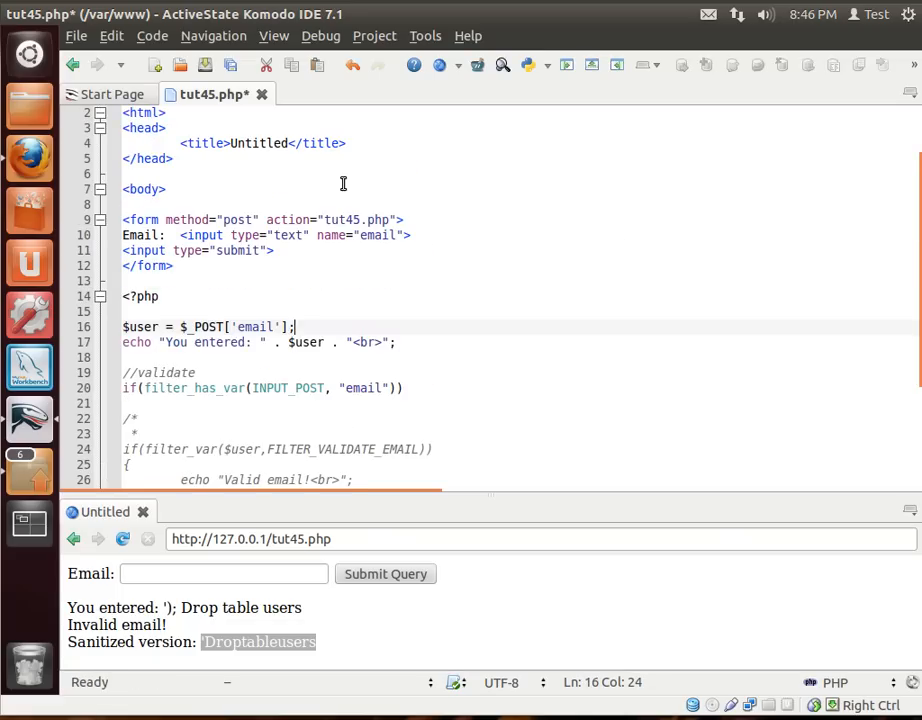
pyautogui.doubleClick(378, 235)
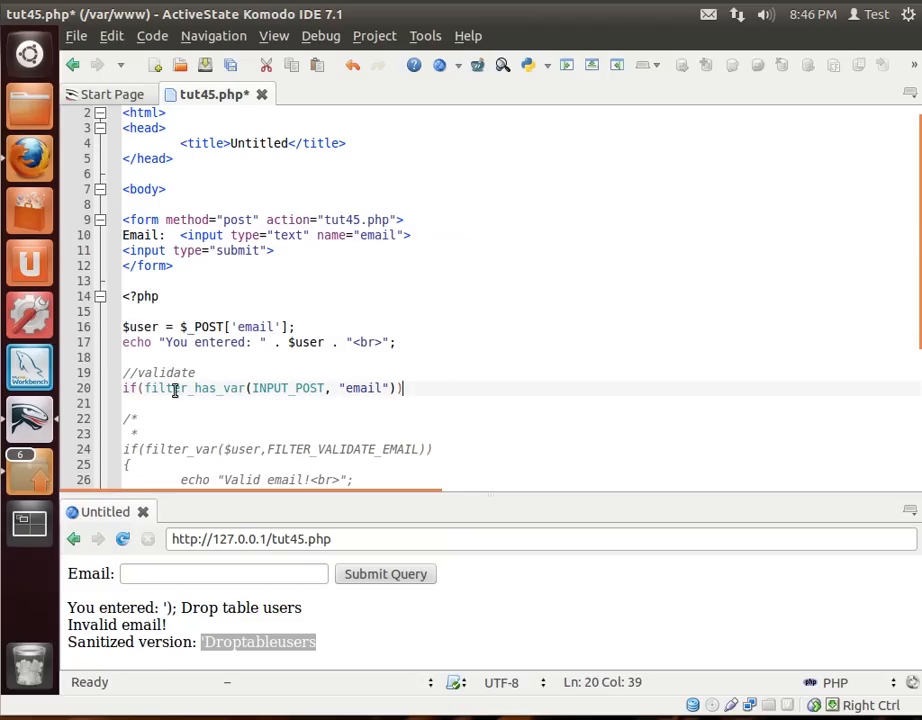
pyautogui.doubleClick(287, 388)
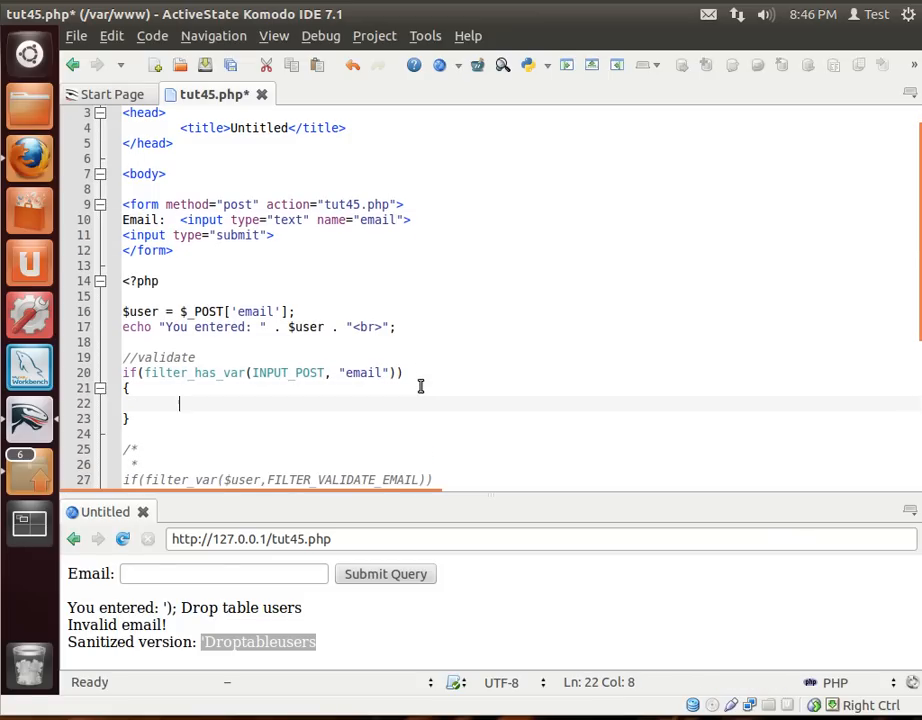
pyautogui.write('//do som')
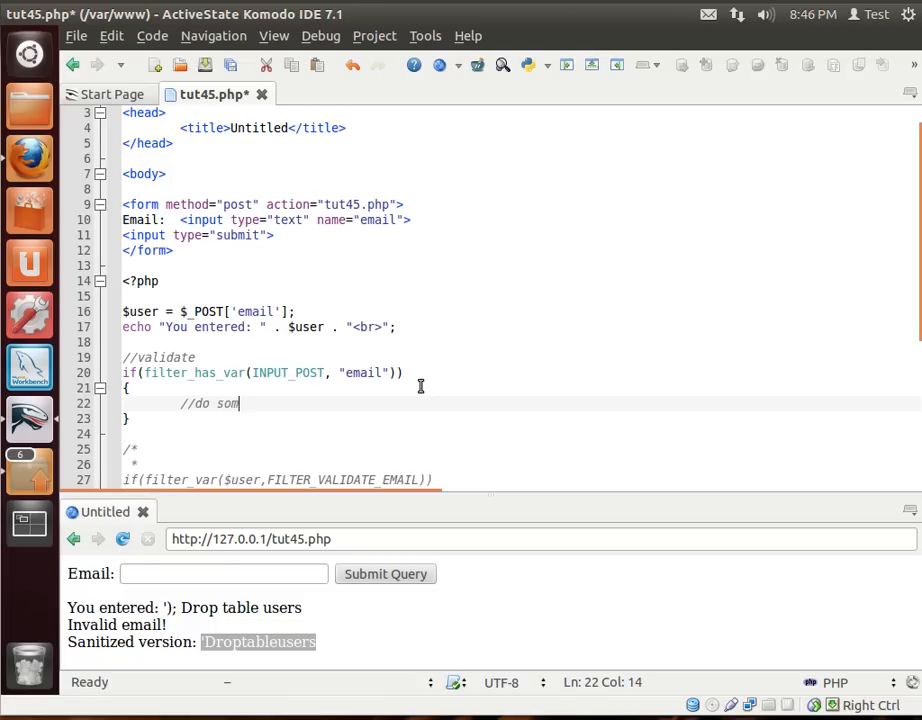
pyautogui.write('ething')
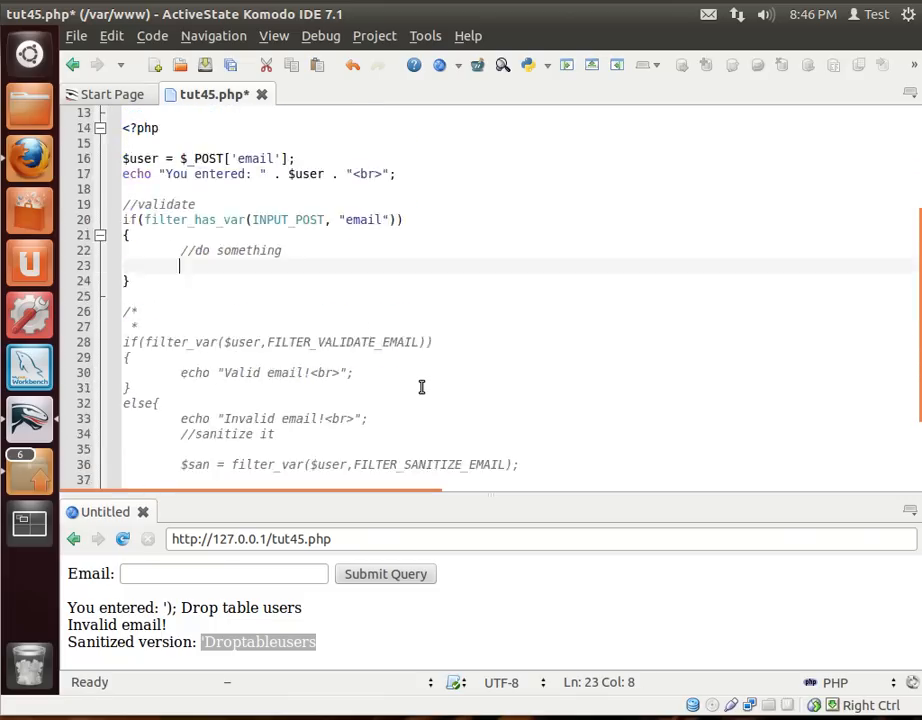
pyautogui.scroll(-3)
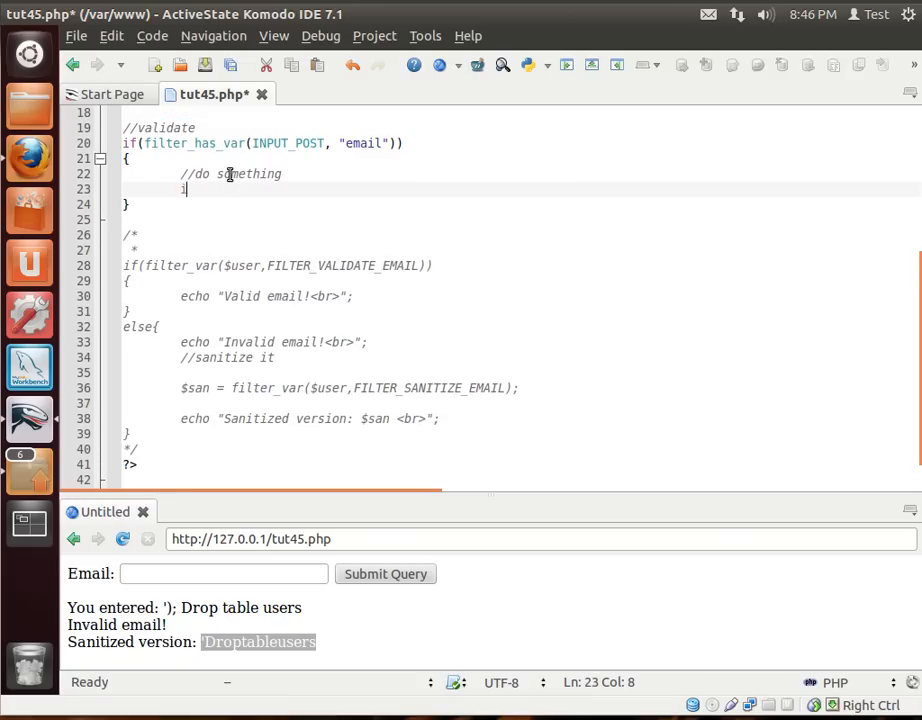
# - Write the nested if(filter_input(INPUT_POST, "email", FILTER_VALIDATE_EMAIL)) condition
pyautogui.write('if(filter')
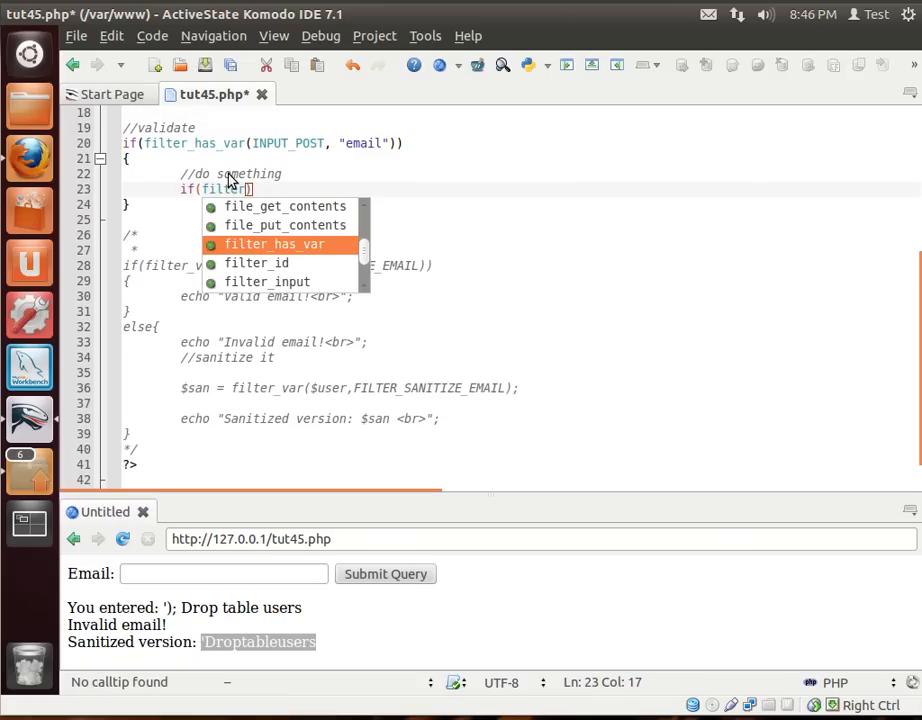
pyautogui.write('input')
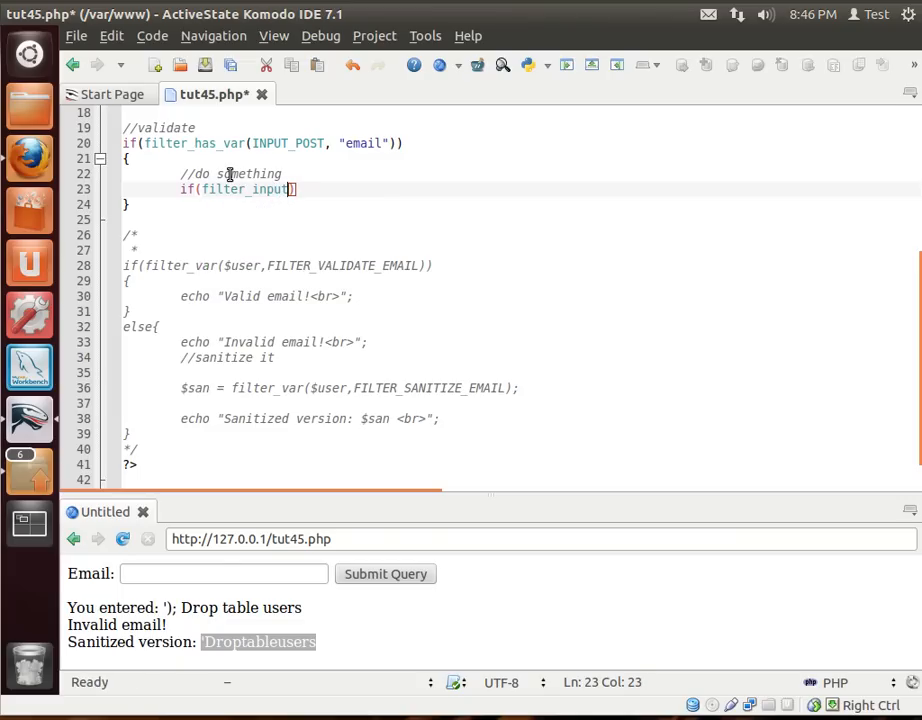
pyautogui.write('(')
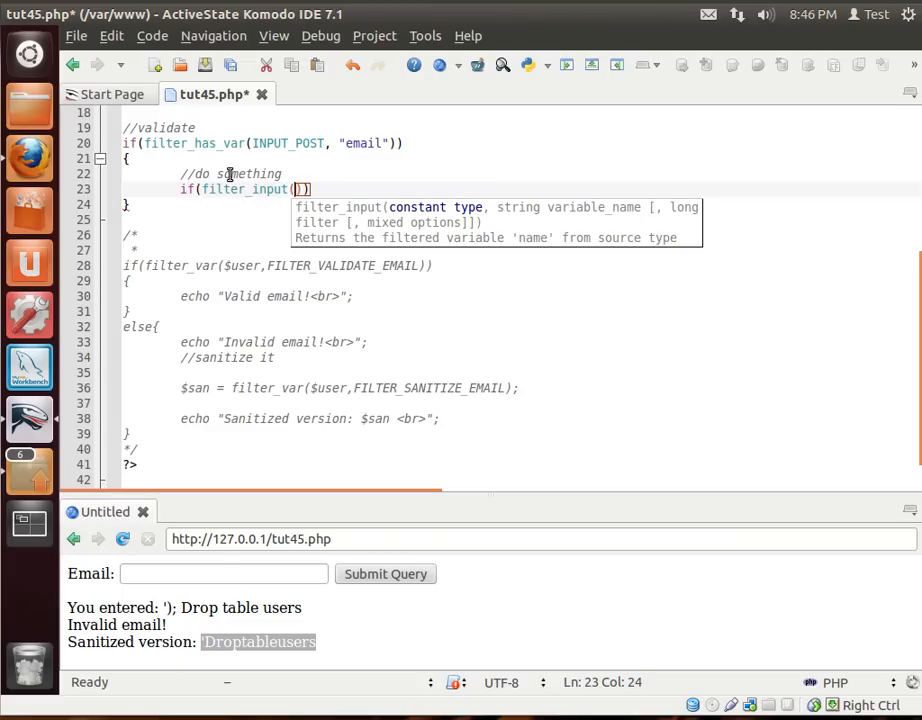
pyautogui.write('INPUT')
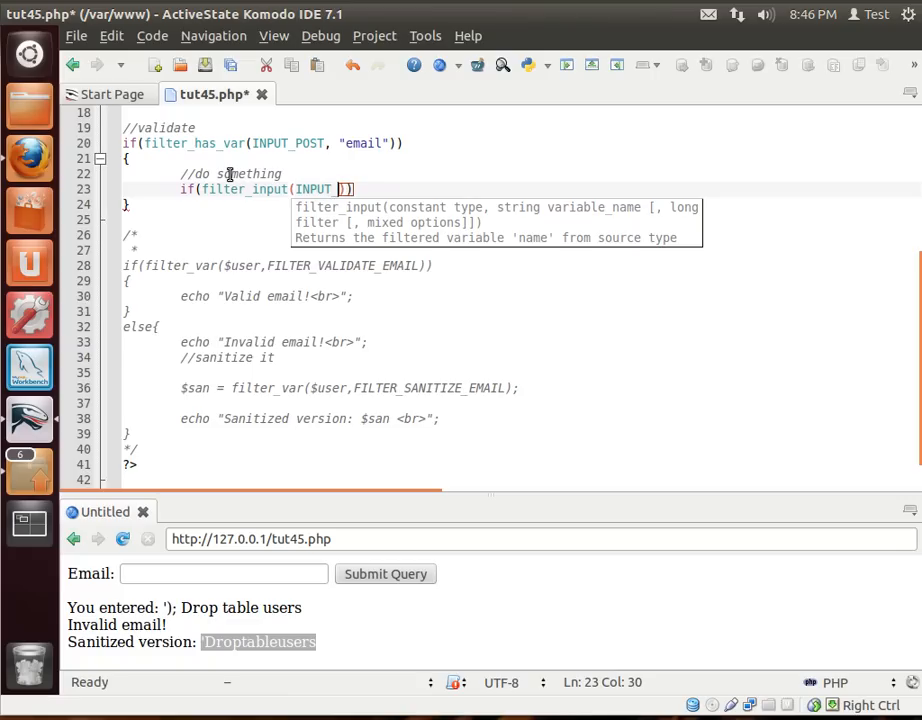
pyautogui.write('_POST,')
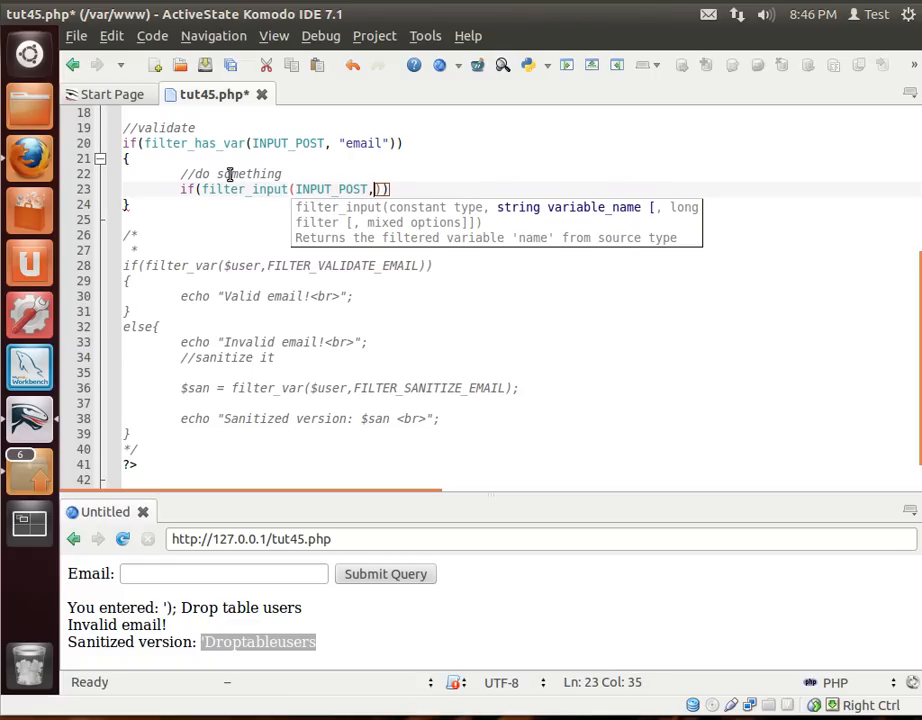
pyautogui.write('"email"')
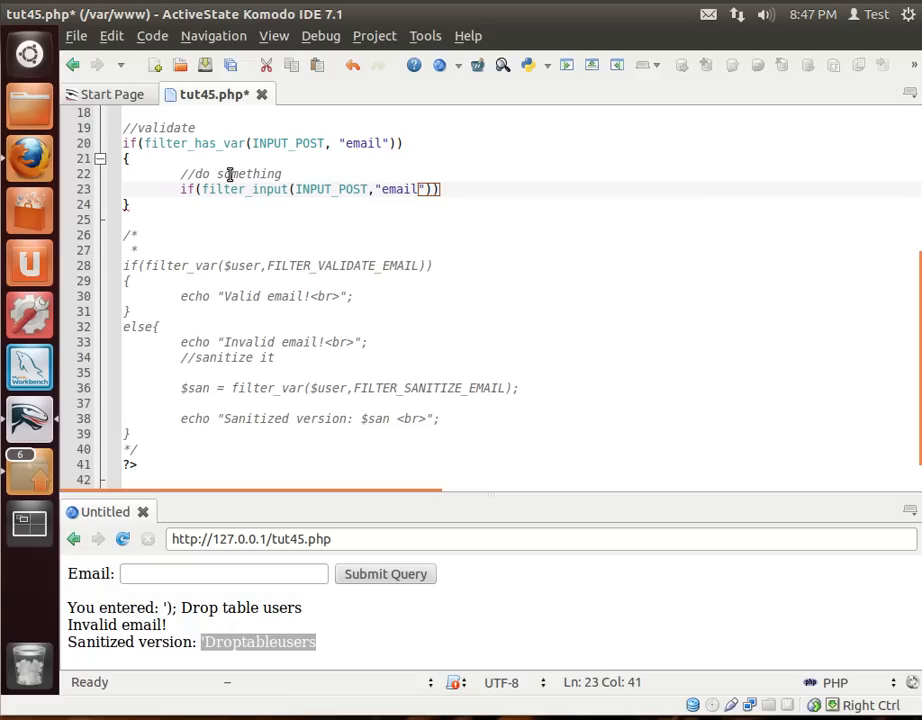
pyautogui.write(',')
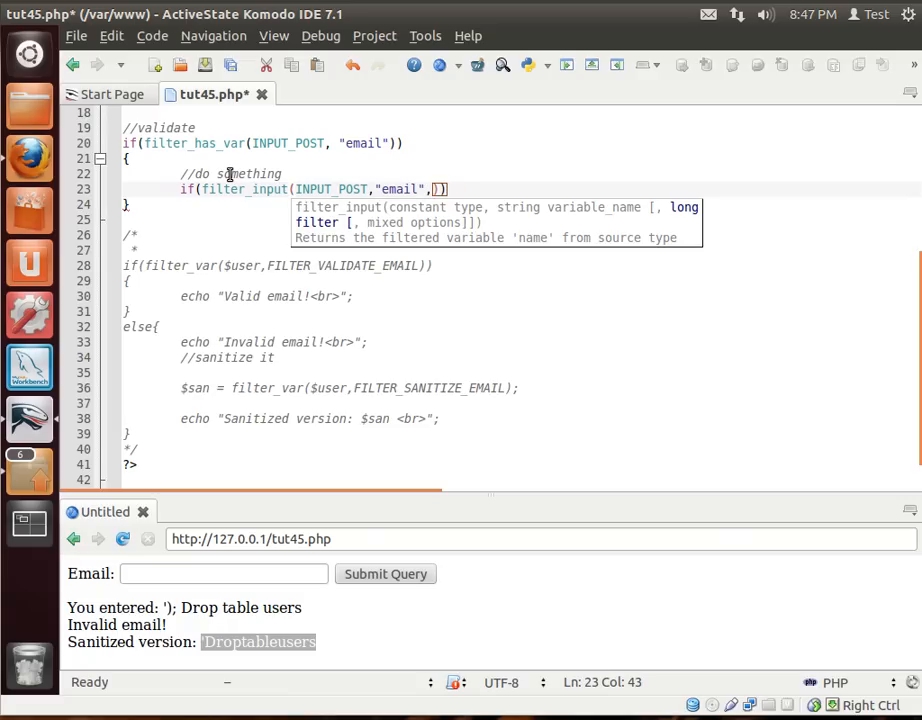
pyautogui.write('FILTER')
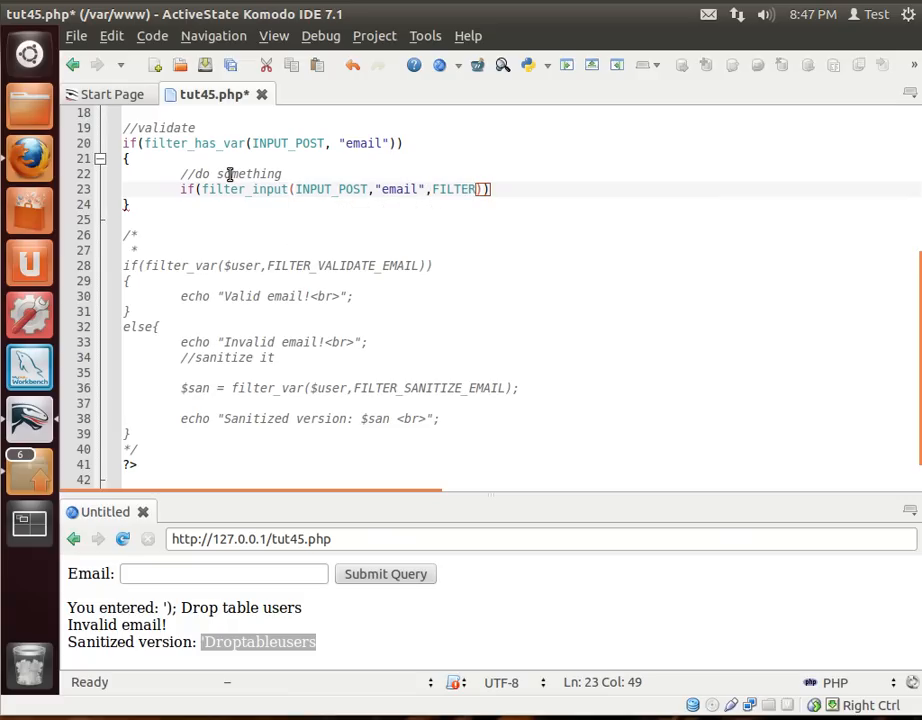
pyautogui.write('_VALIDATE')
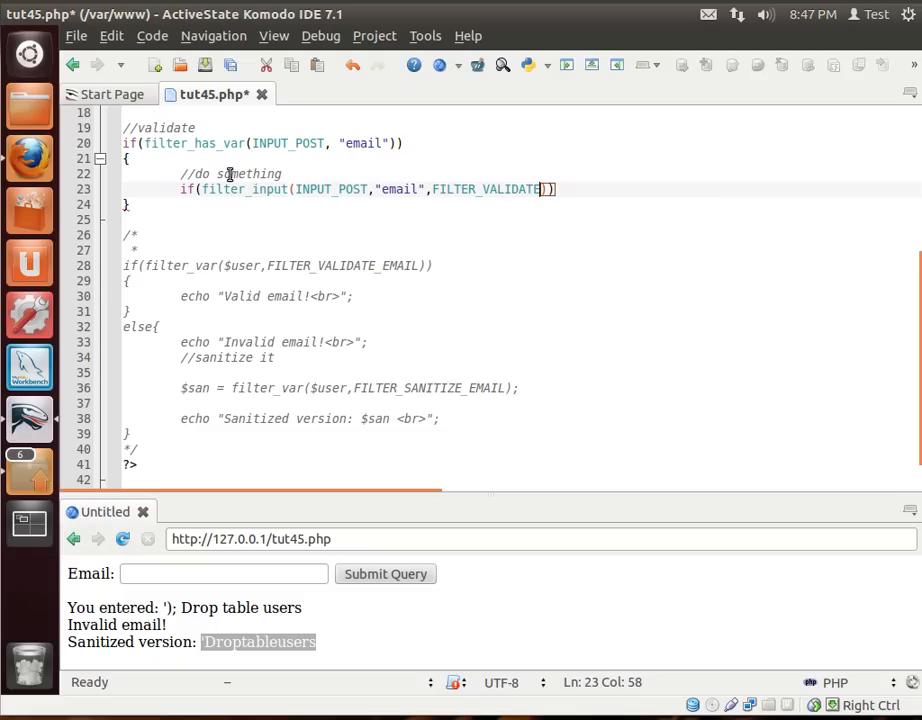
pyautogui.write('_EMAIL')
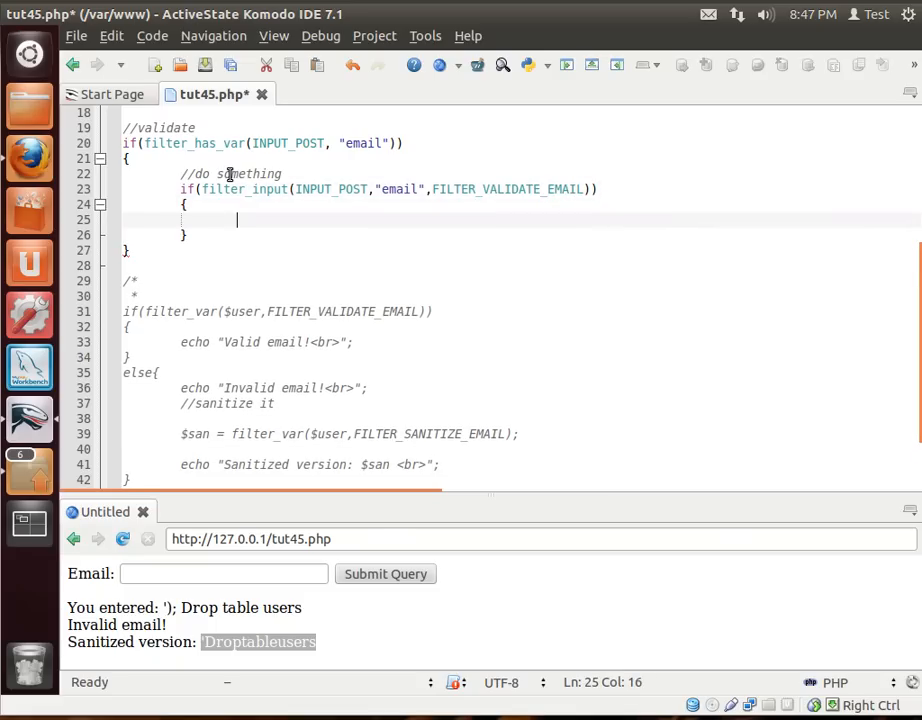
# - Add an else branch that echoes "Invalid email!<br>"
pyautogui.write('else')
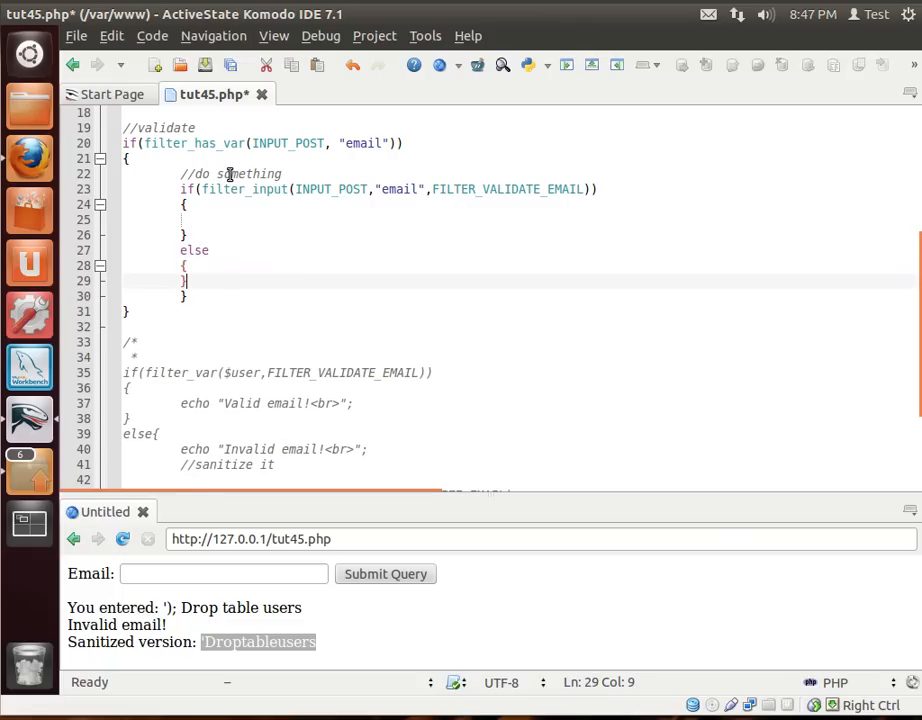
pyautogui.press('BackSpace')
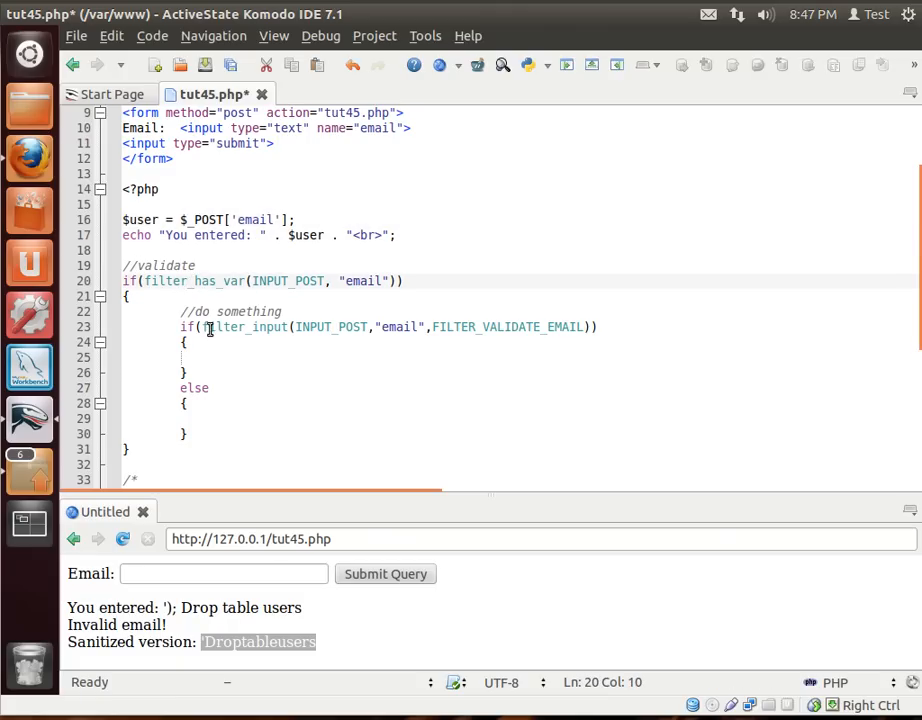
pyautogui.doubleClick(245, 327)
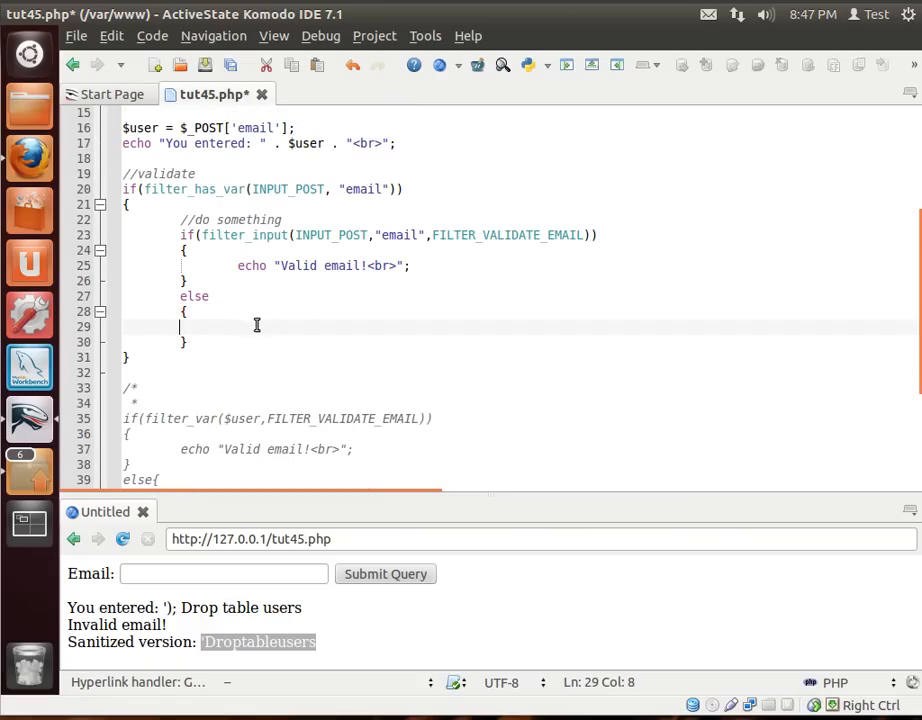
pyautogui.write('echo "Invalid email!<br>";')
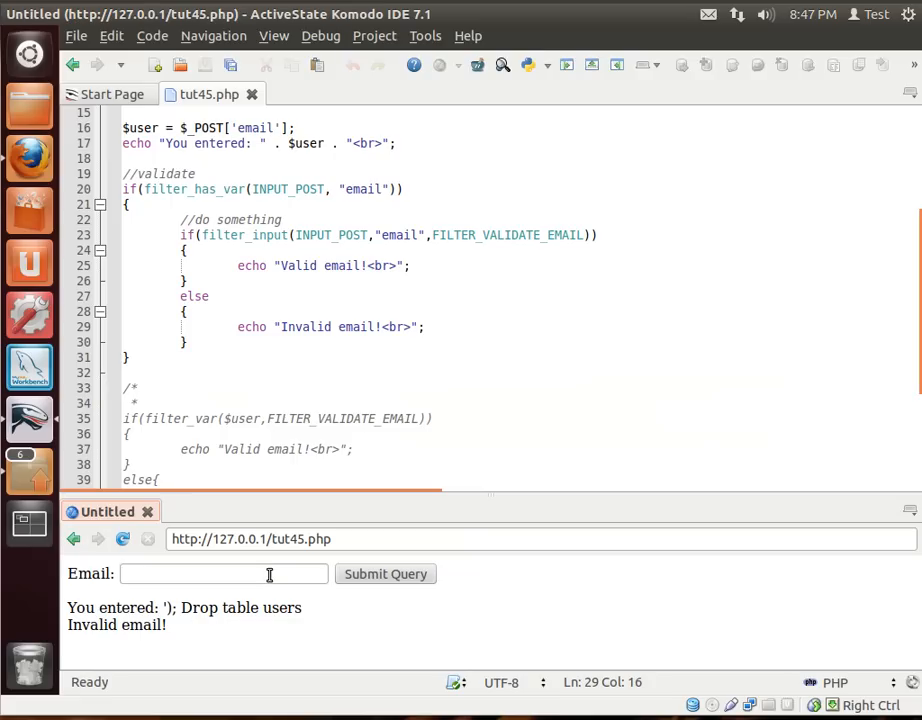
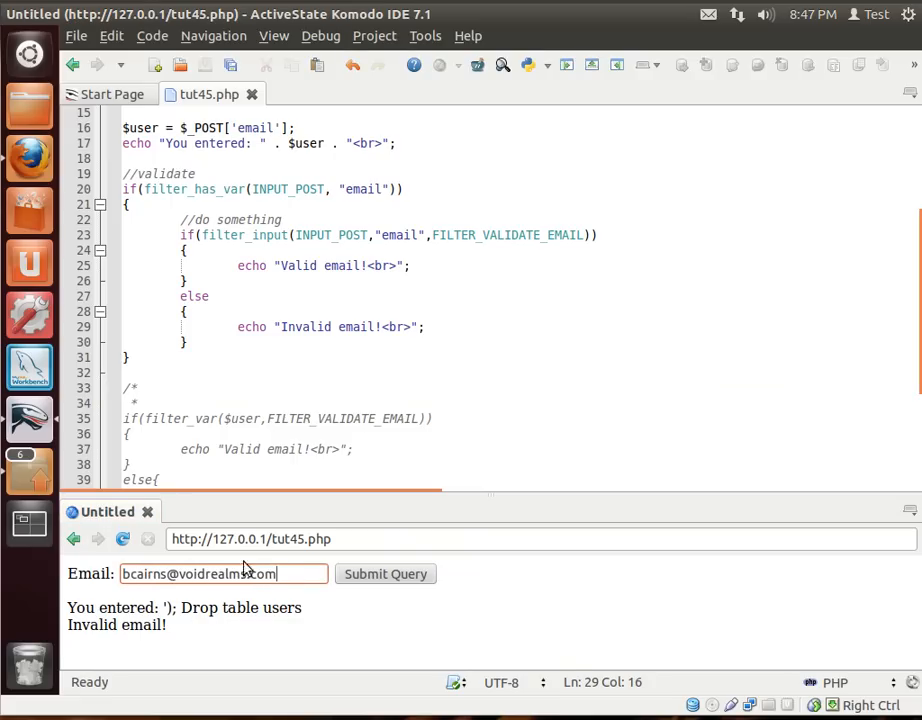
pyautogui.click(385, 573)
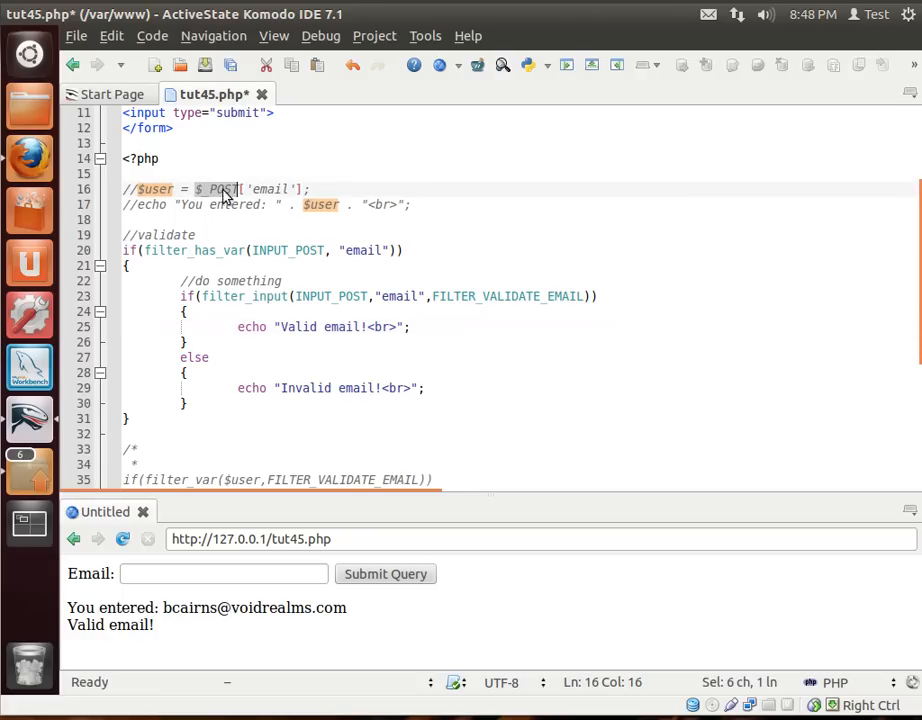
pyautogui.click(343, 308)
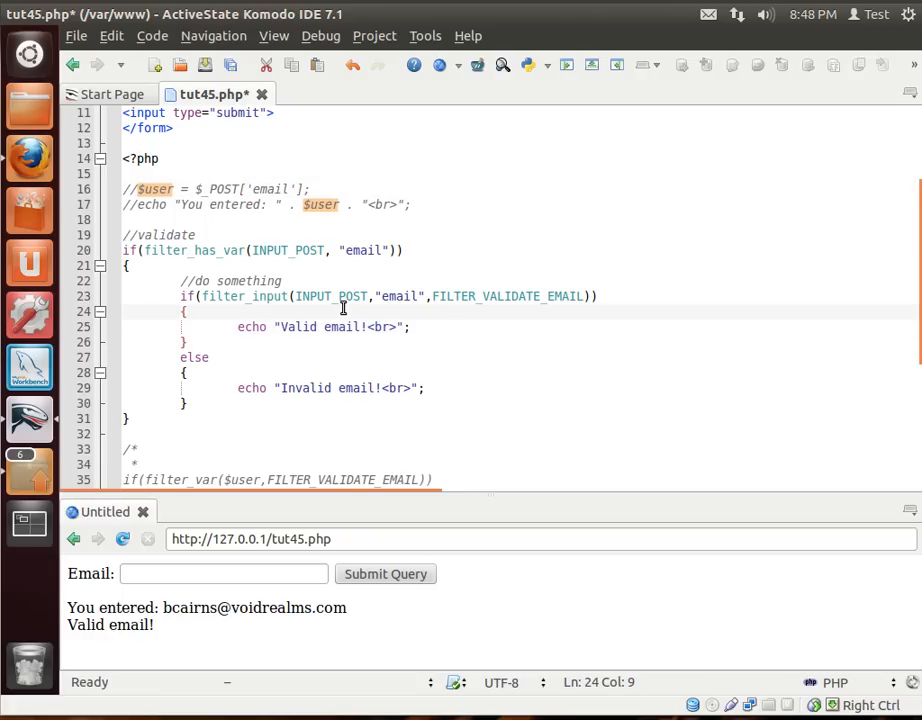